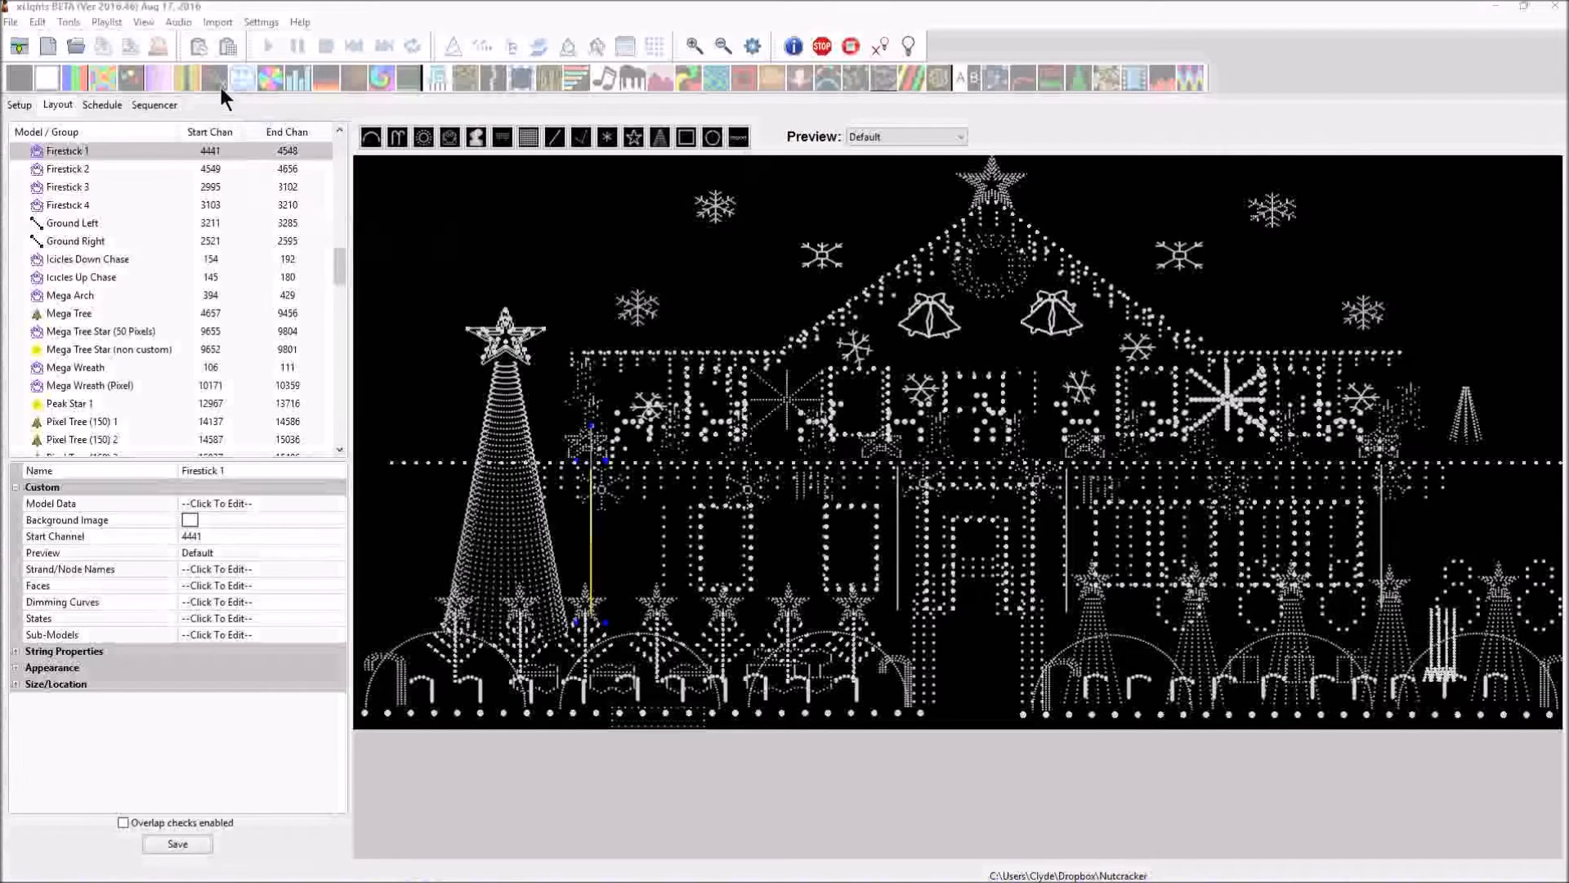
mouse_move(1080, 420)
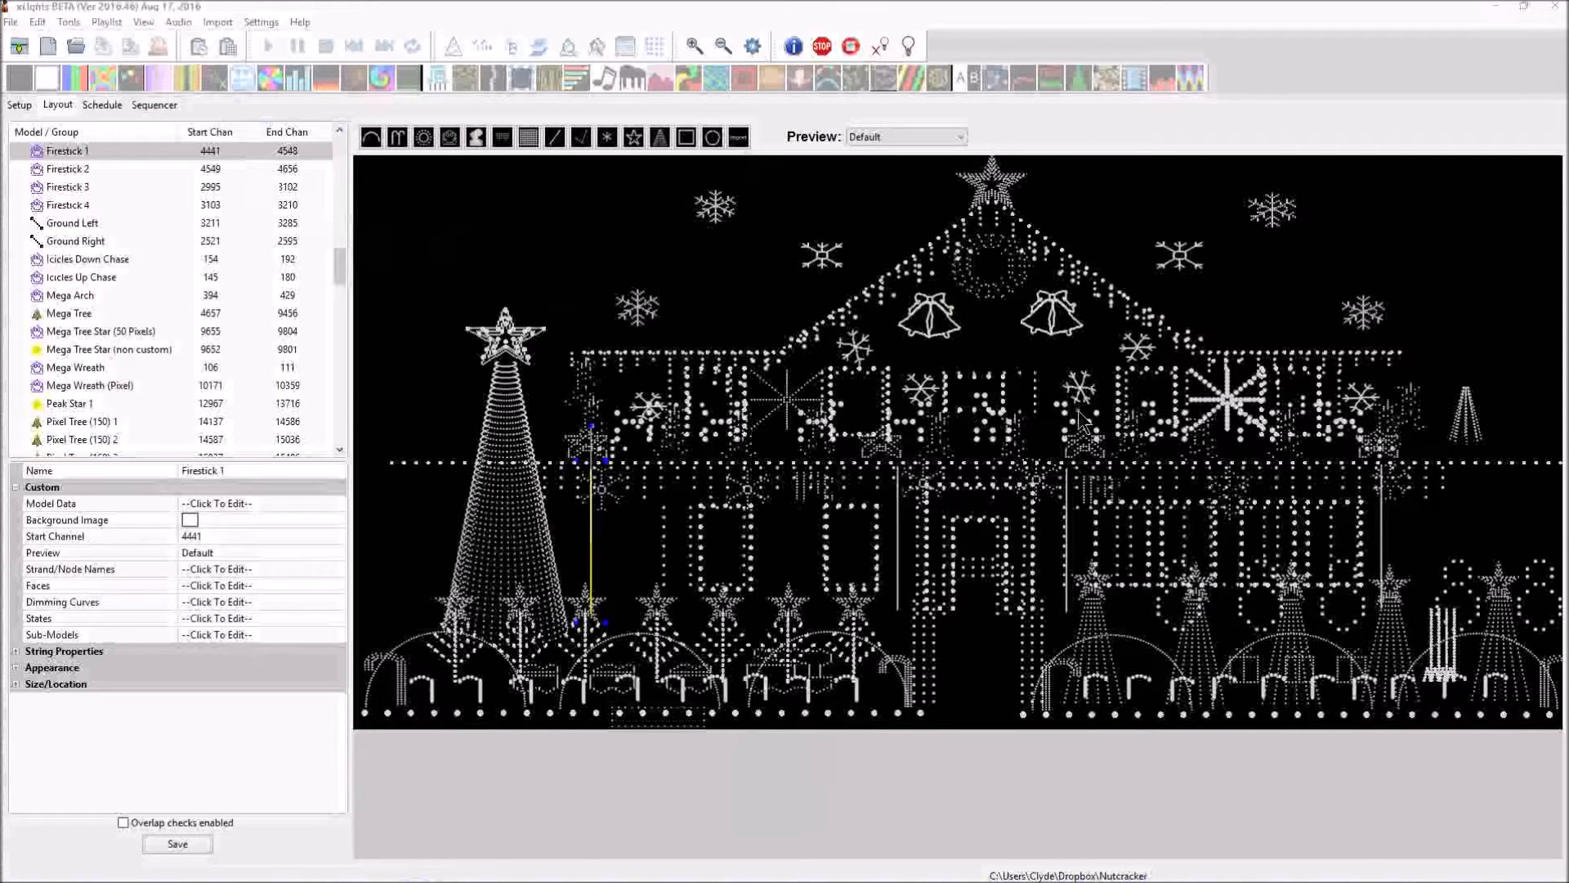
mouse_move(801, 587)
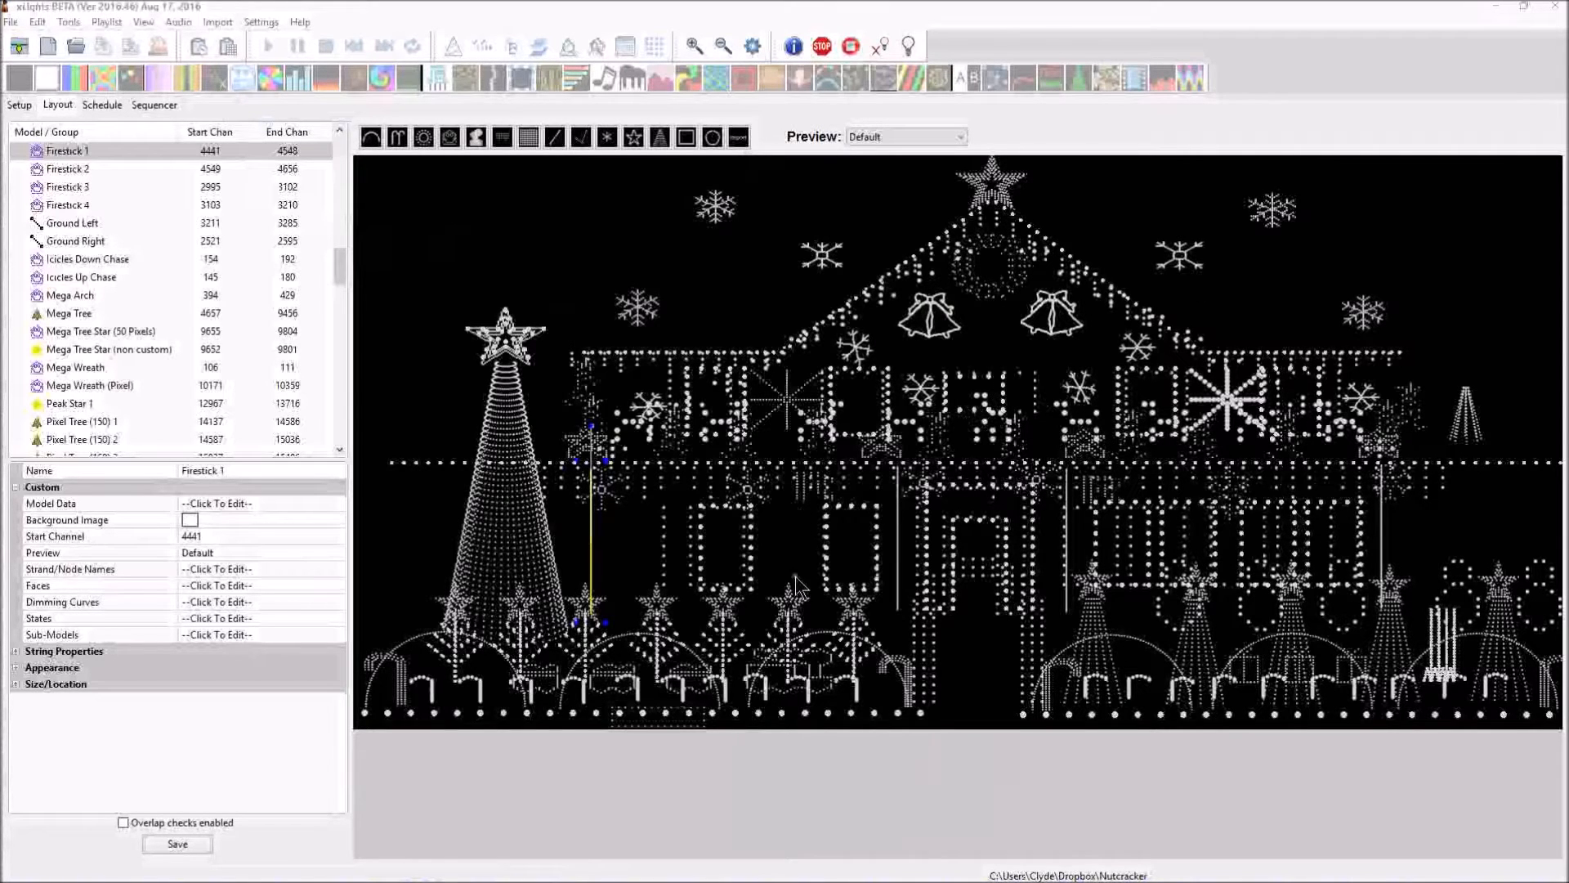
mouse_move(590, 393)
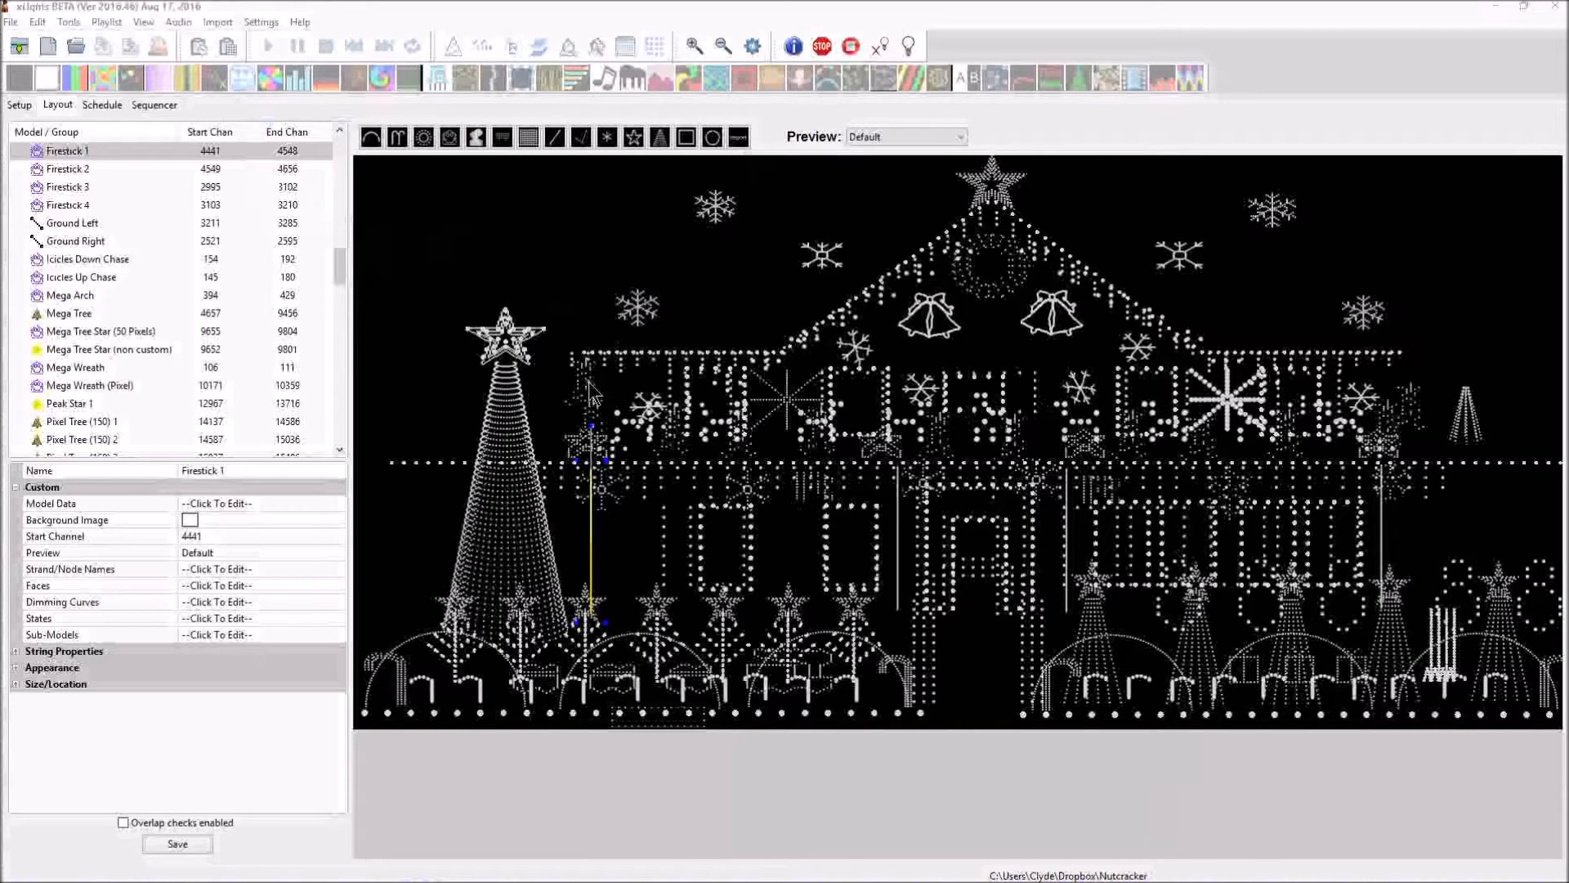
mouse_move(548, 212)
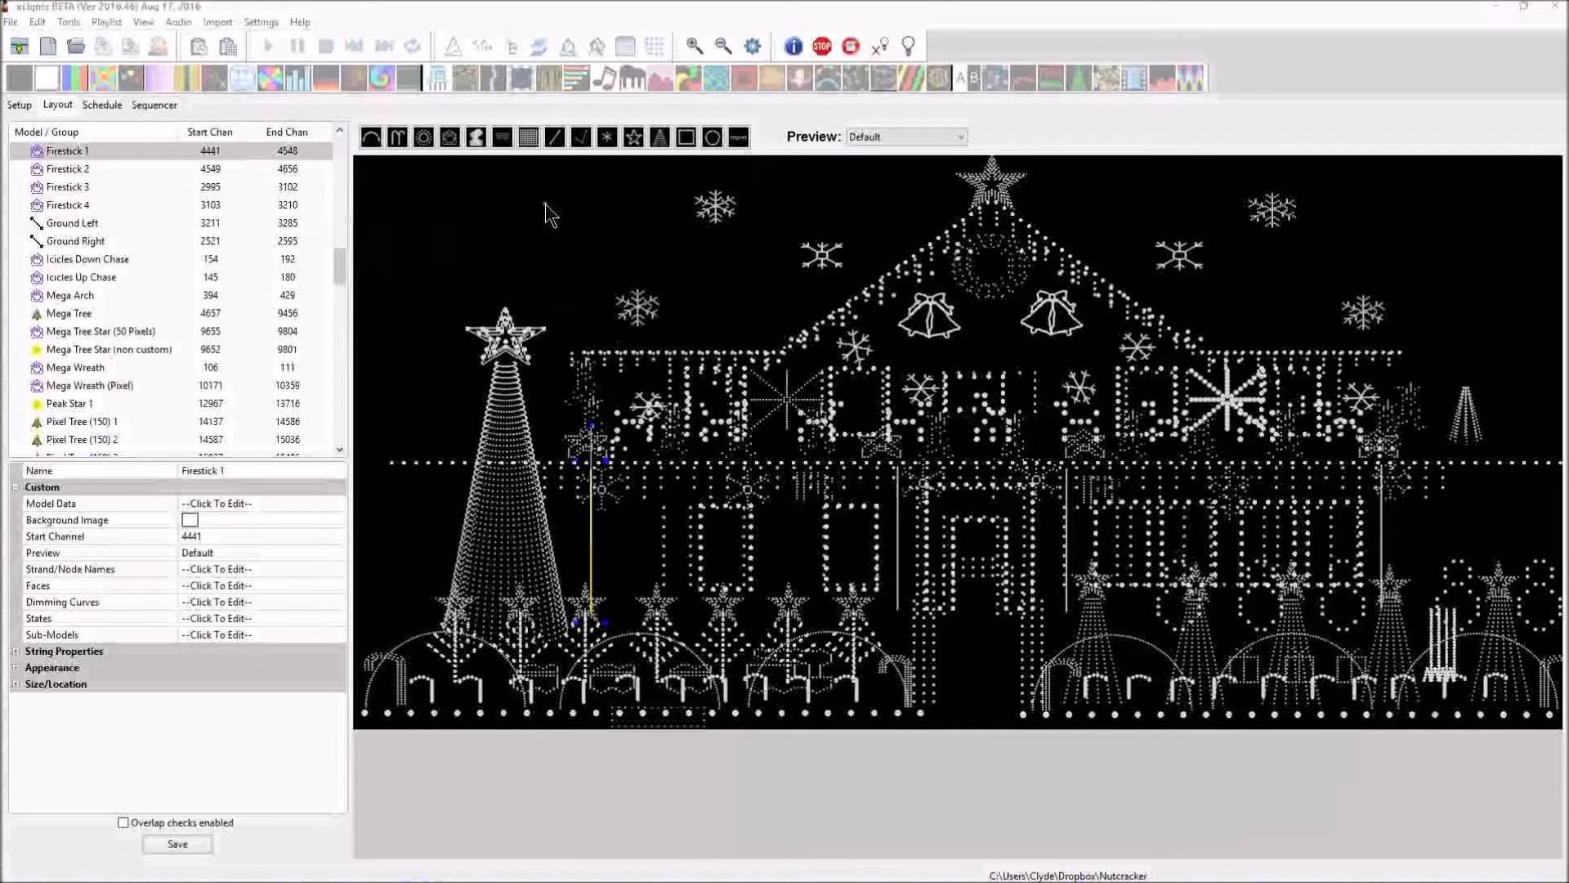
mouse_move(1236, 125)
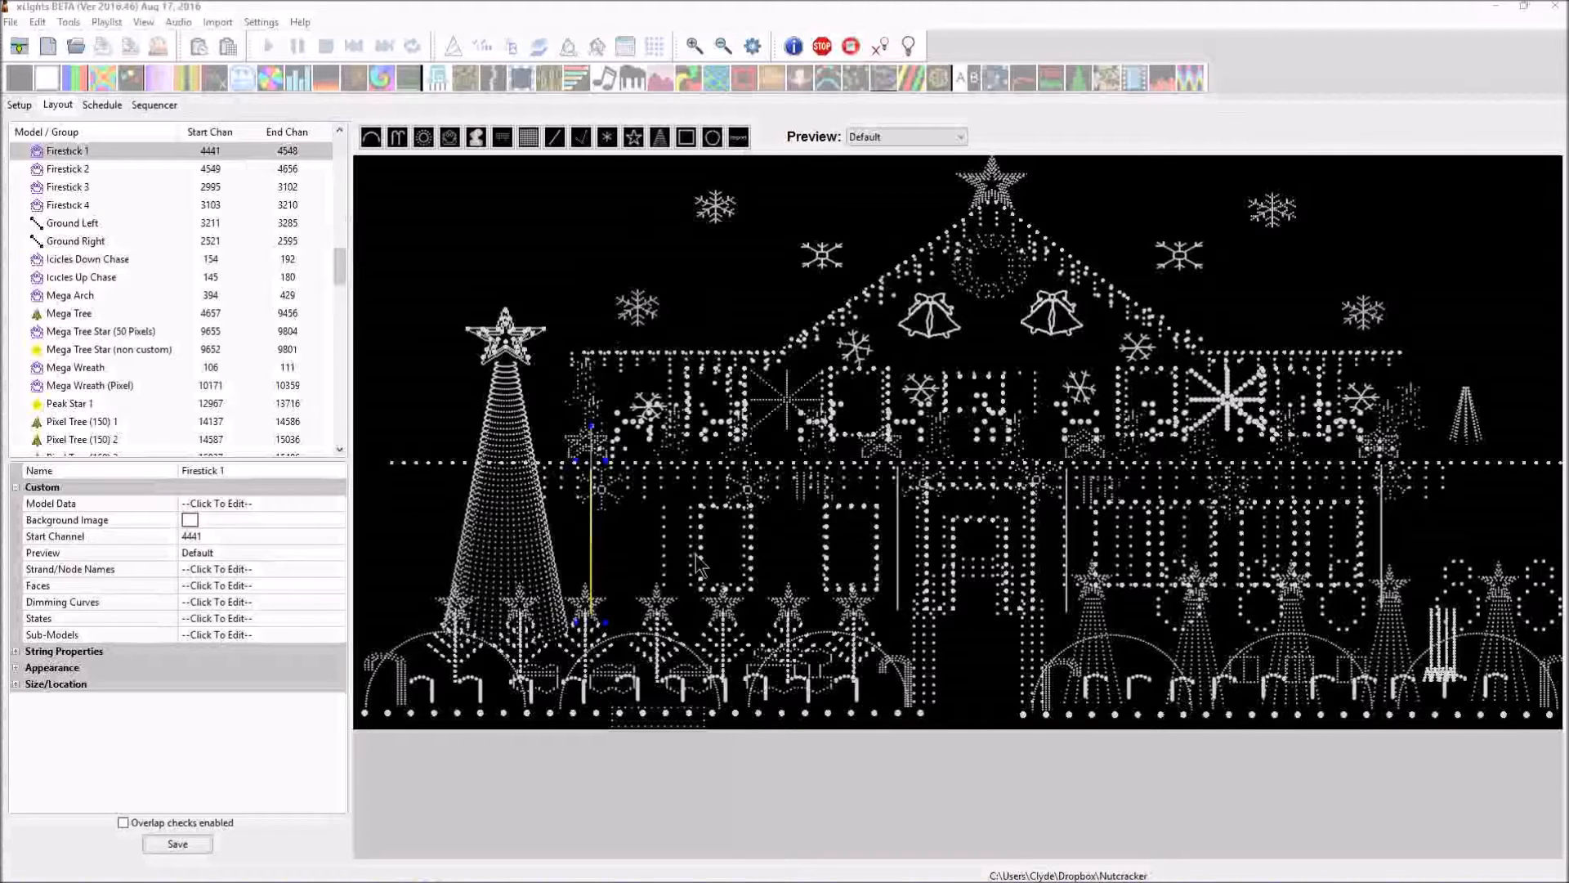
mouse_move(663, 333)
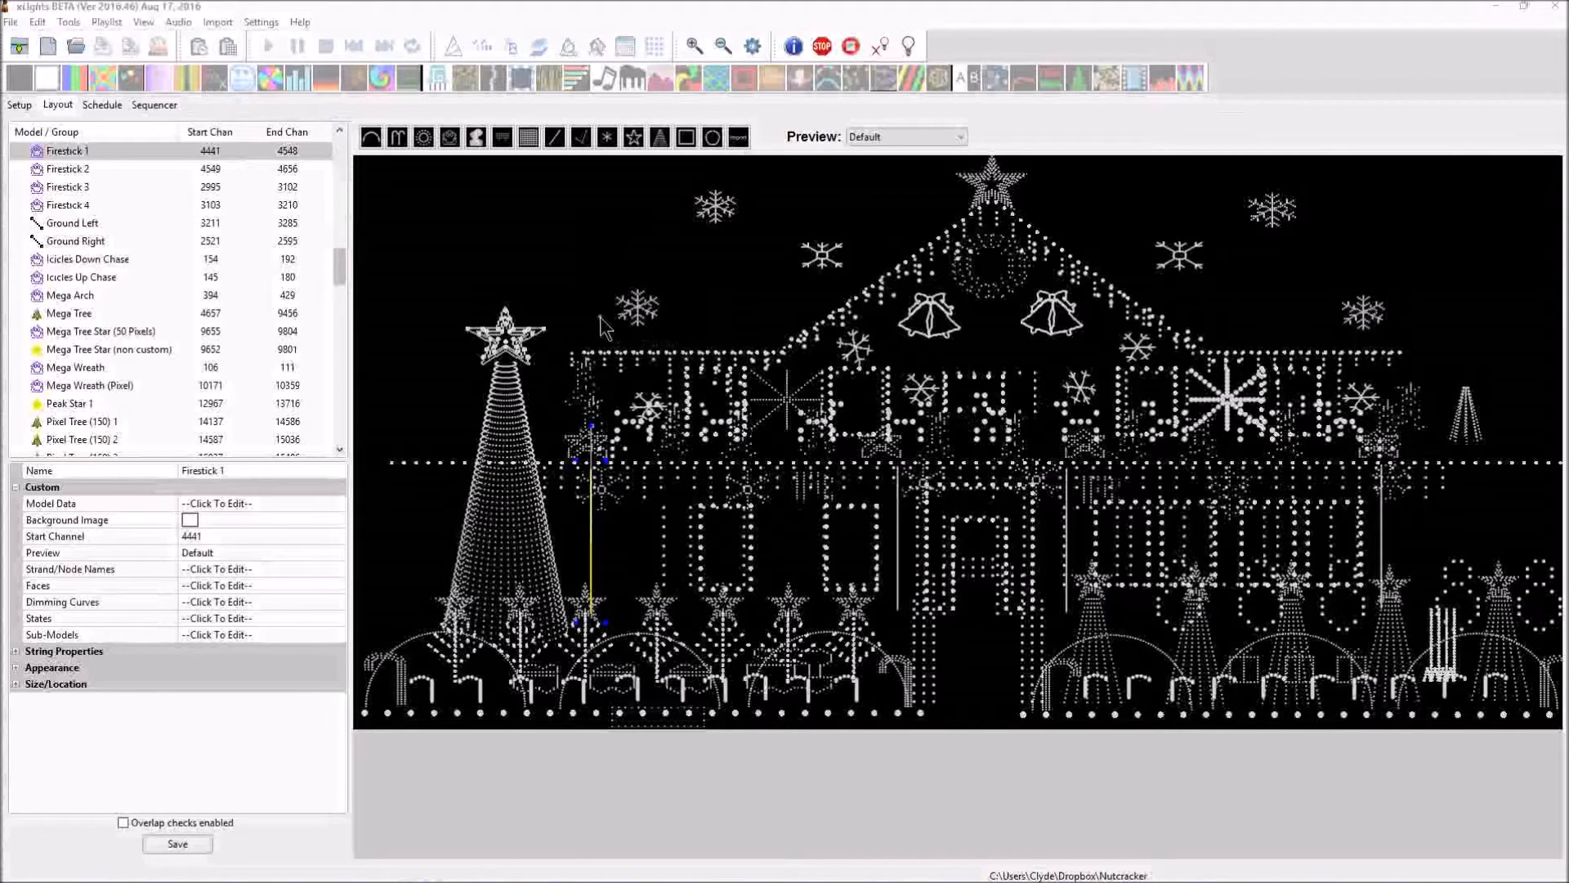
mouse_move(686, 332)
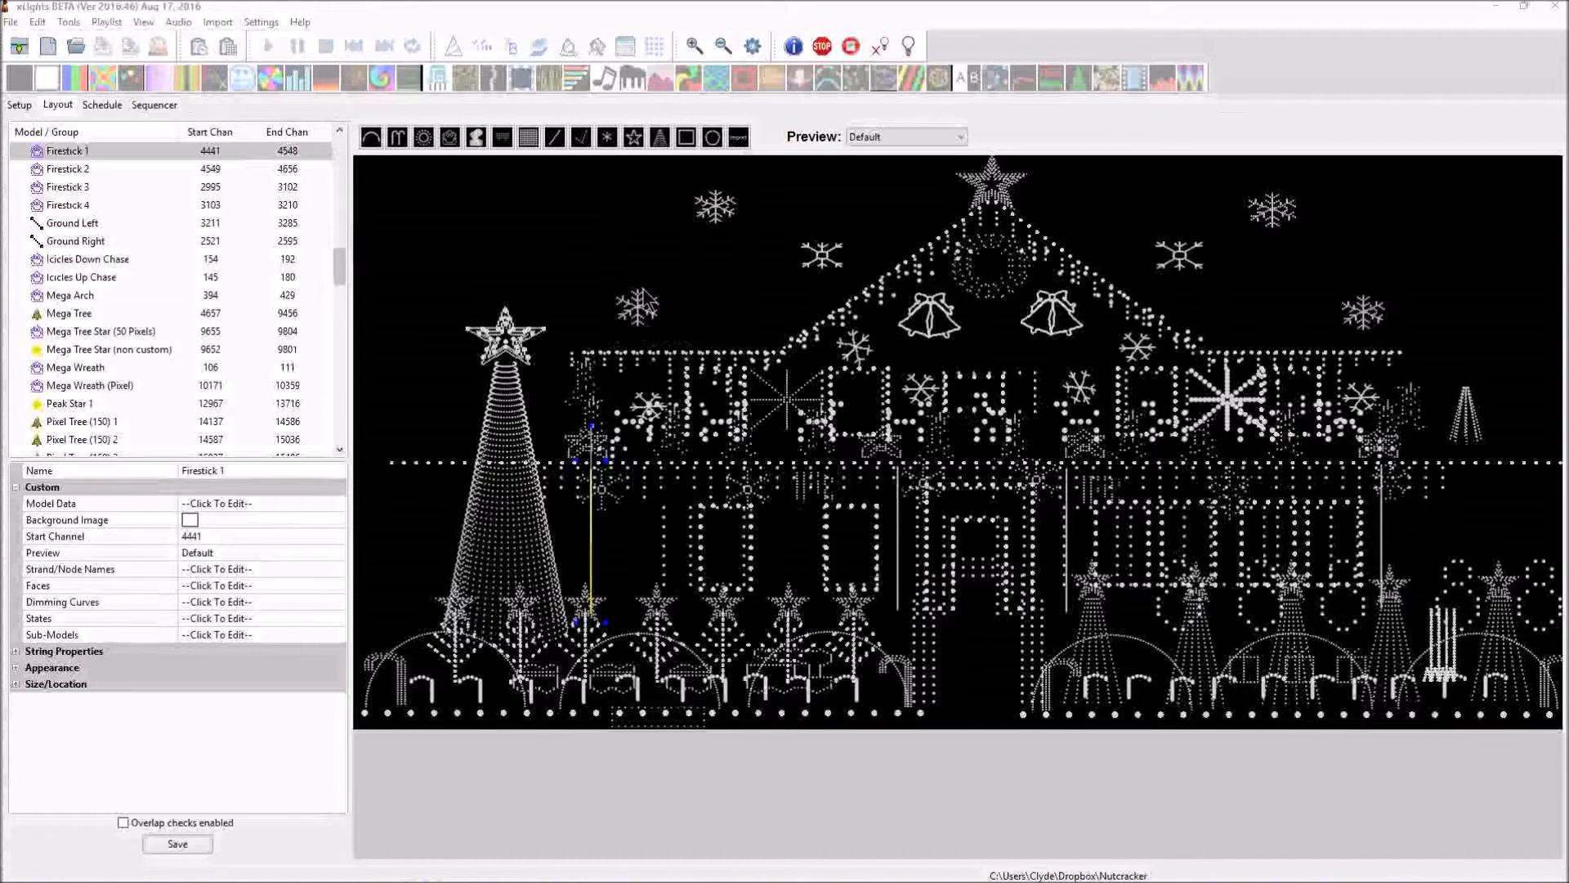
mouse_move(475, 281)
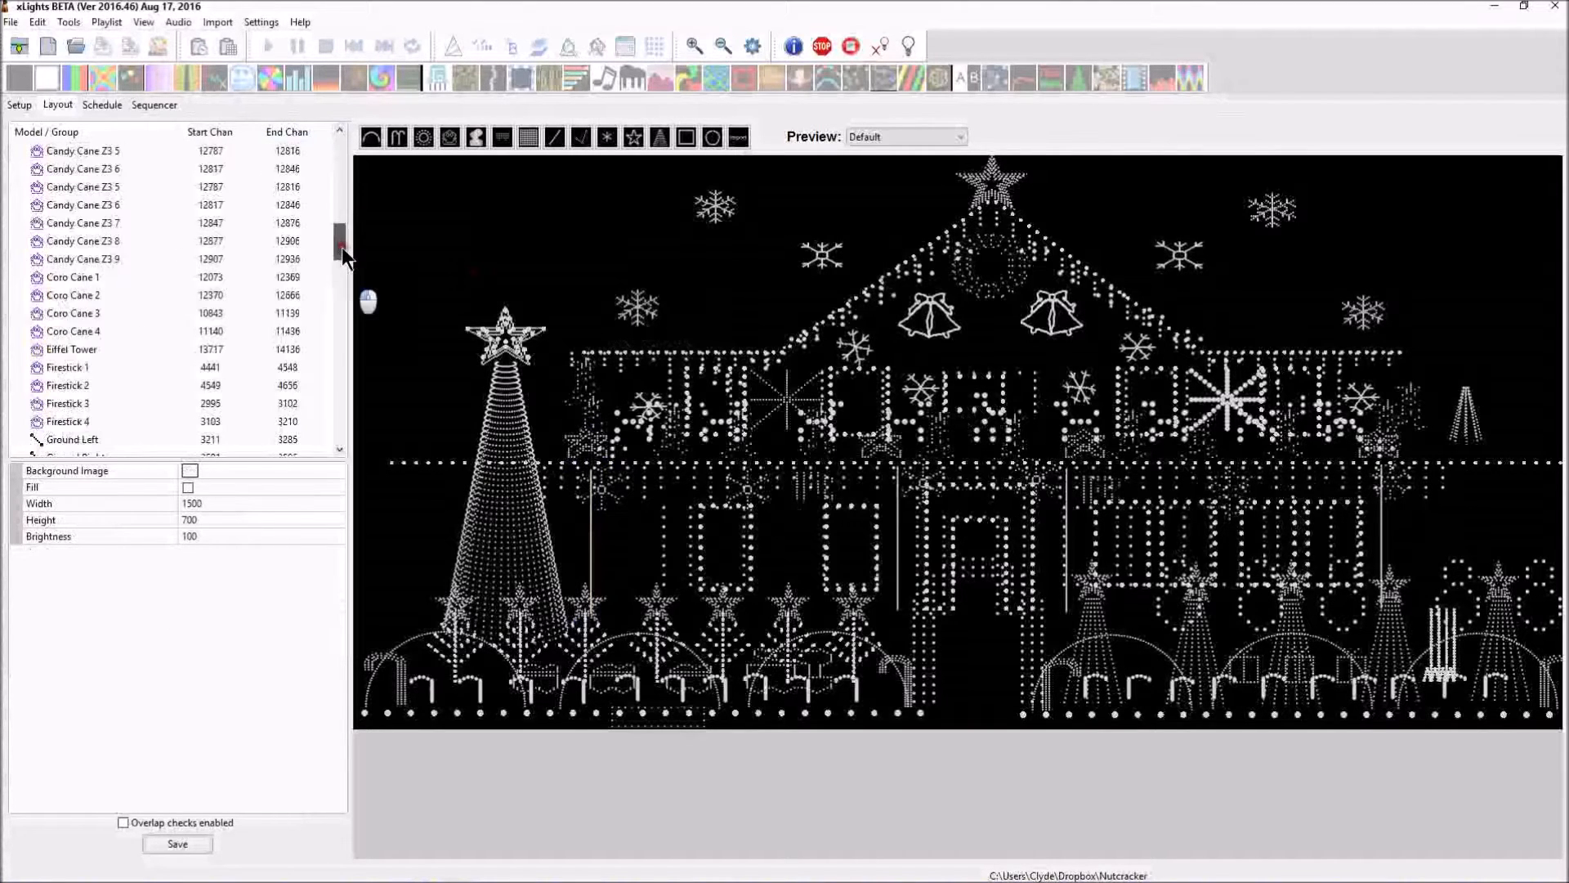
- Choose Tools > Export Models to open the CSV output-file dialog
scroll(down, 3)
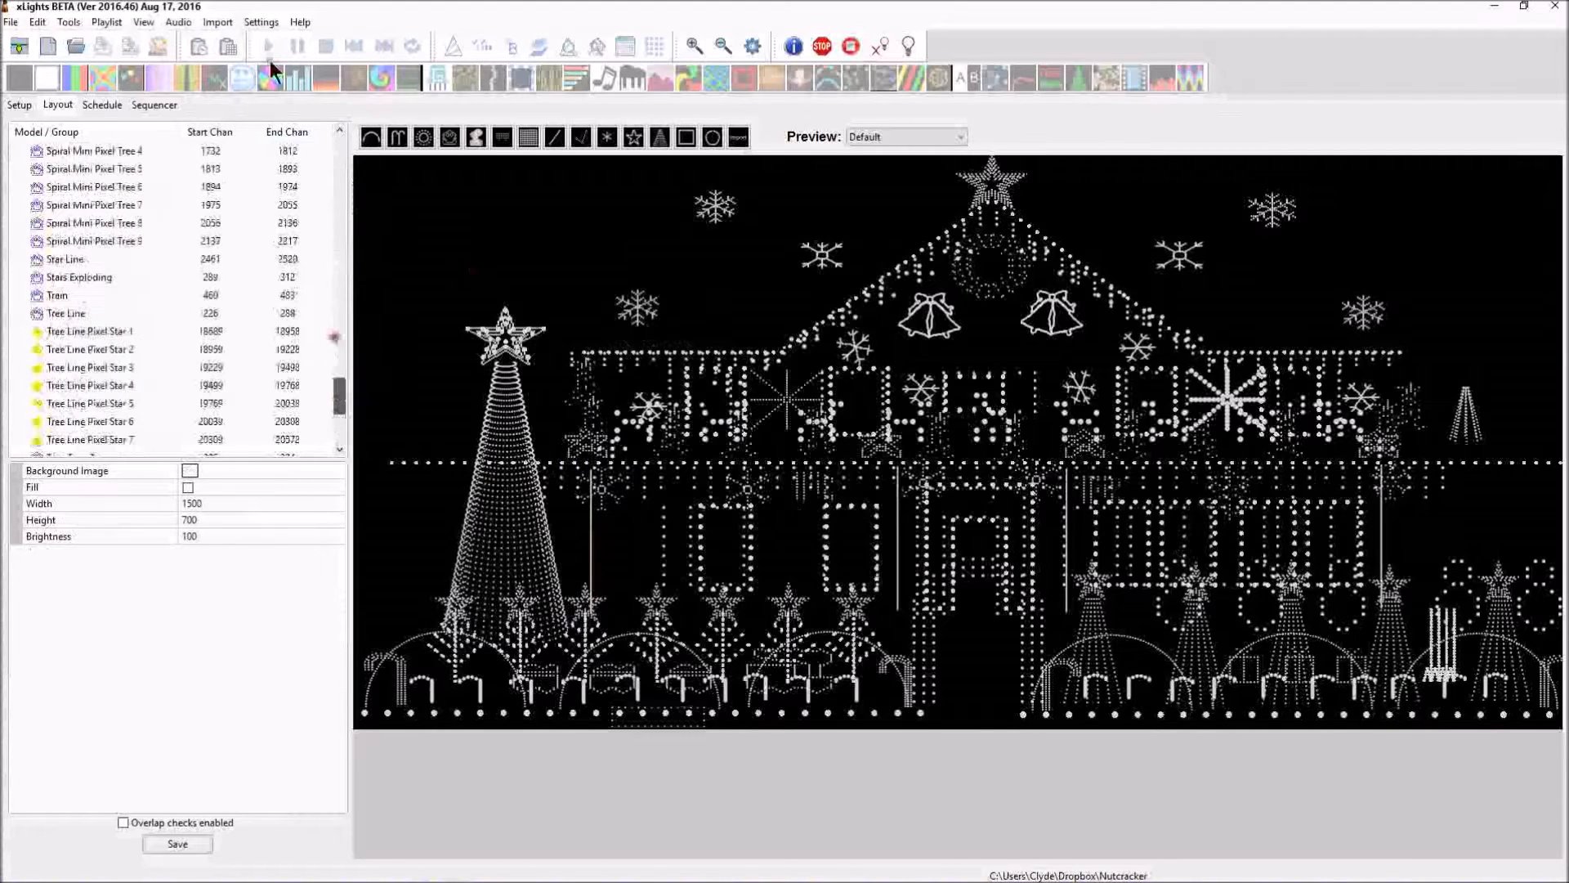
click(68, 21)
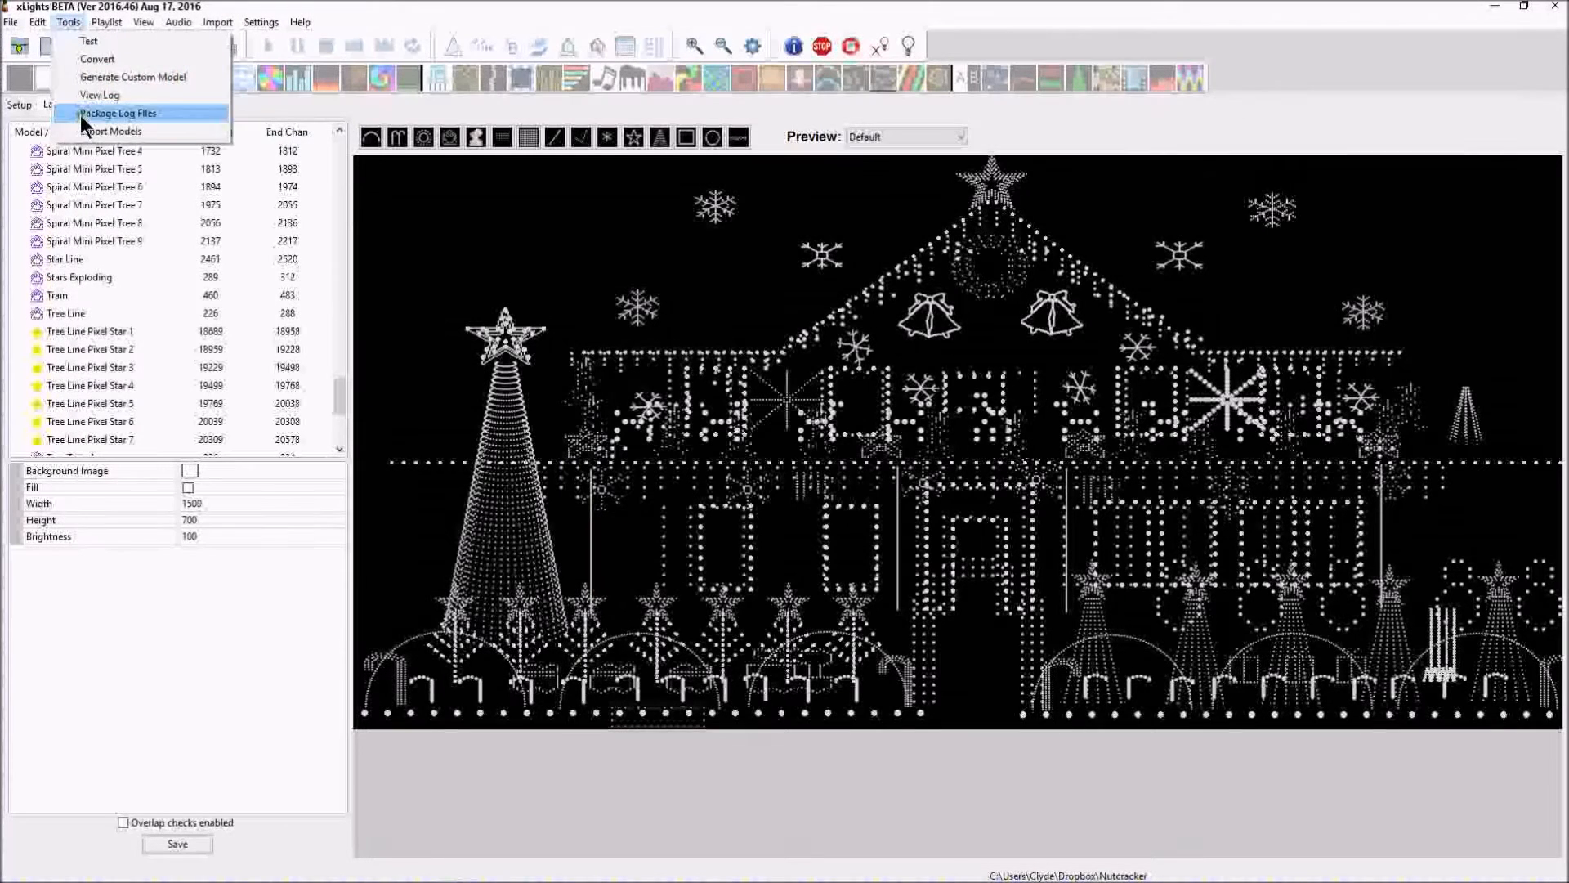
click(112, 130)
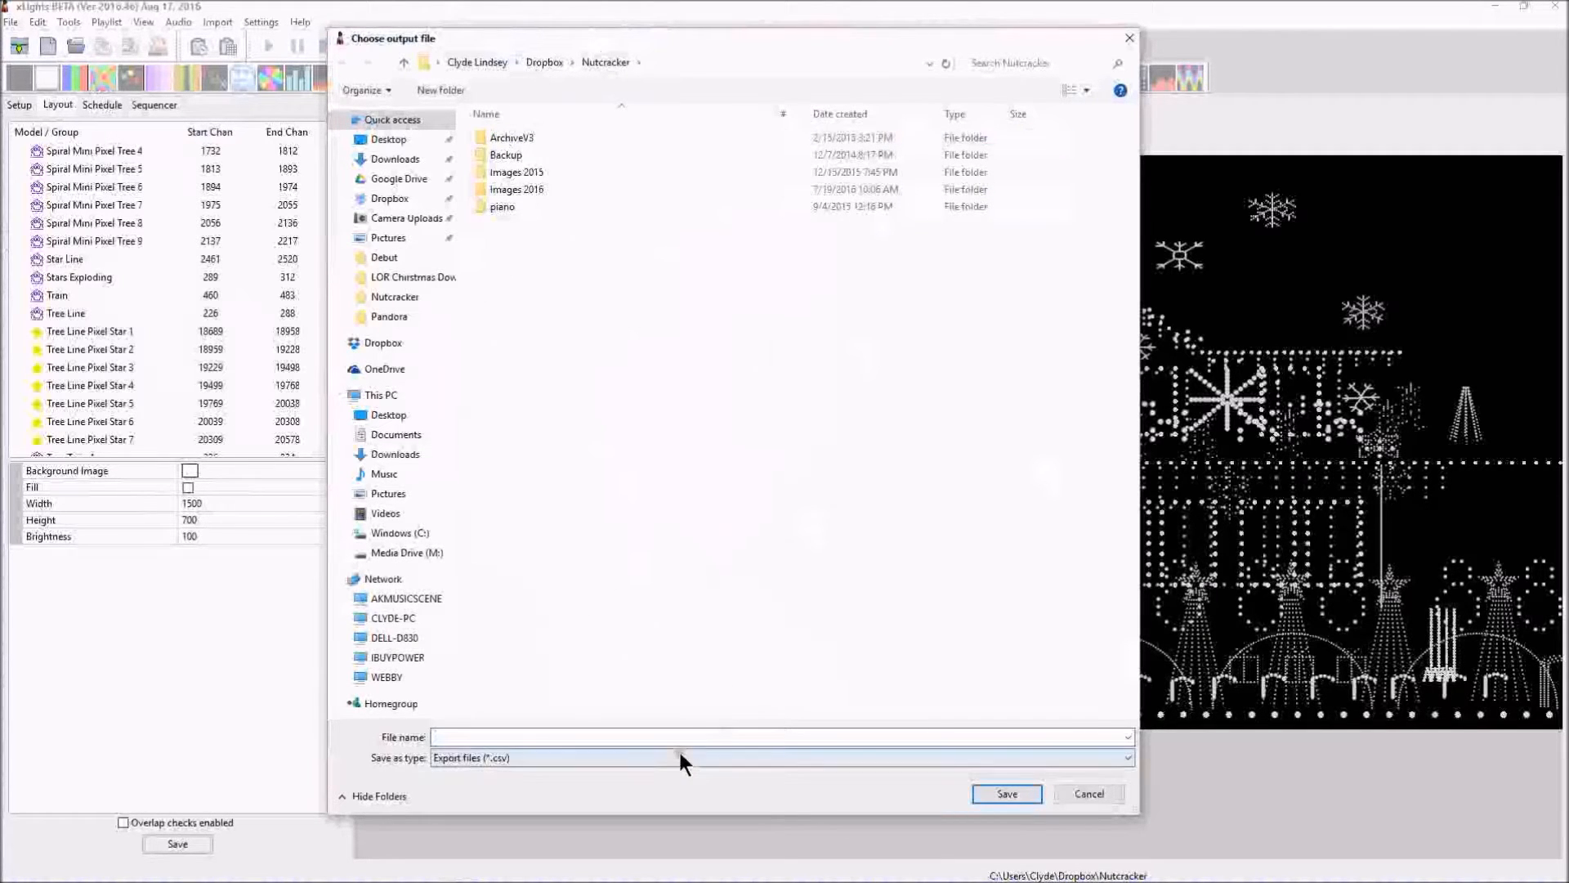
- Save the models export as 'zz 2016 LL Channel Config' CSV in the Nutcracker folder
click(701, 736)
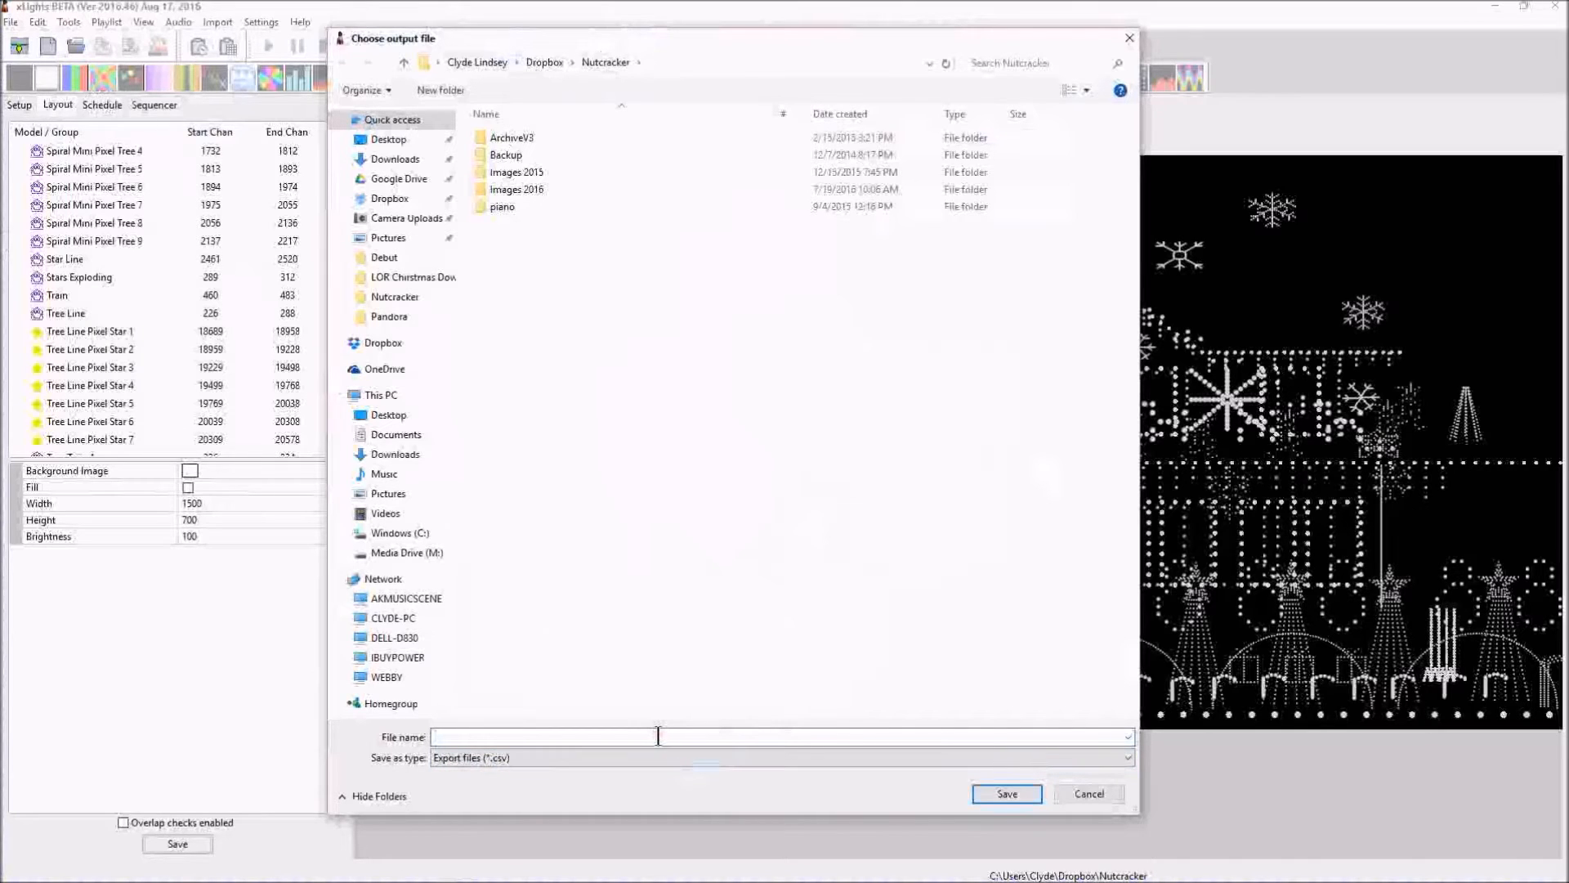
text(zz 2016)
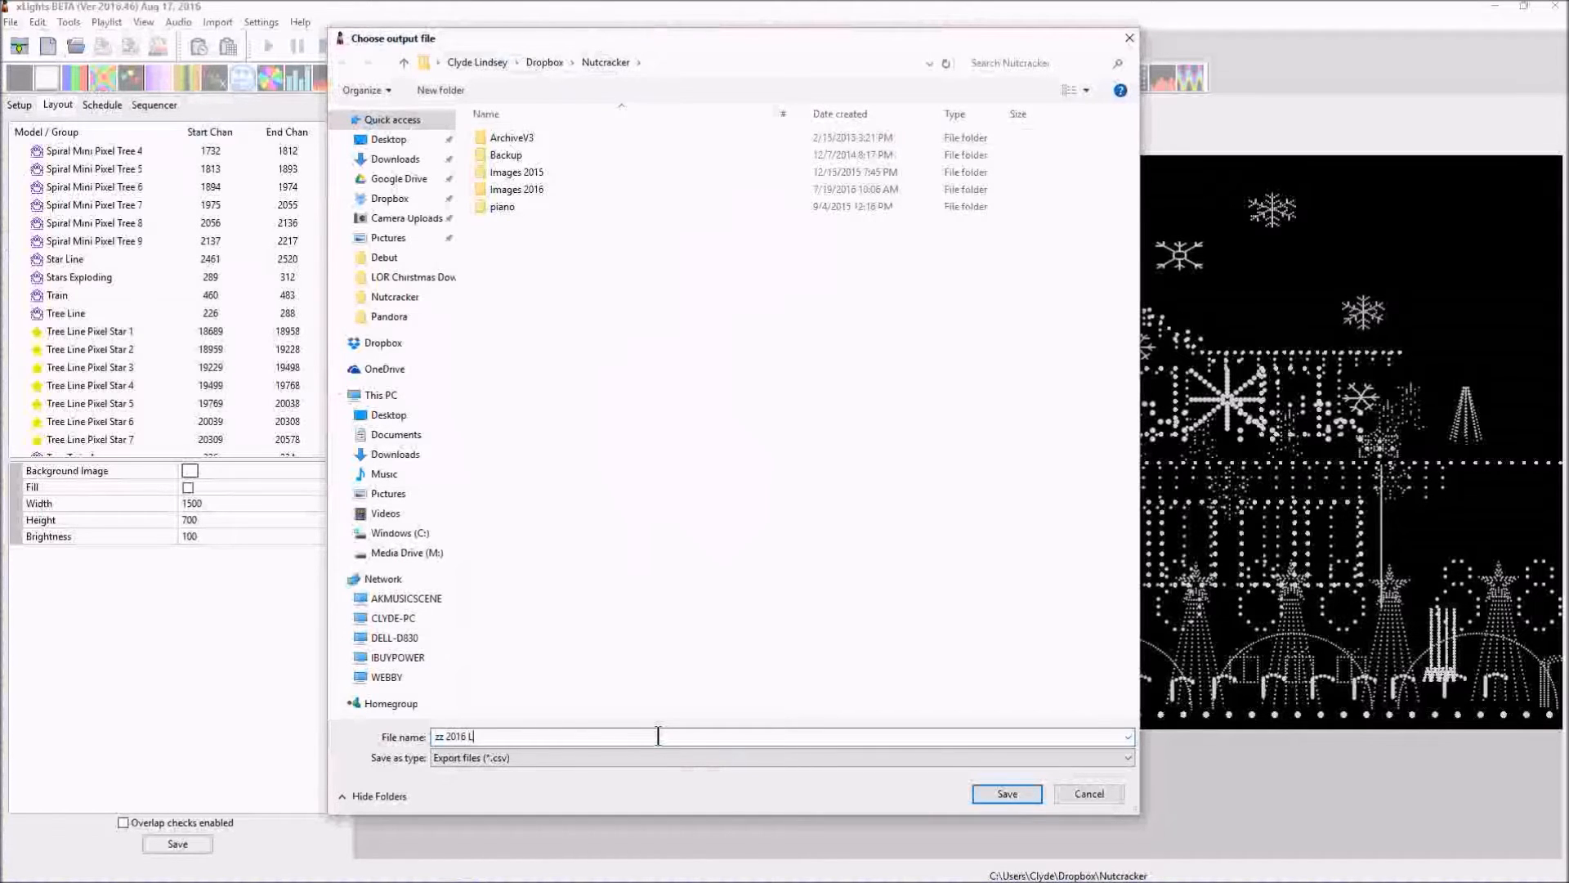
text(L Cha)
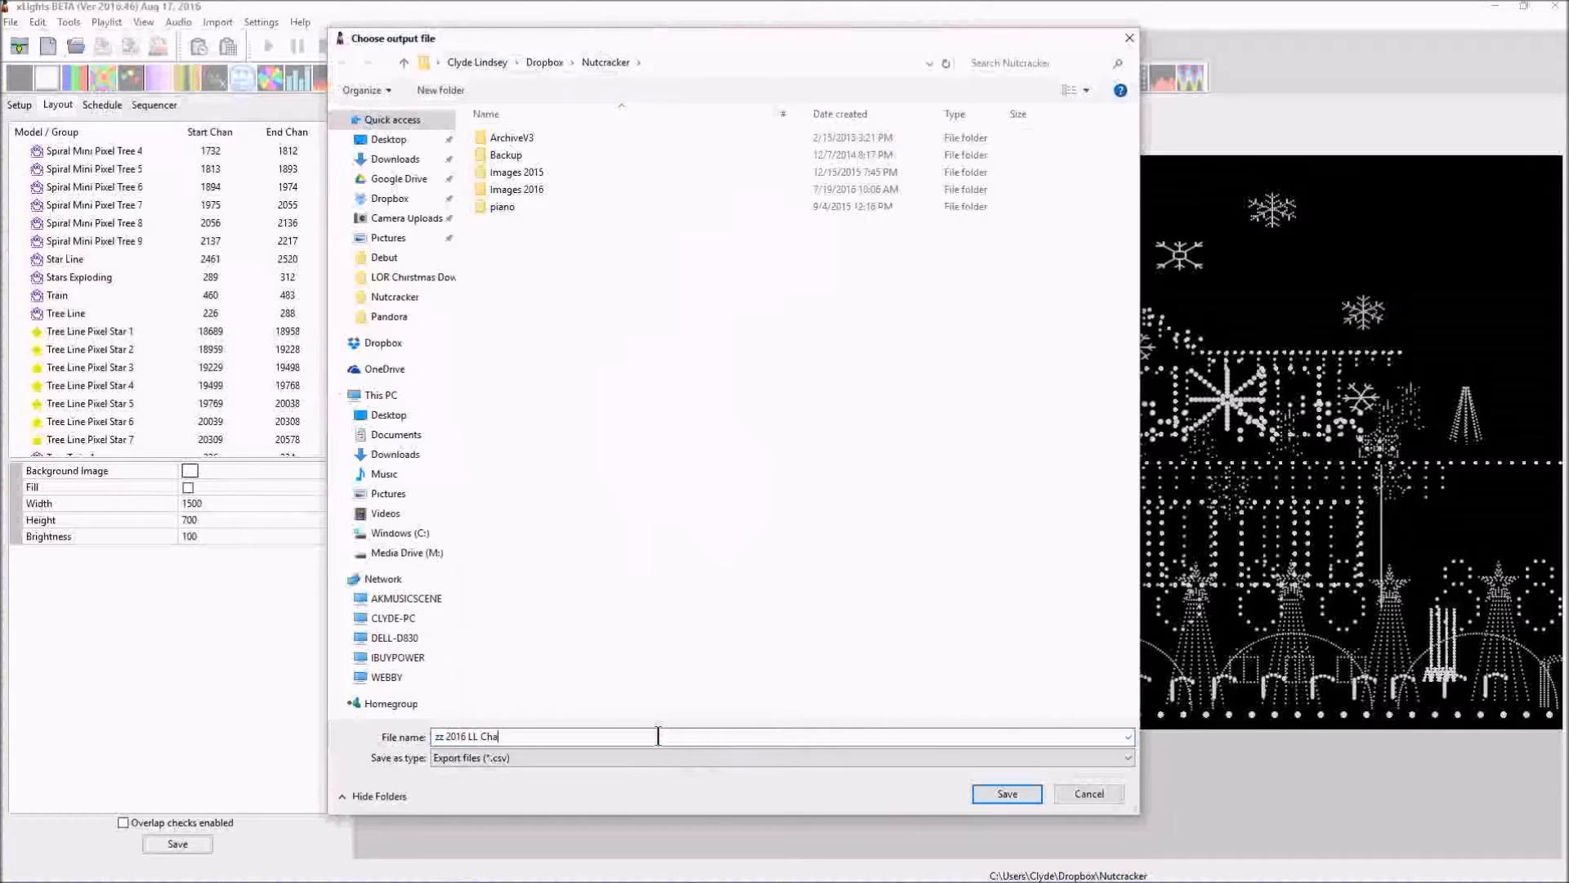
text(nnel Con)
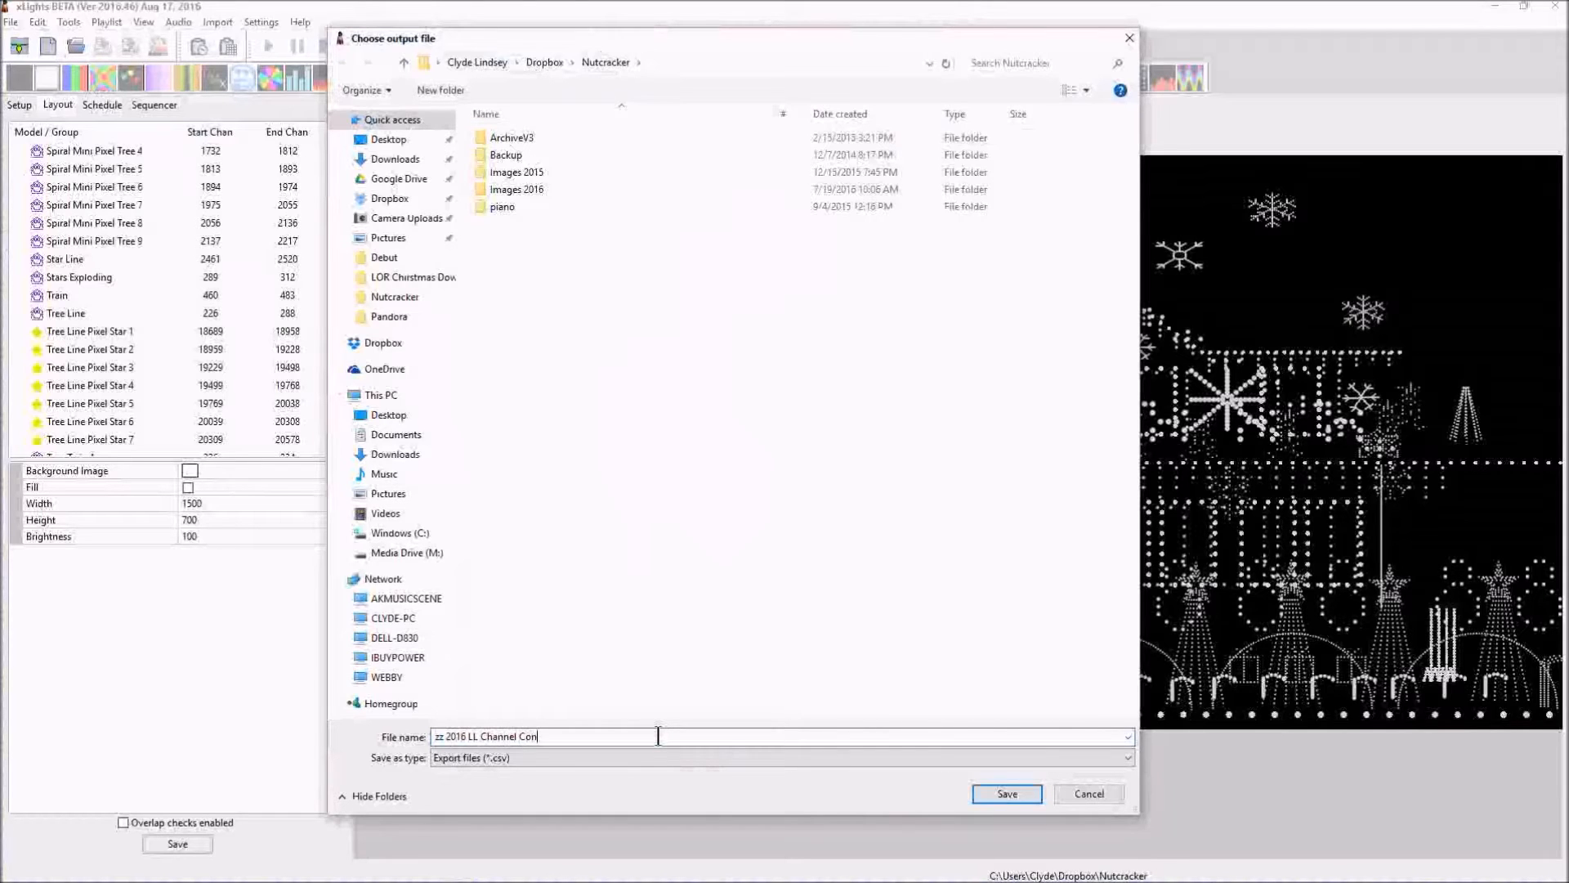
text(fig)
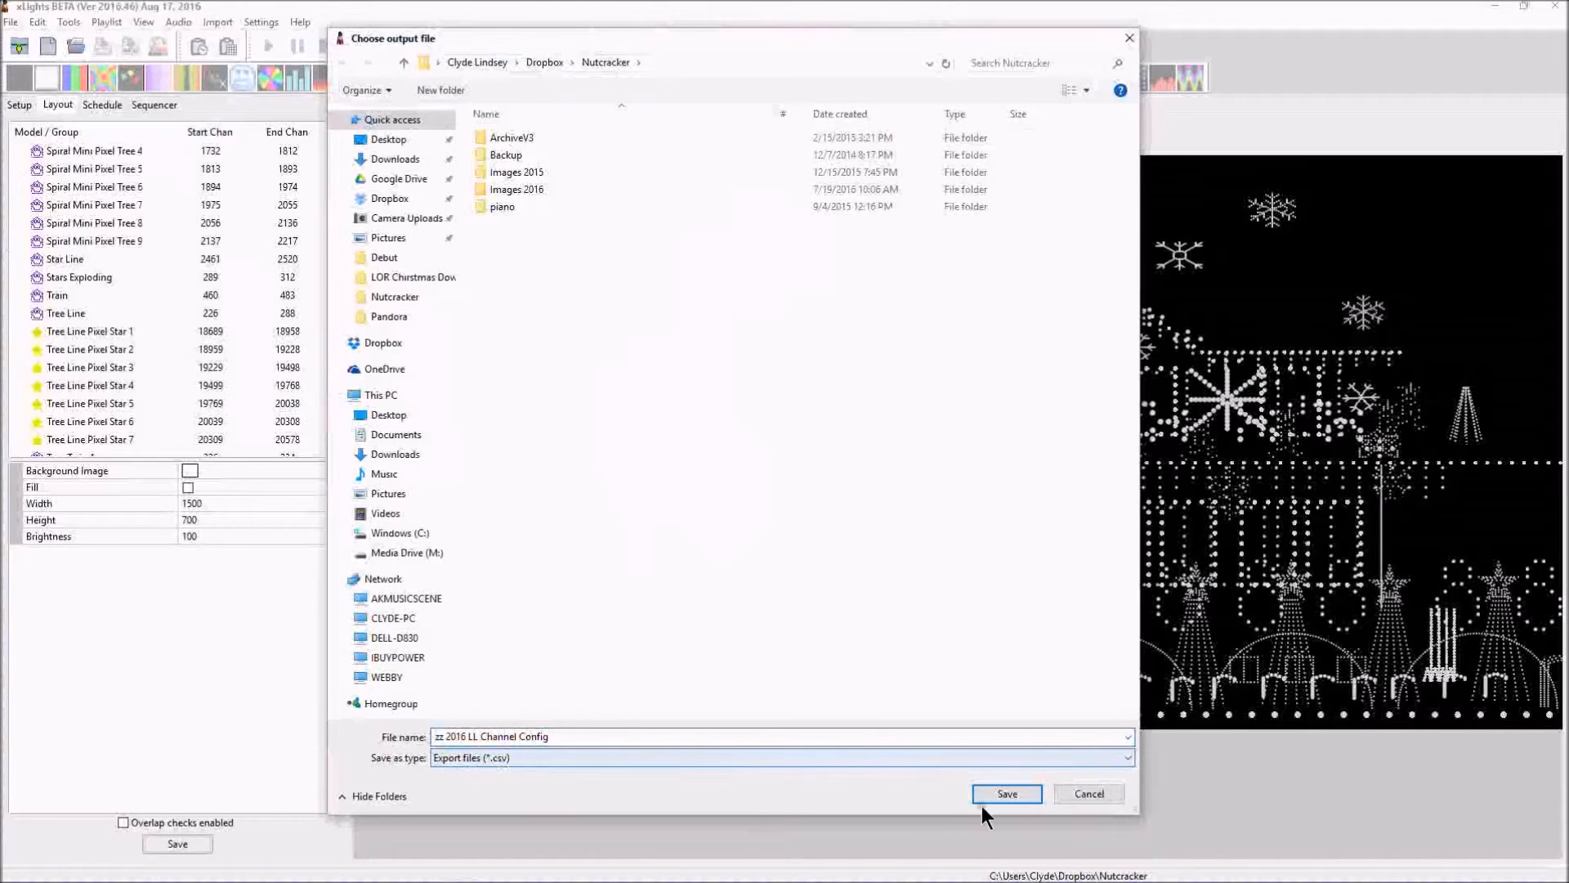
click(1006, 793)
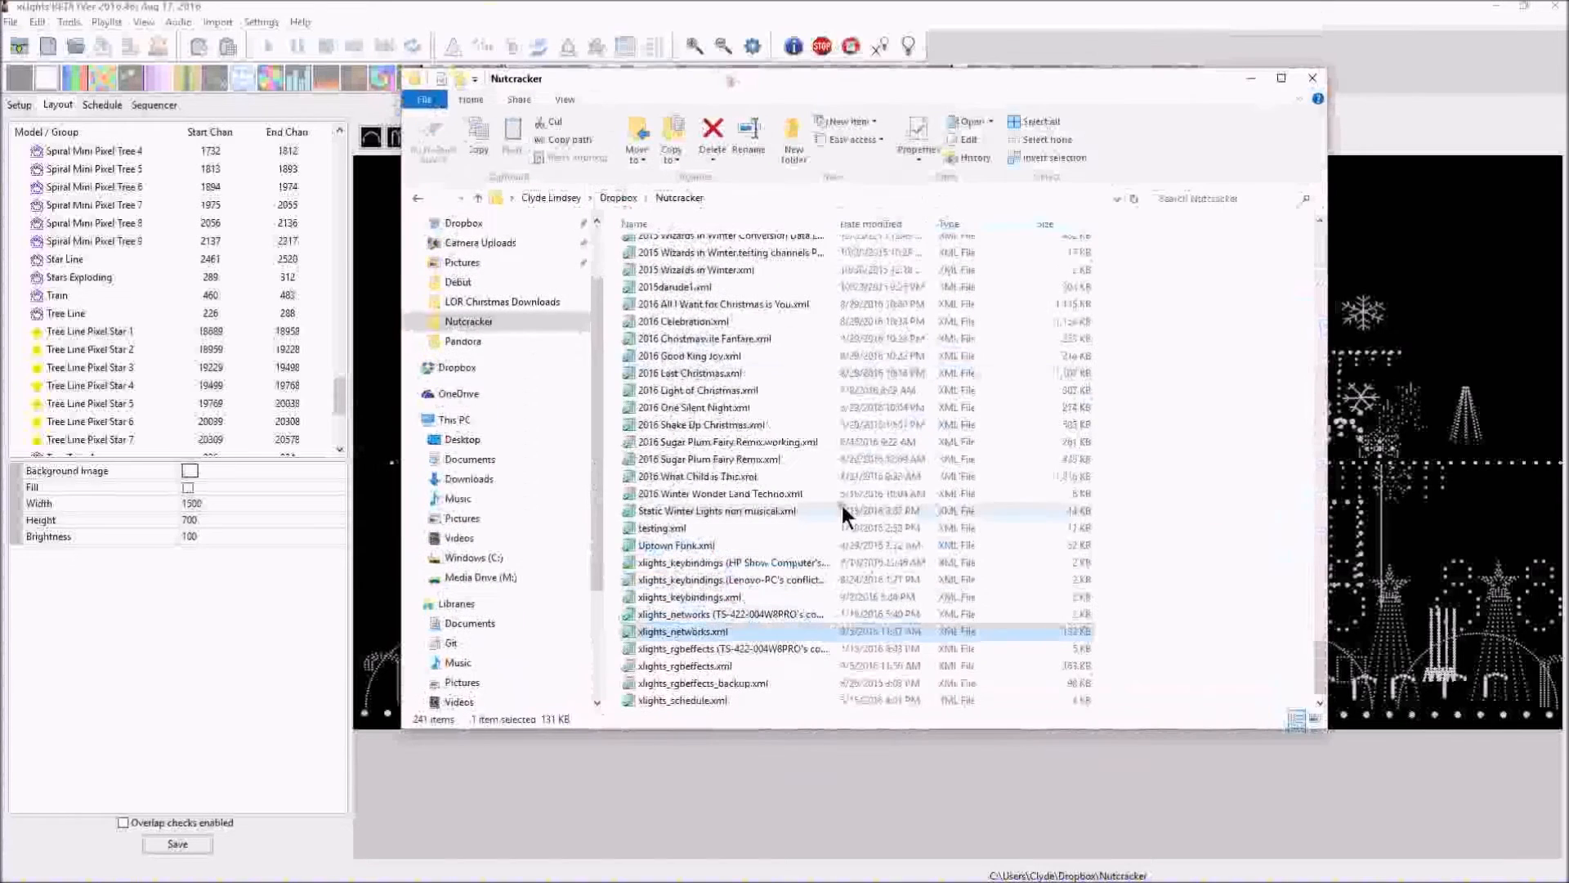
- Open zz 2016 LL Channel Config.csv from the Nutcracker folder in Excel
scroll(down, 3)
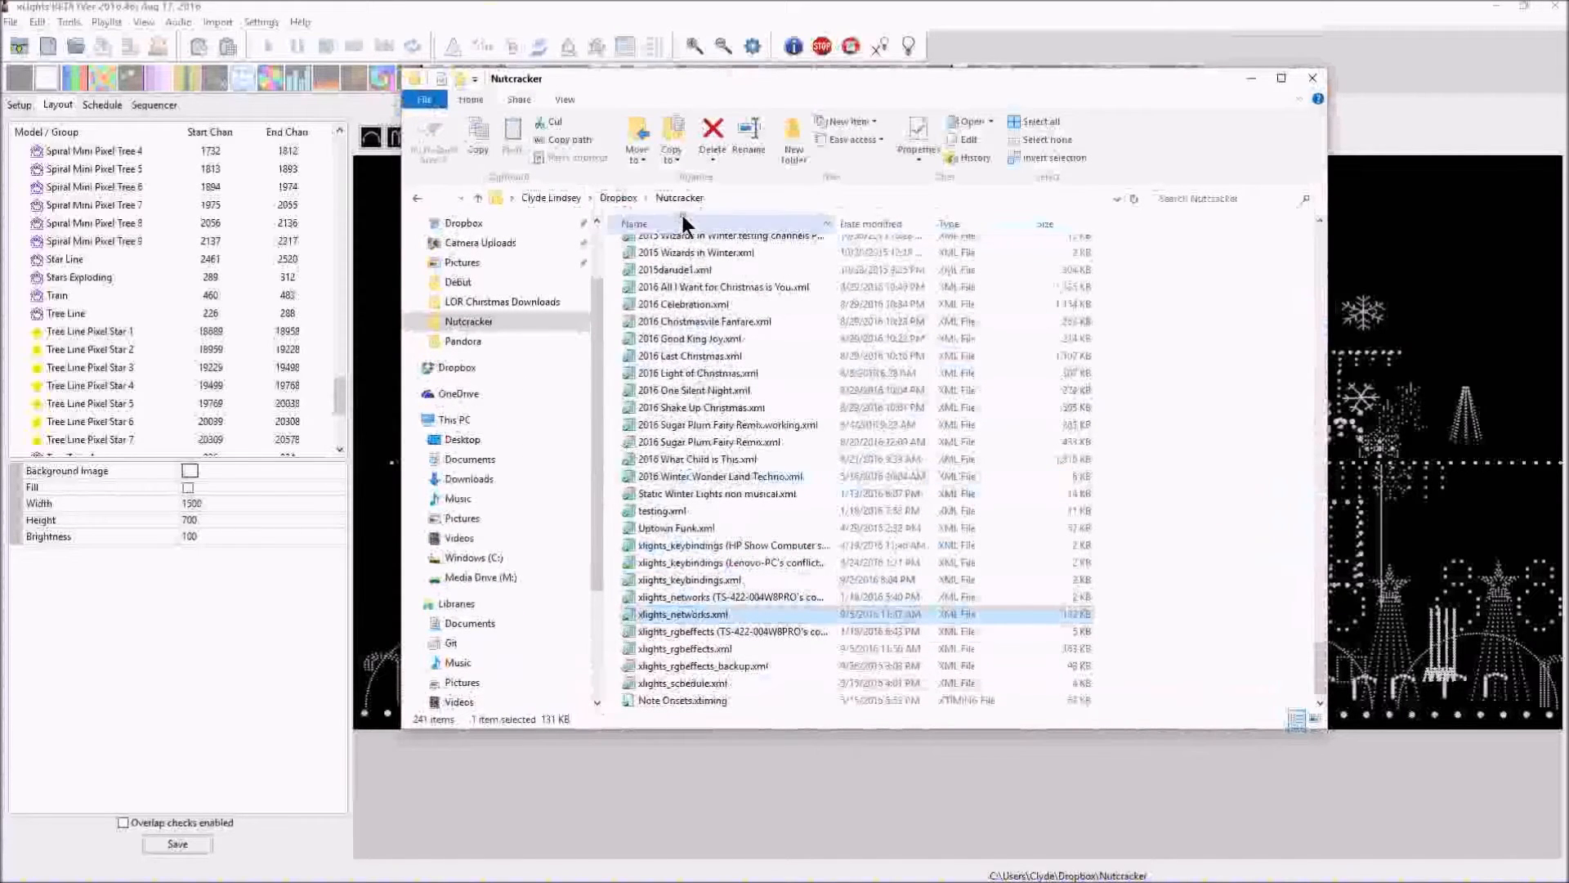
scroll(down, 3)
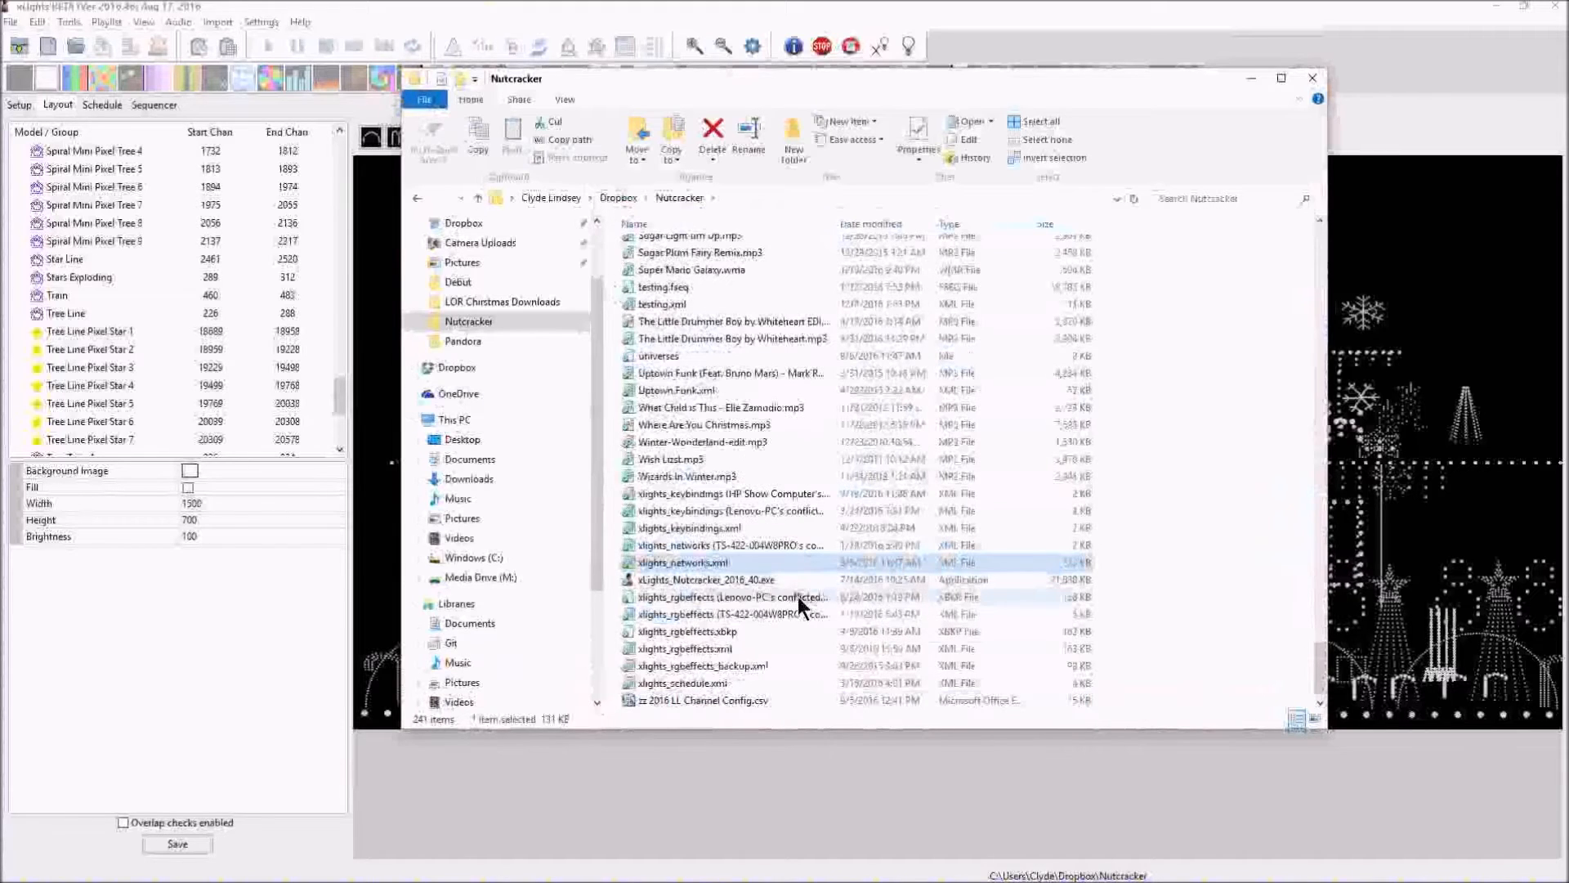
click(706, 700)
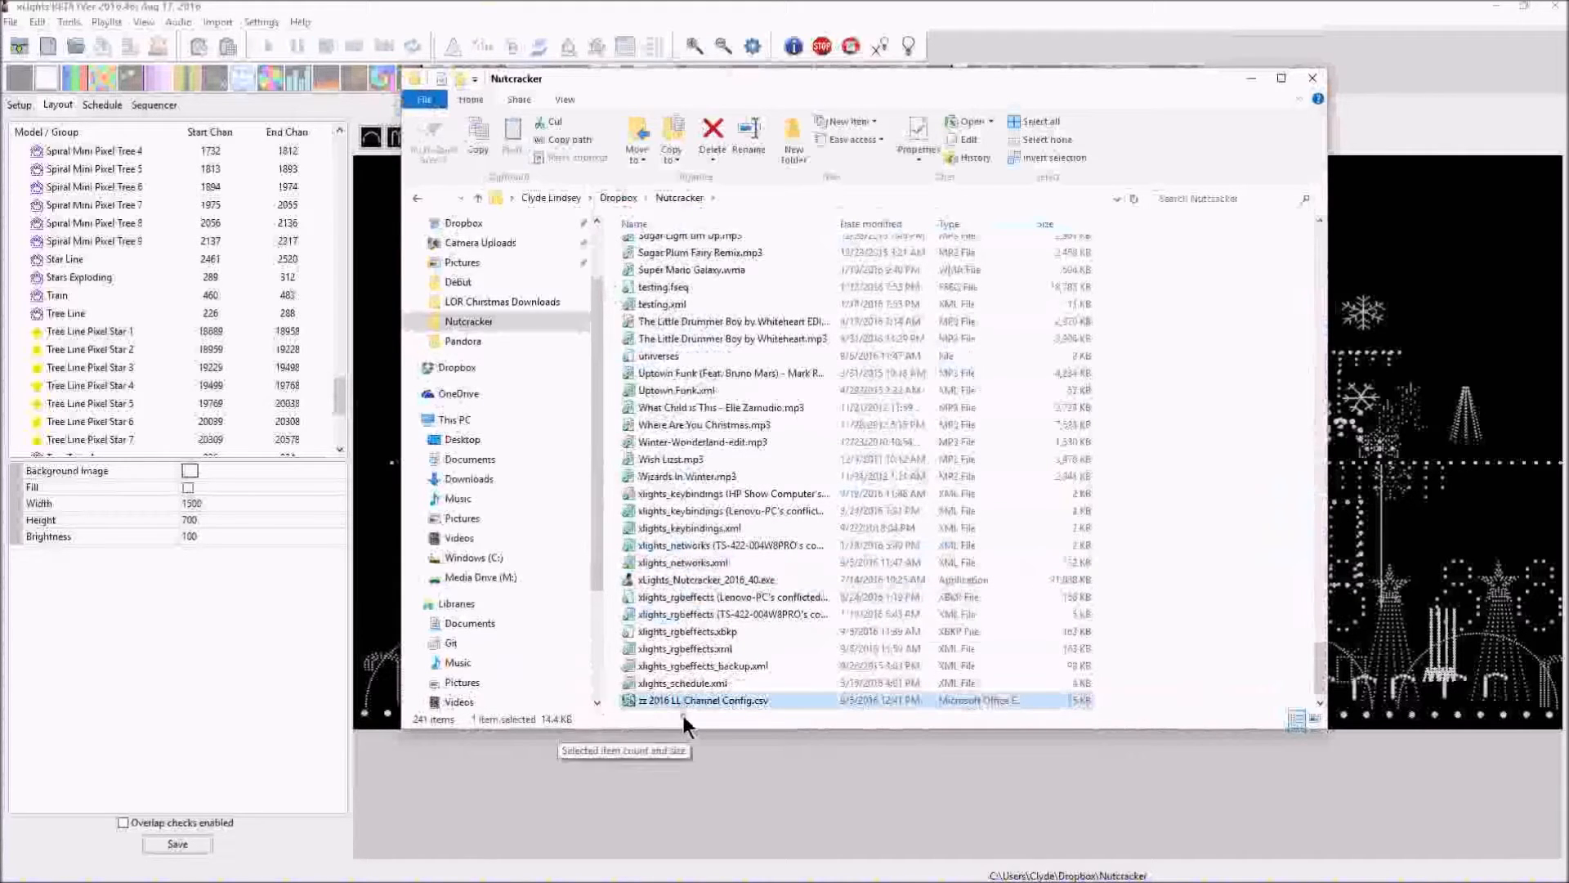
mouse_move(945, 710)
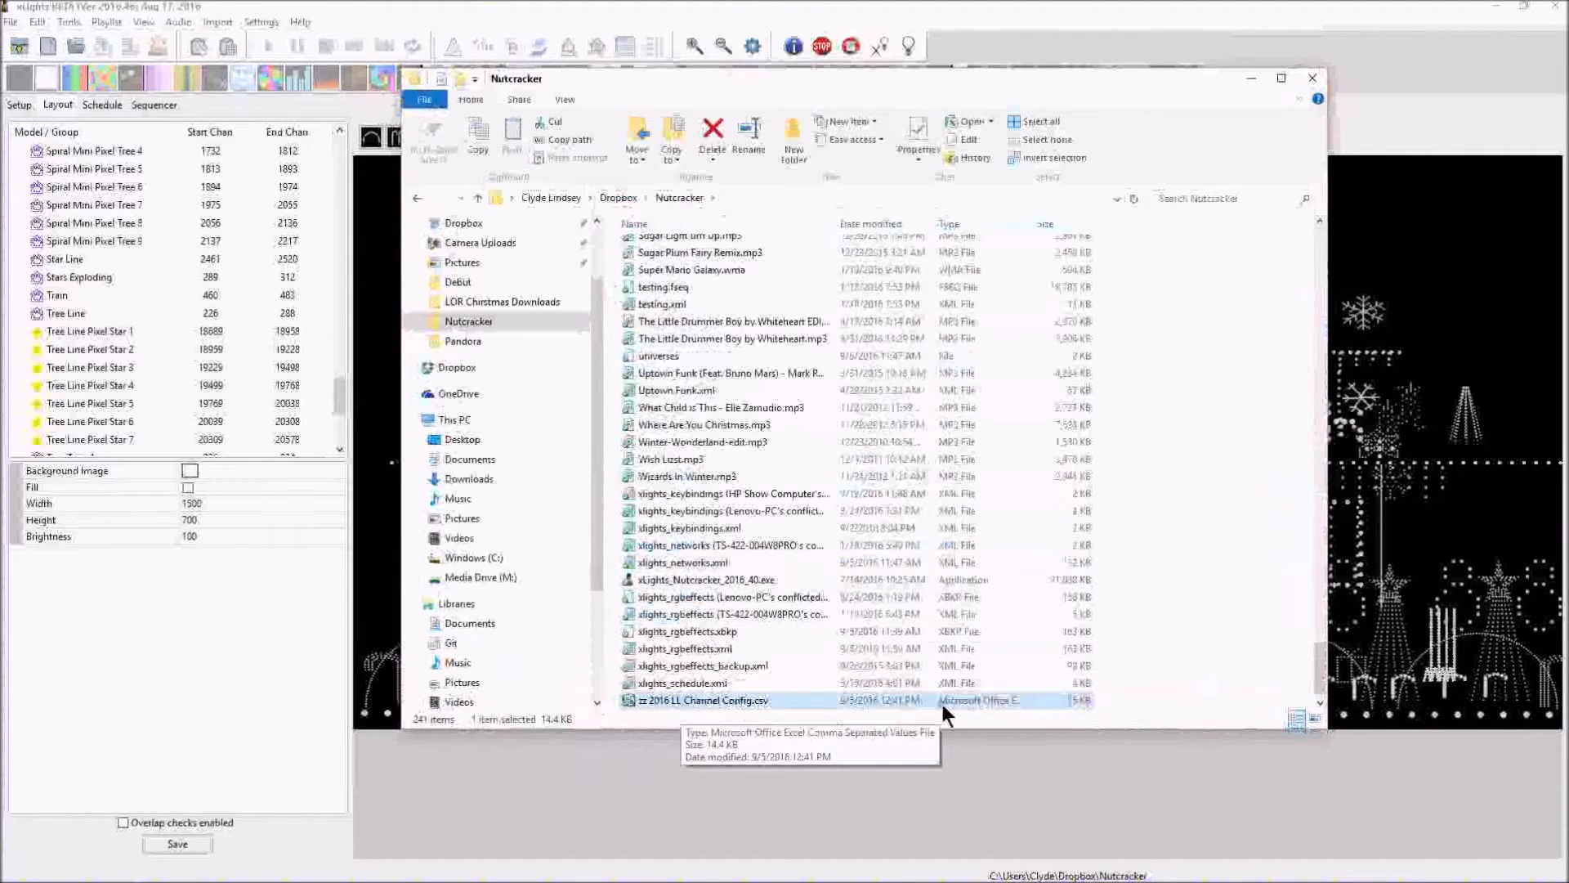
mouse_move(971, 710)
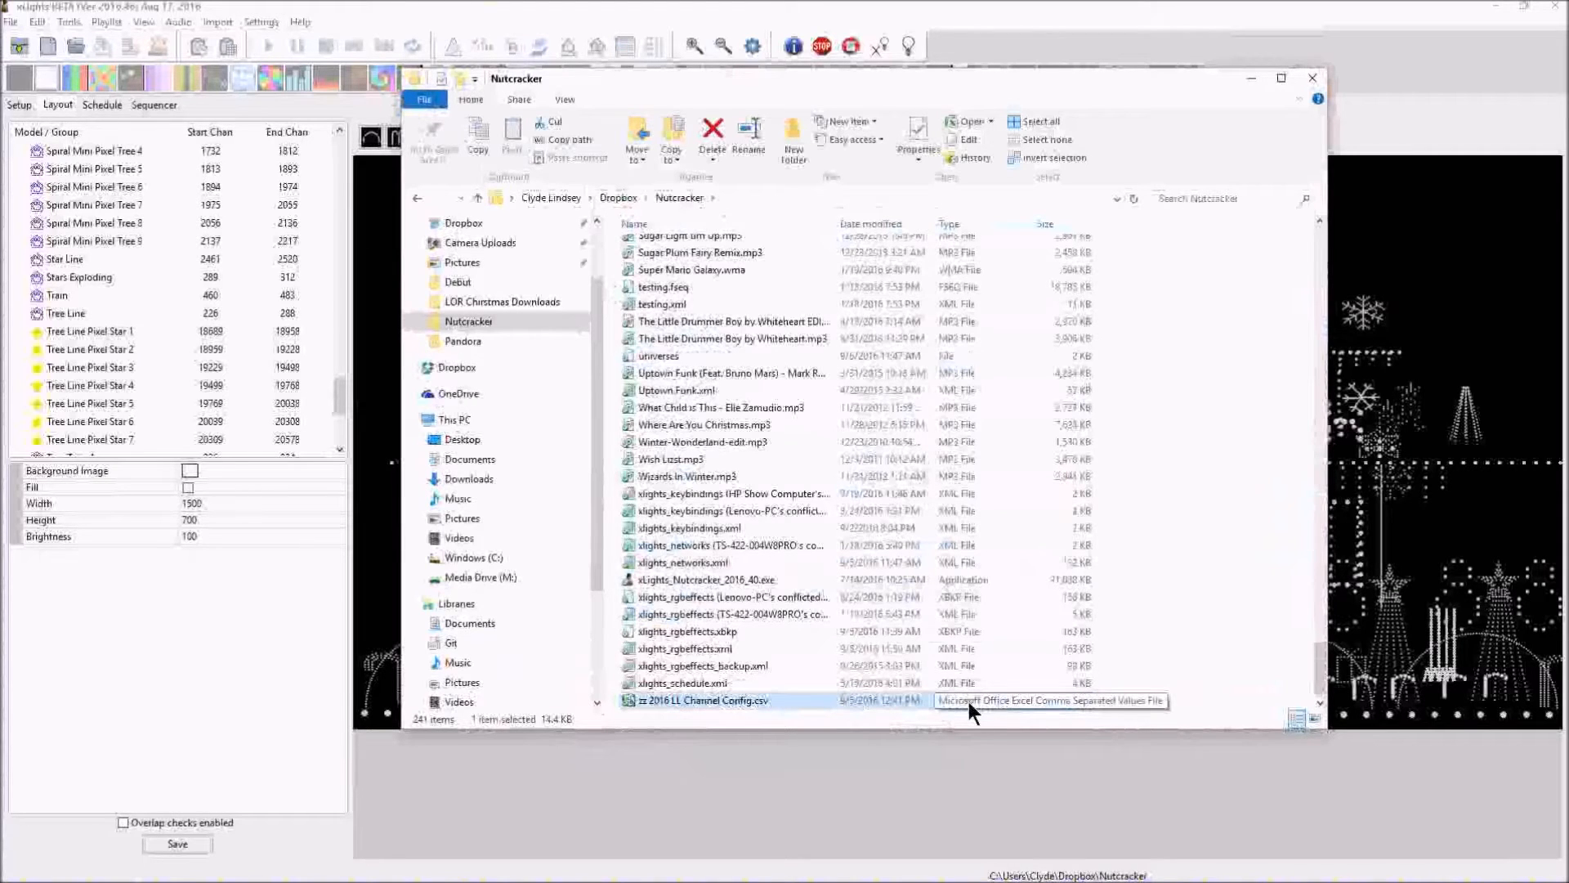
mouse_move(1066, 710)
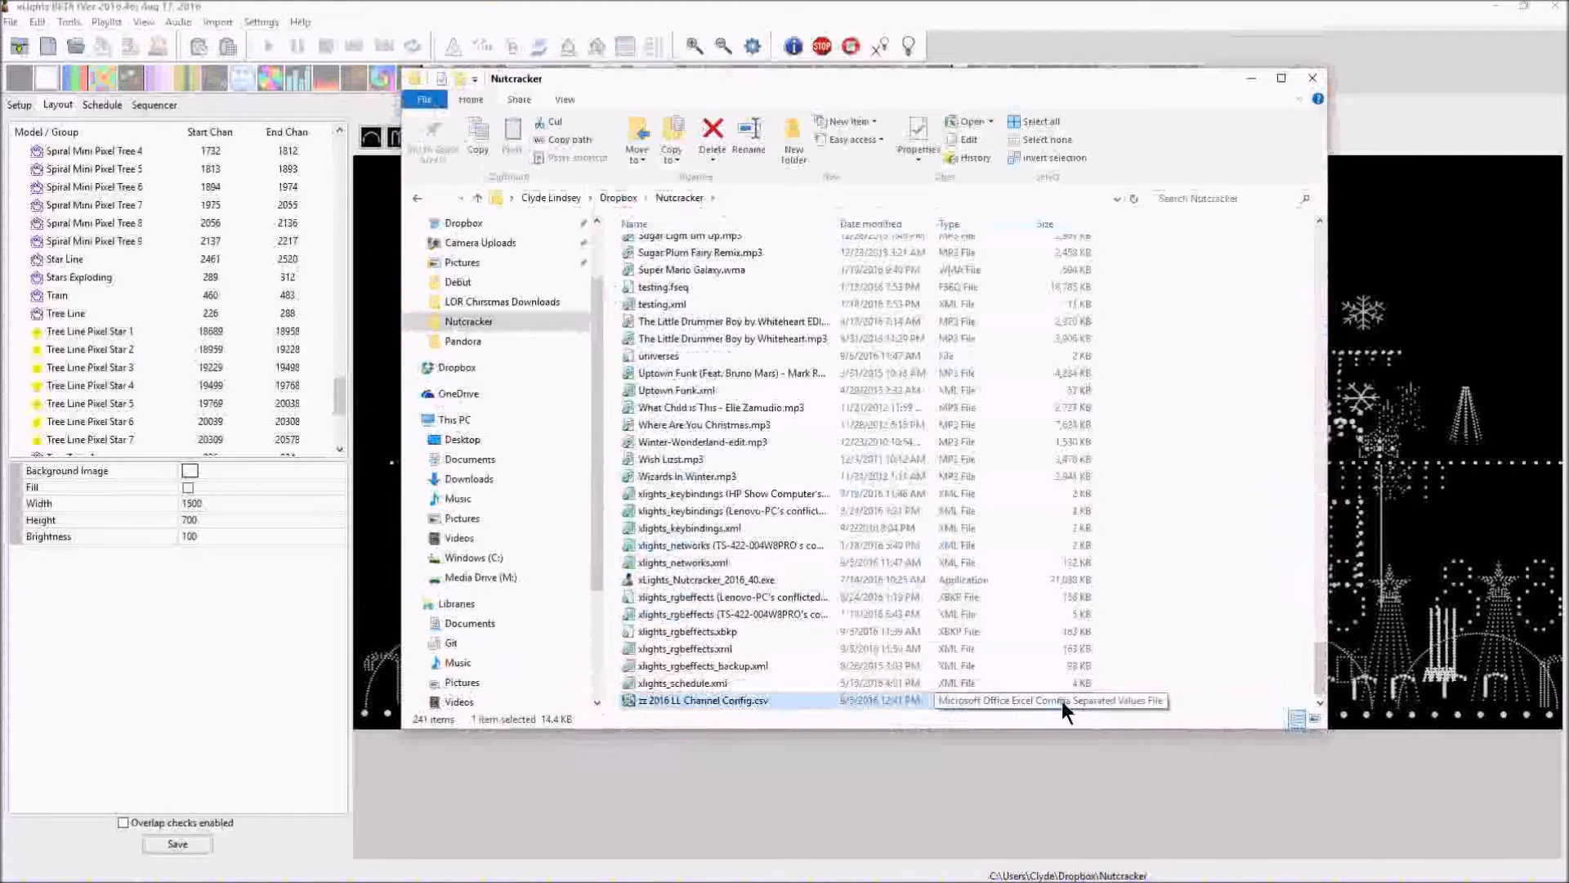
mouse_move(728, 709)
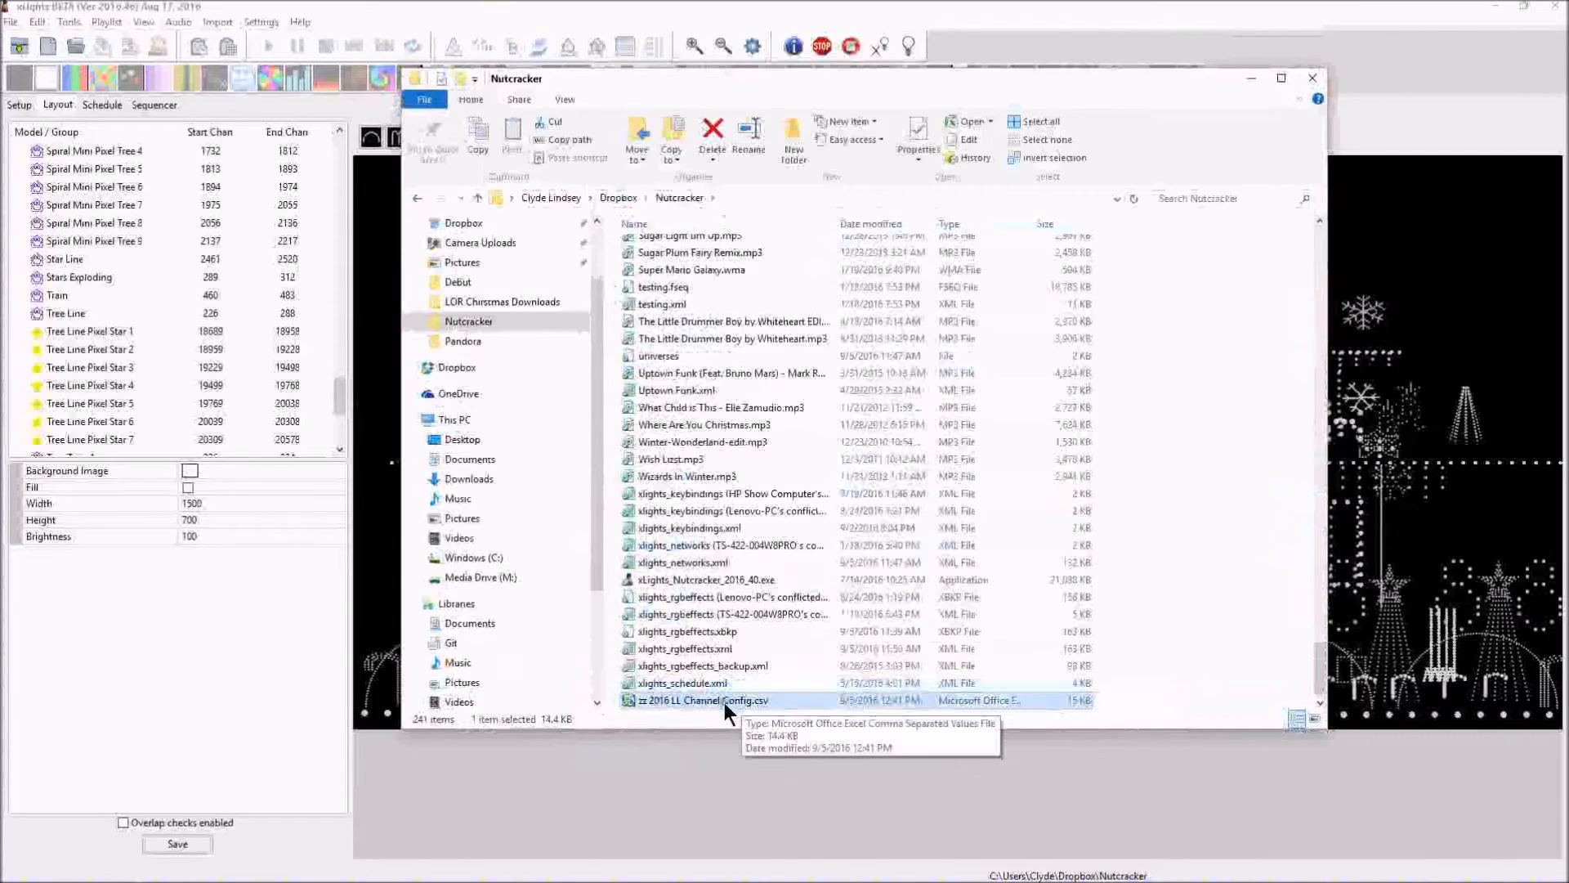
double_click(704, 699)
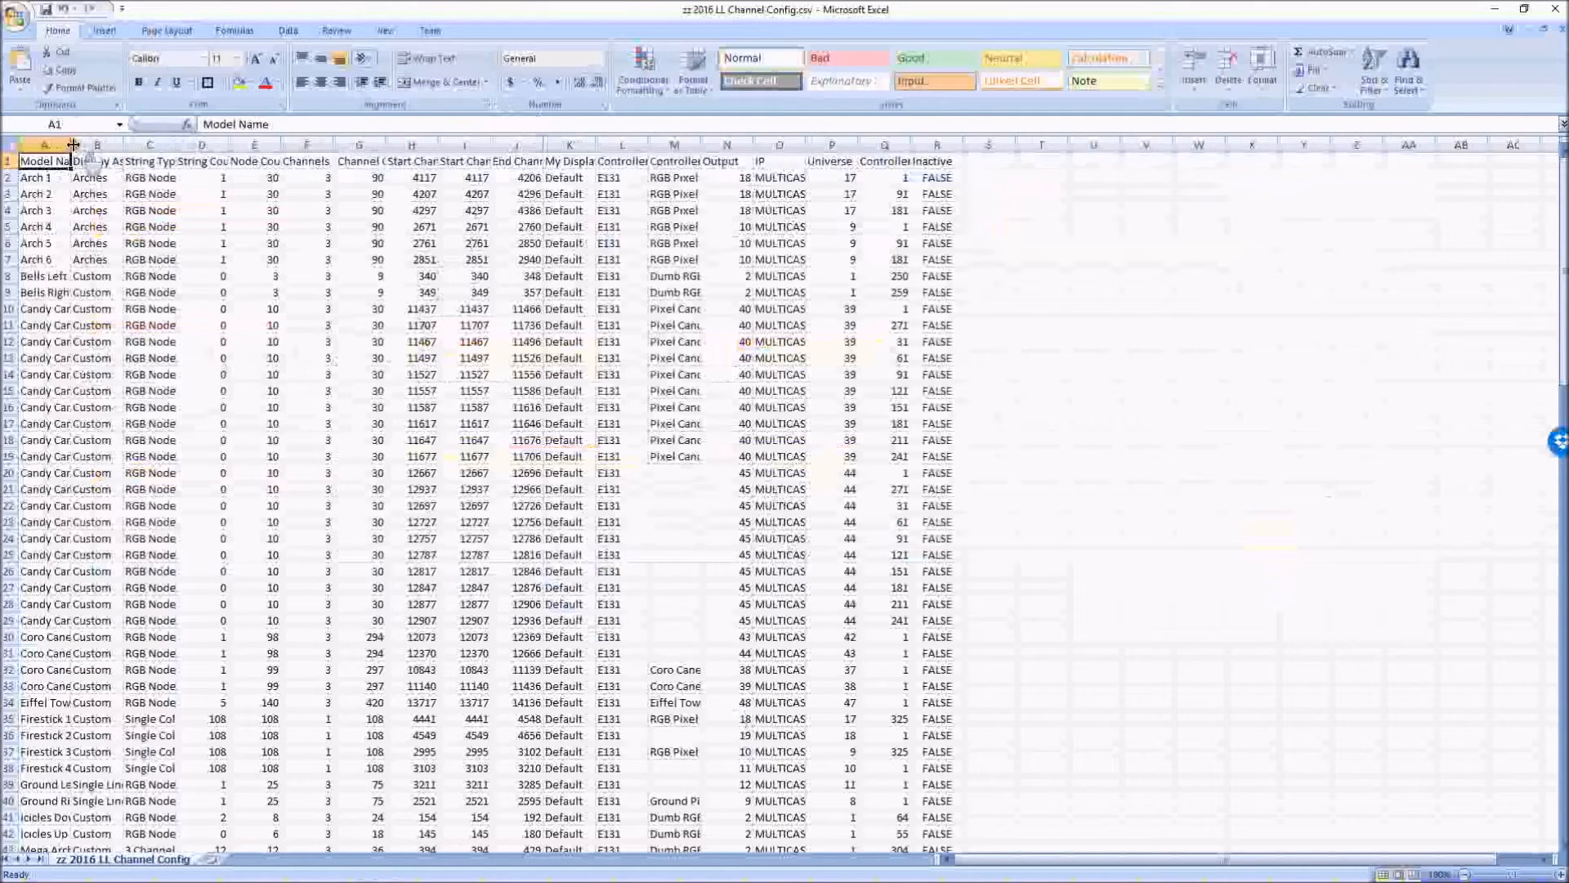
- Widen the Model Name column, select the Display As column, and show the Data tab
drag(72, 144, 146, 144)
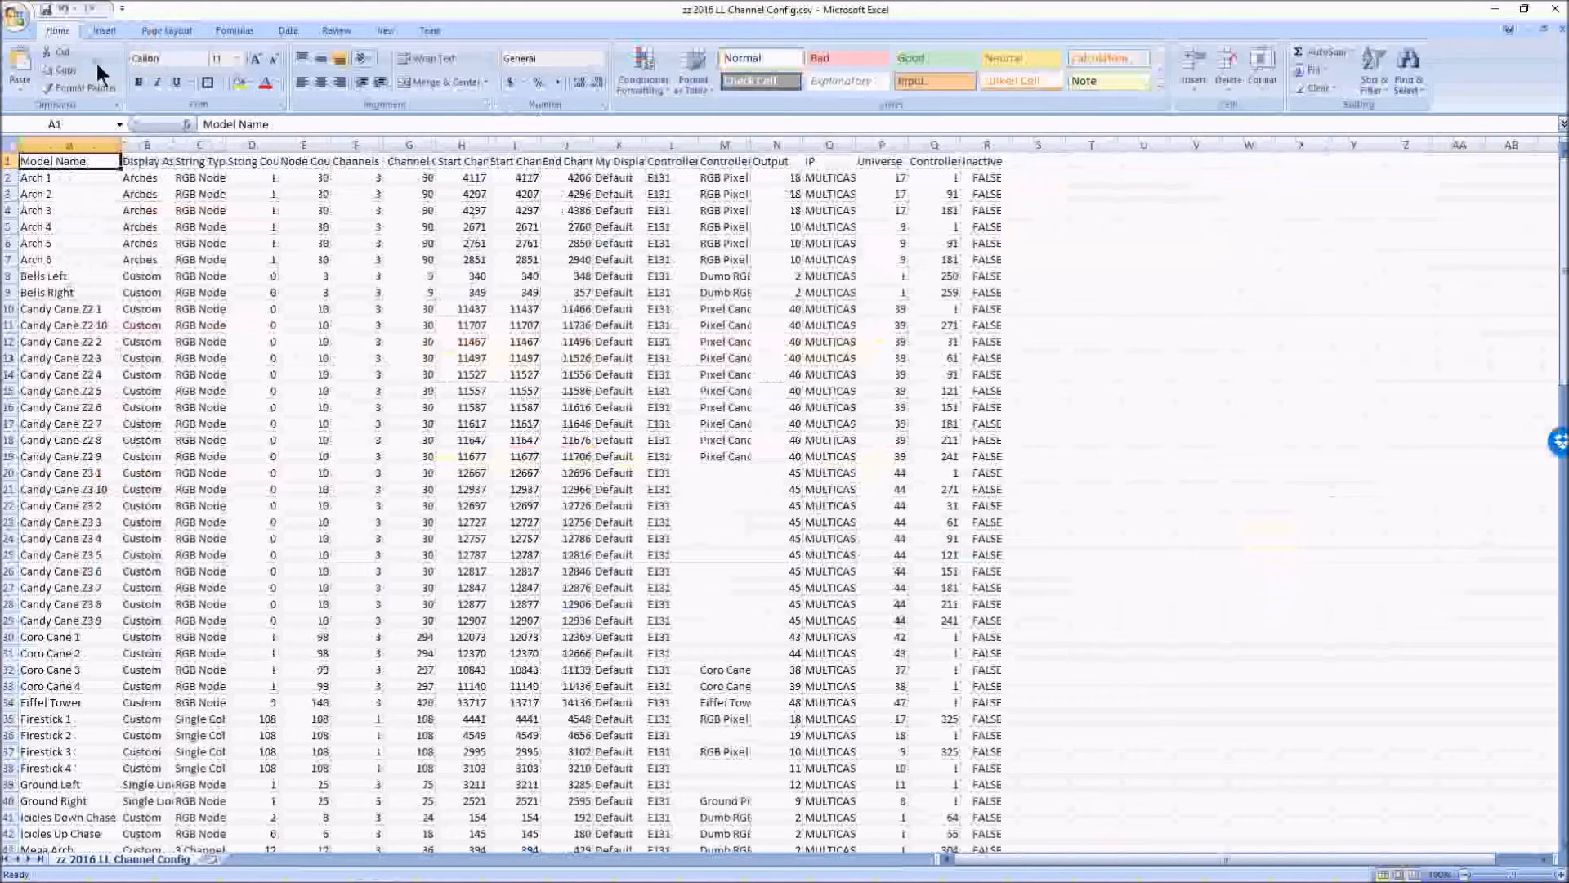
mouse_move(80, 620)
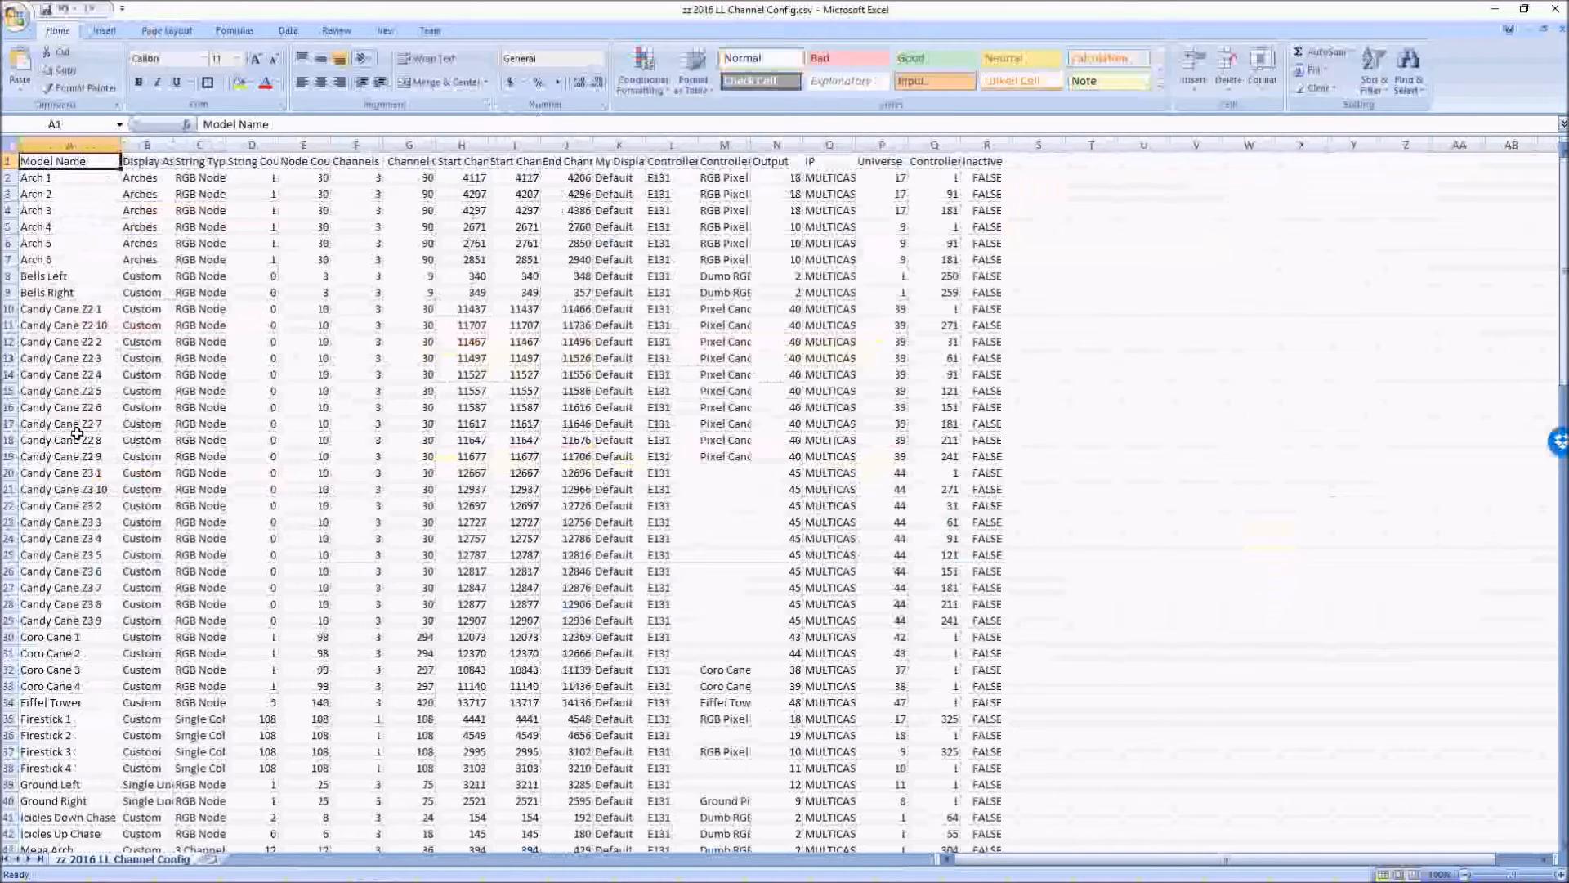
click(146, 161)
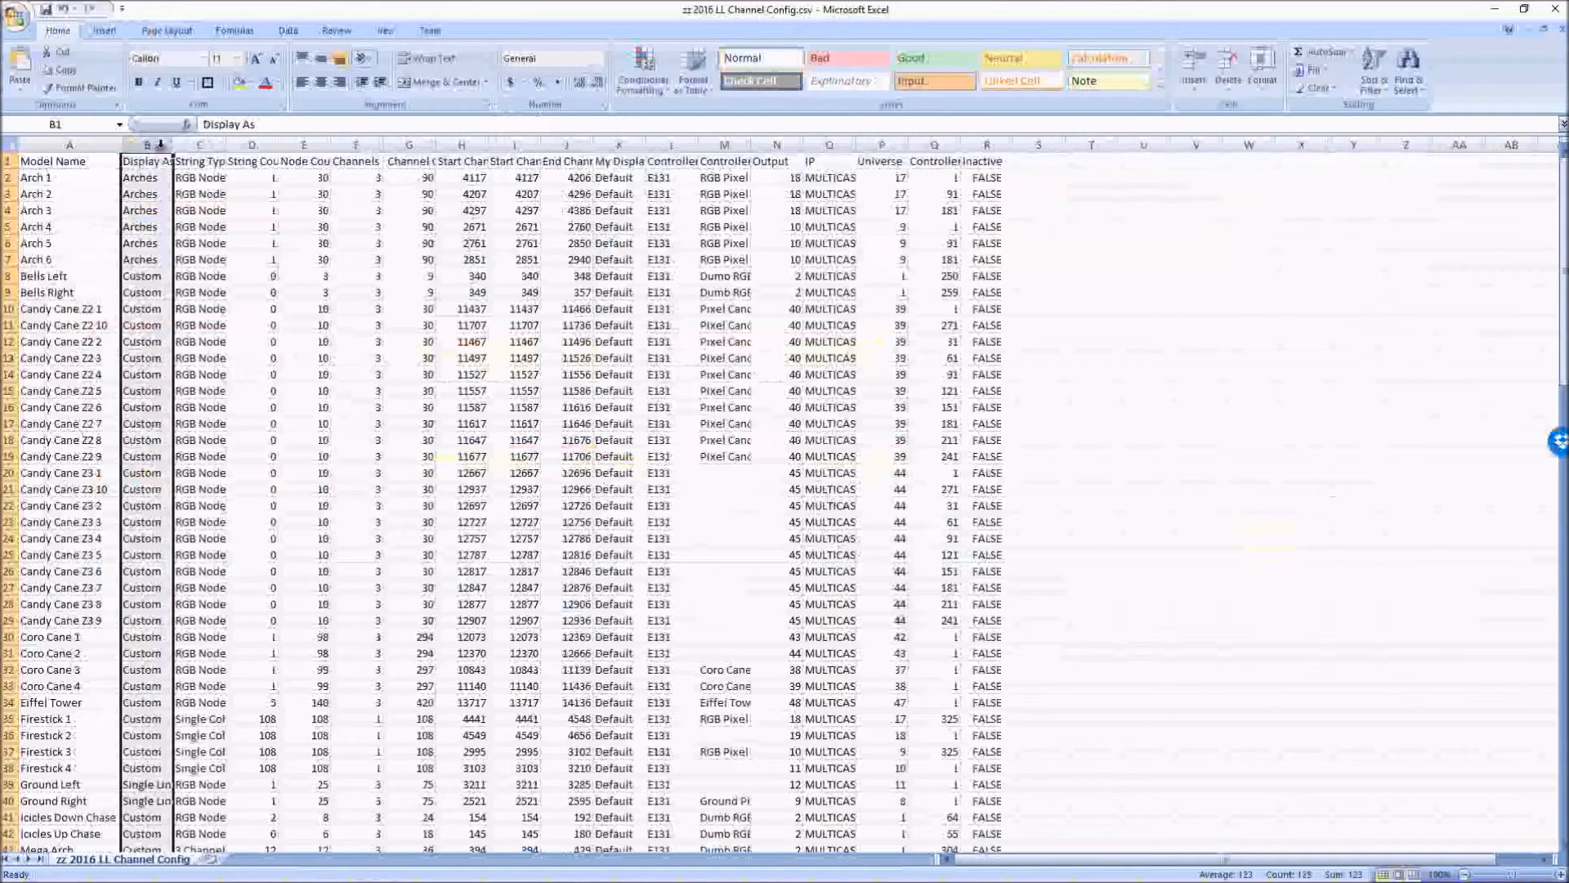
click(288, 31)
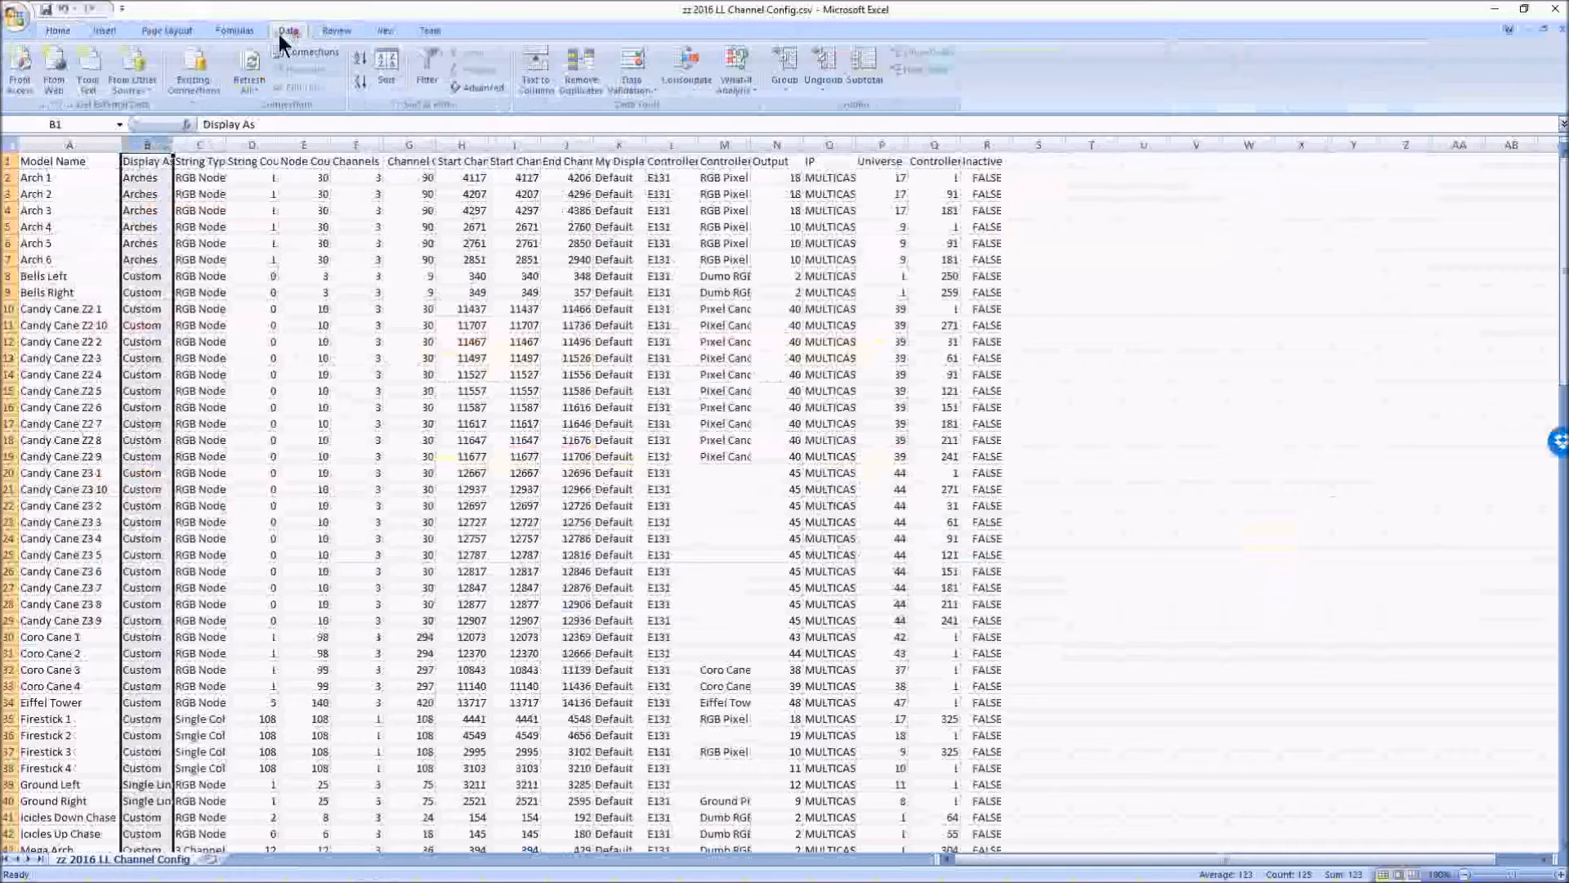
mouse_move(387, 69)
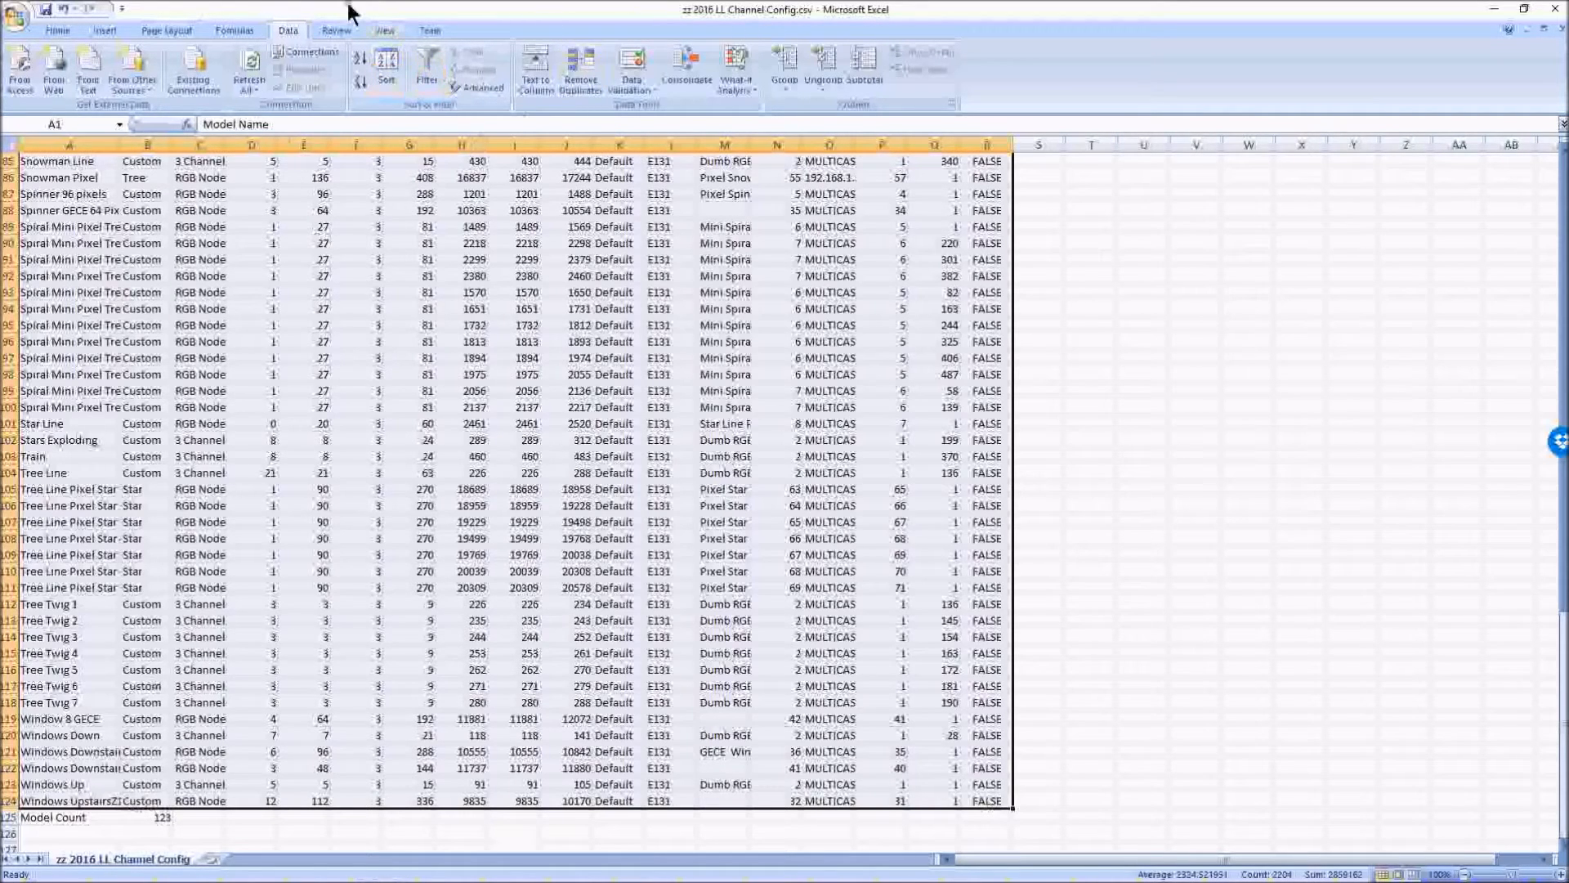
- Sort the rows by Start Channel, smallest to largest, putting Reindeer first
click(386, 70)
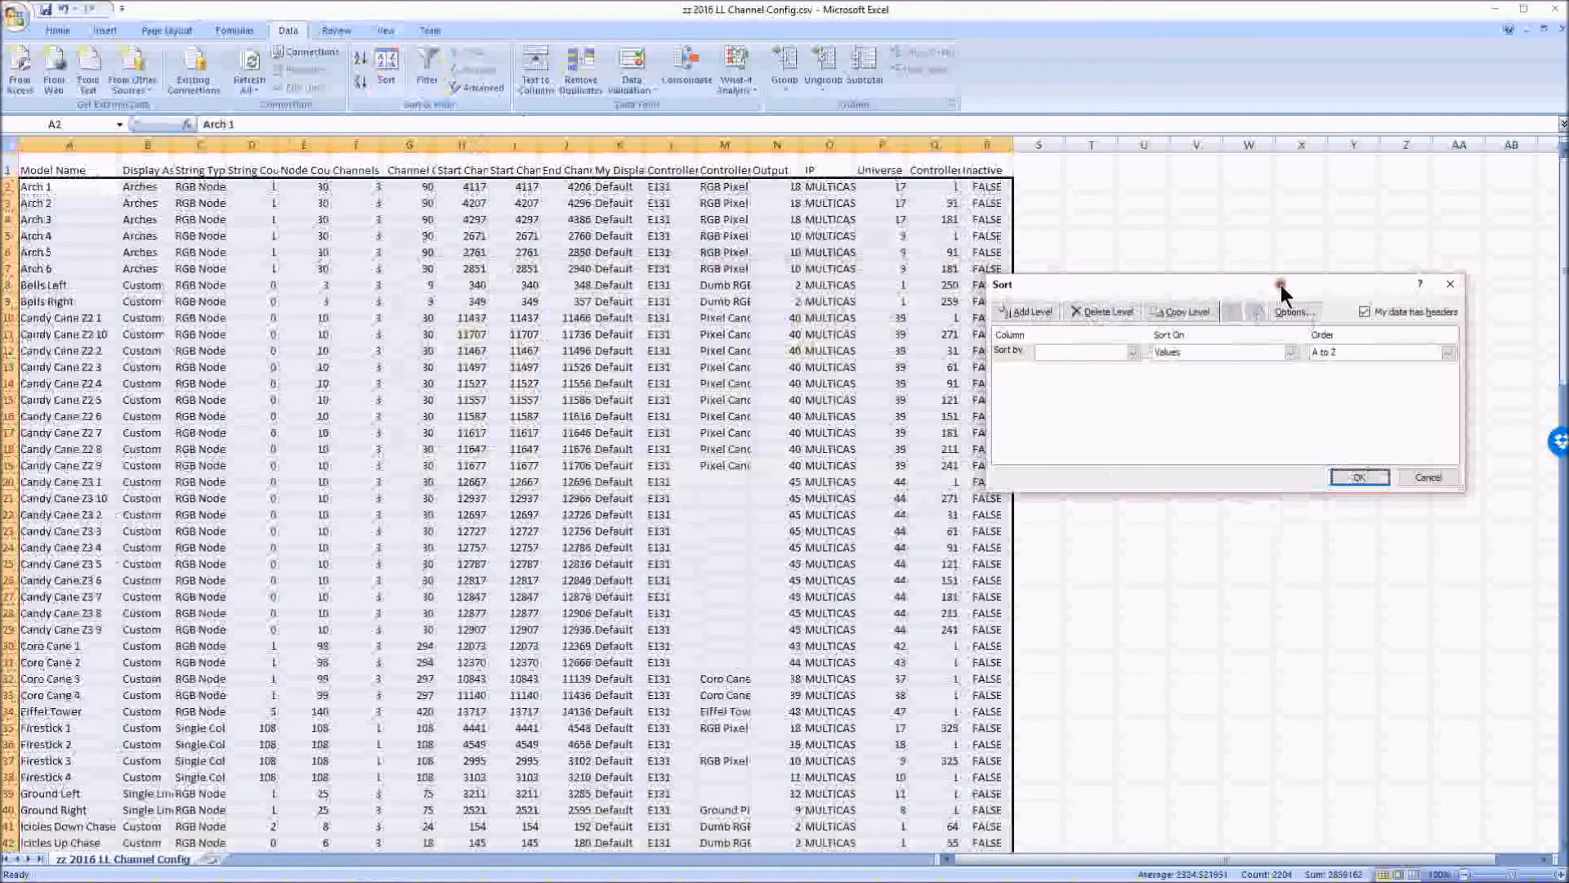
click(1132, 351)
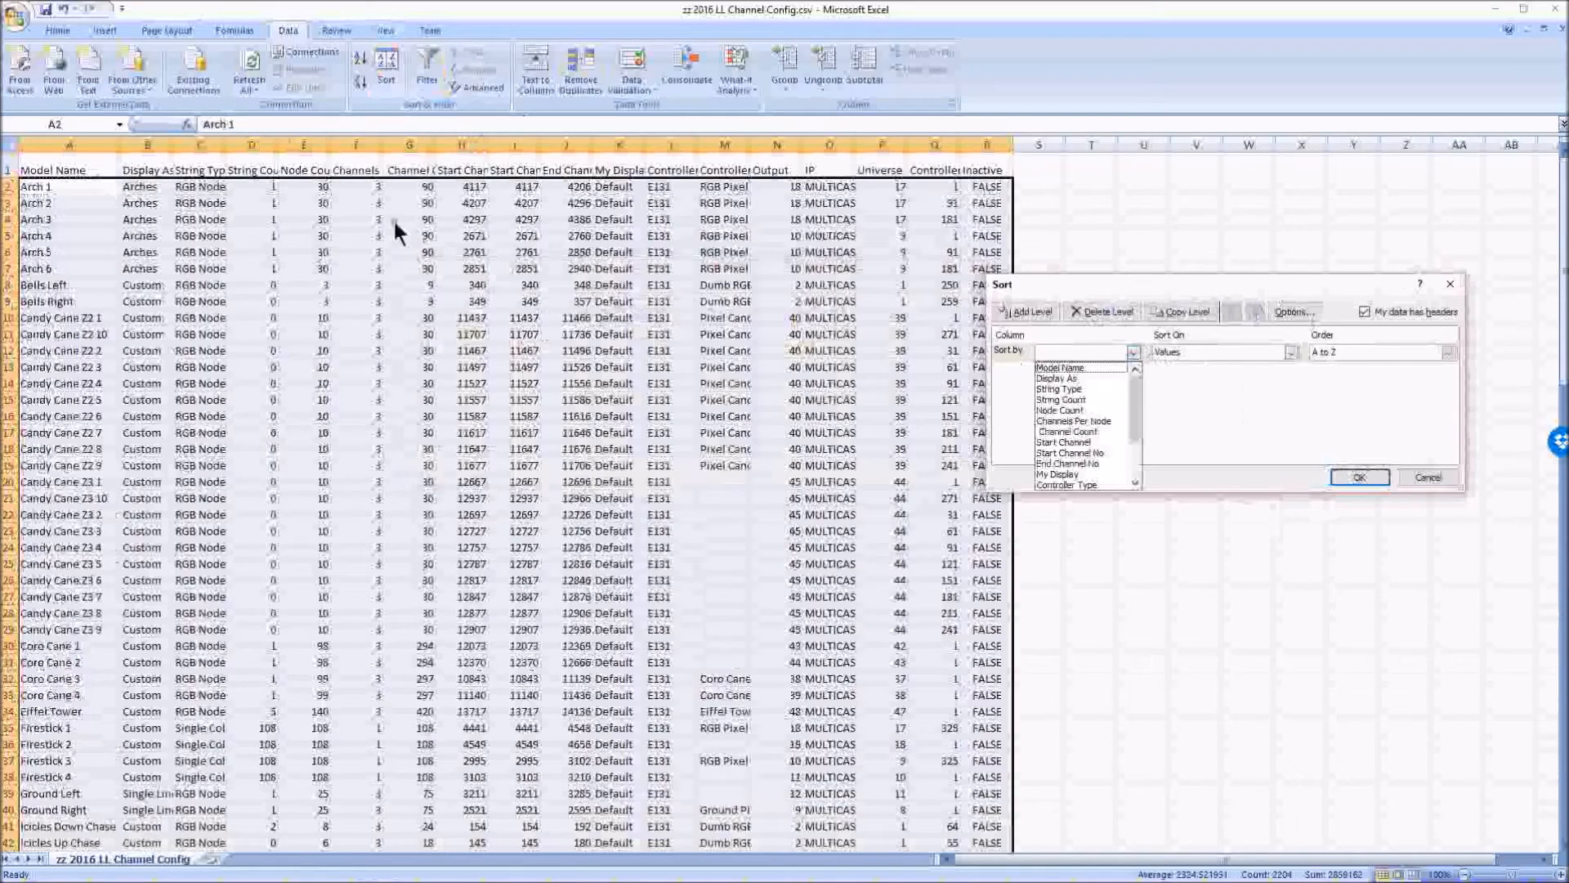
click(1066, 431)
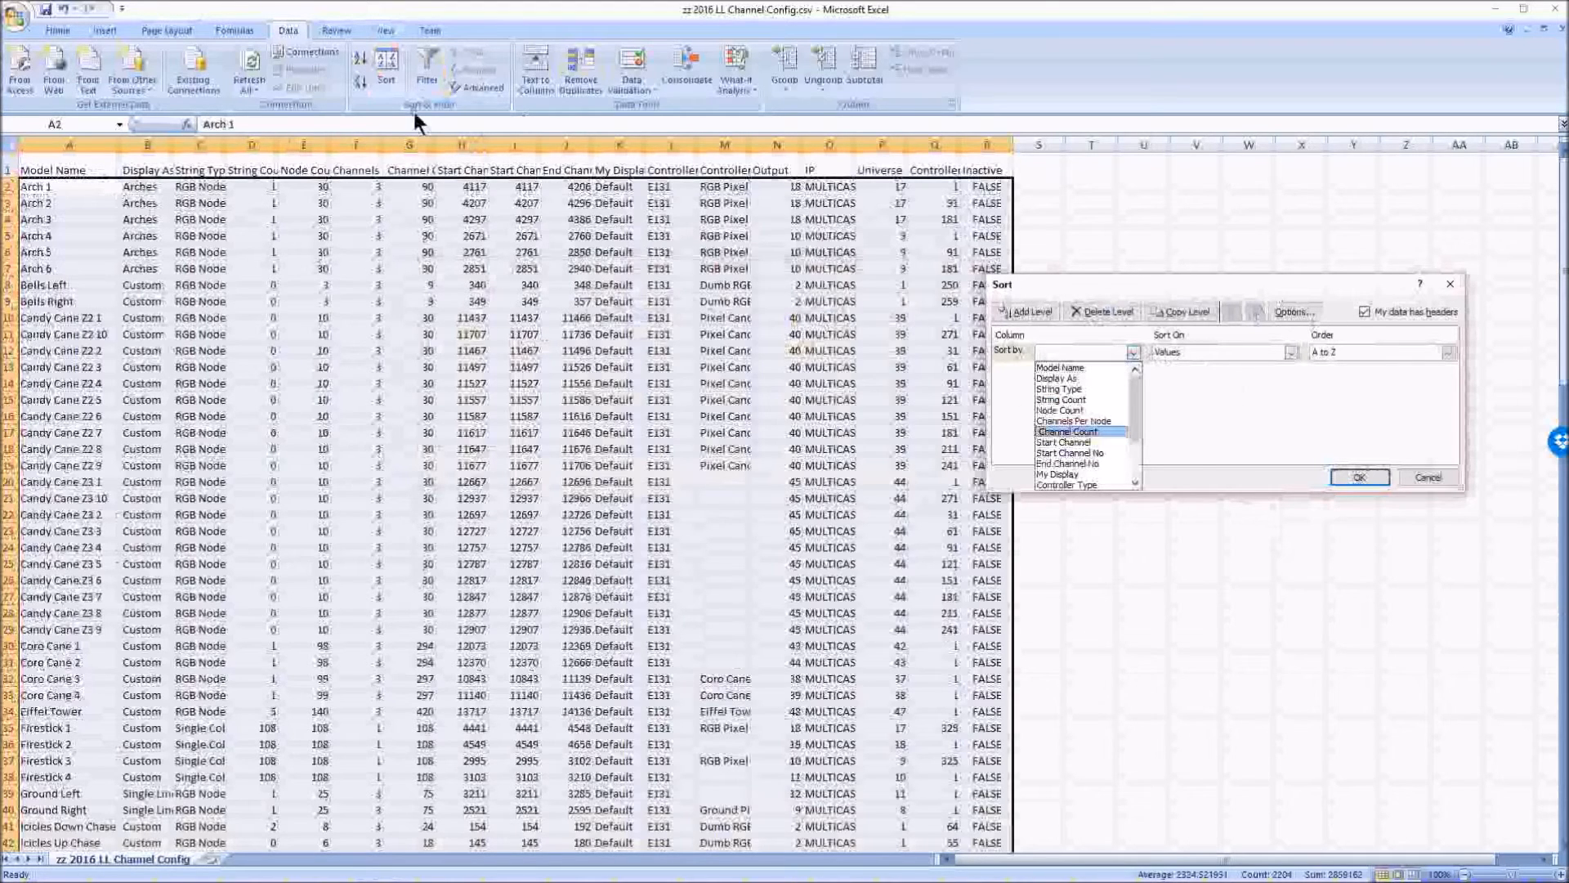
mouse_move(583, 195)
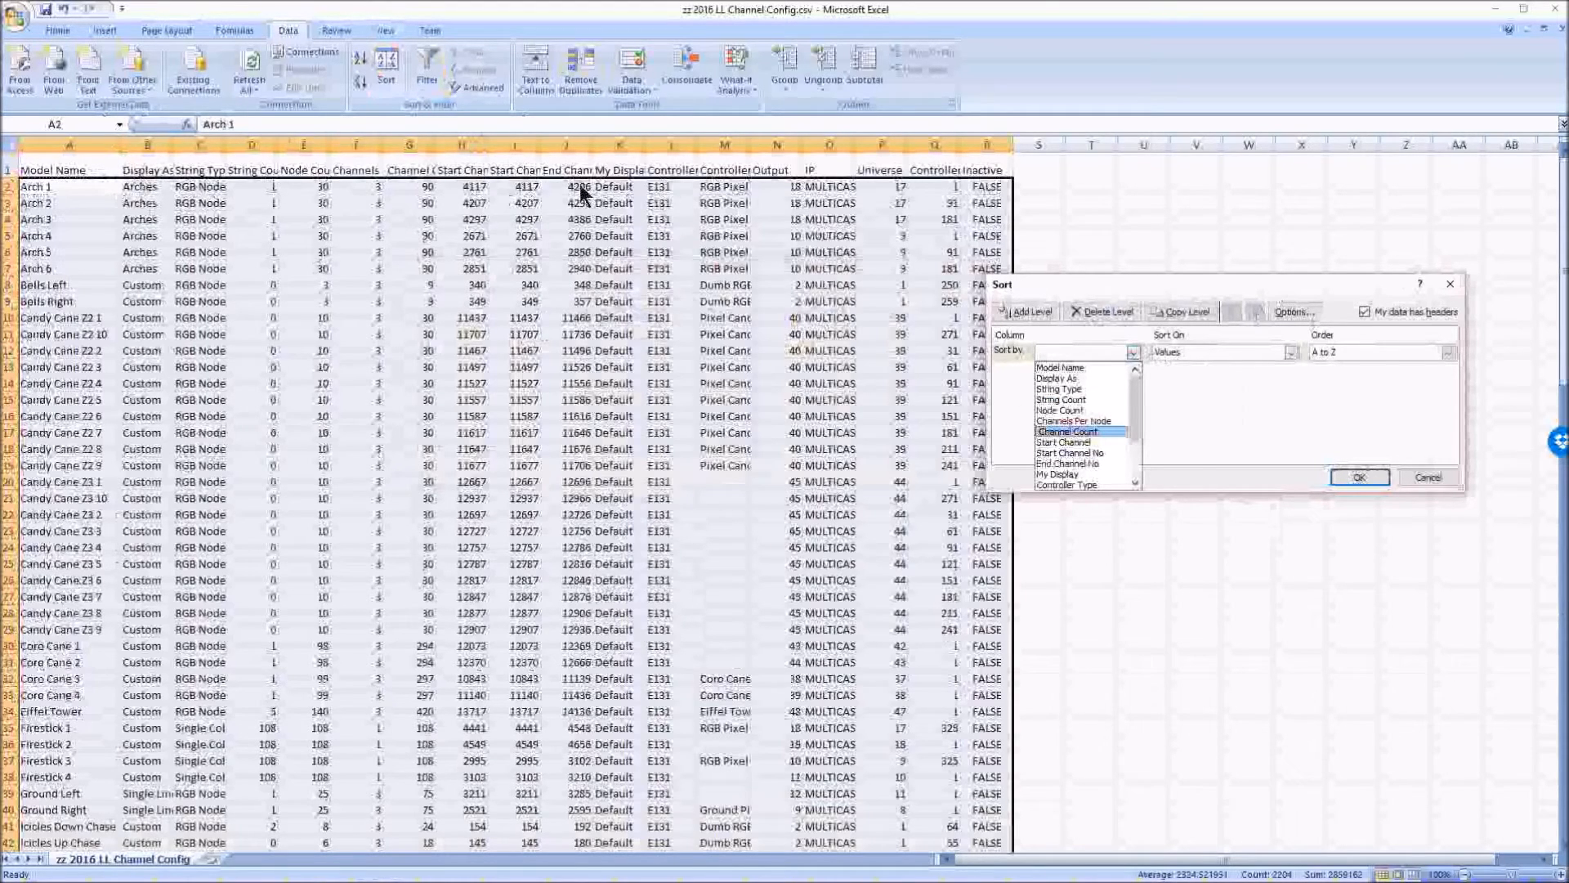
mouse_move(331, 183)
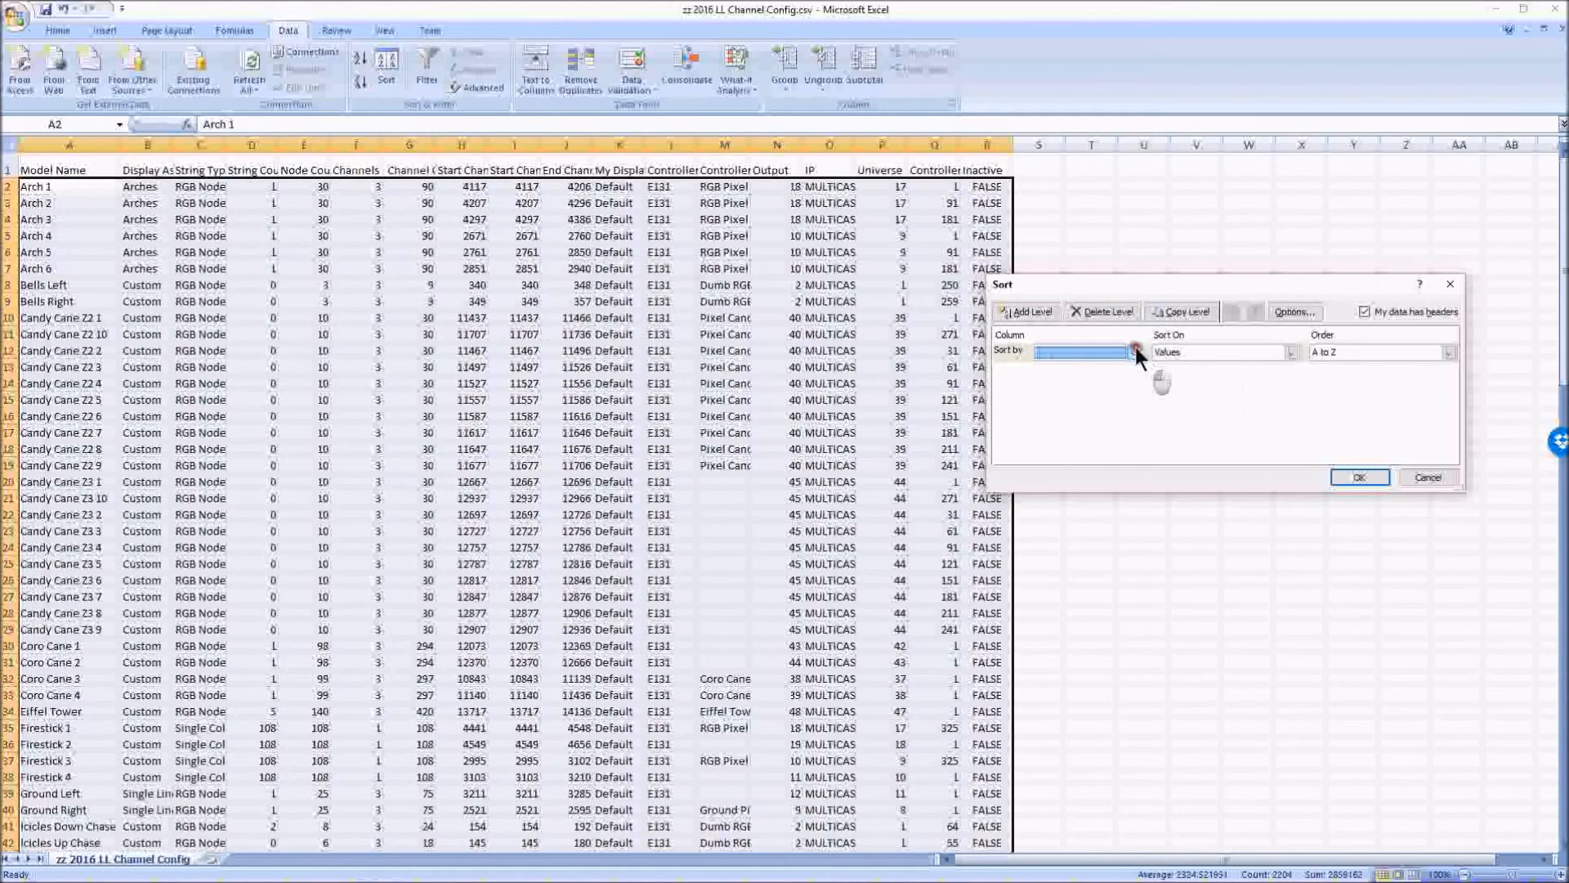
click(1134, 351)
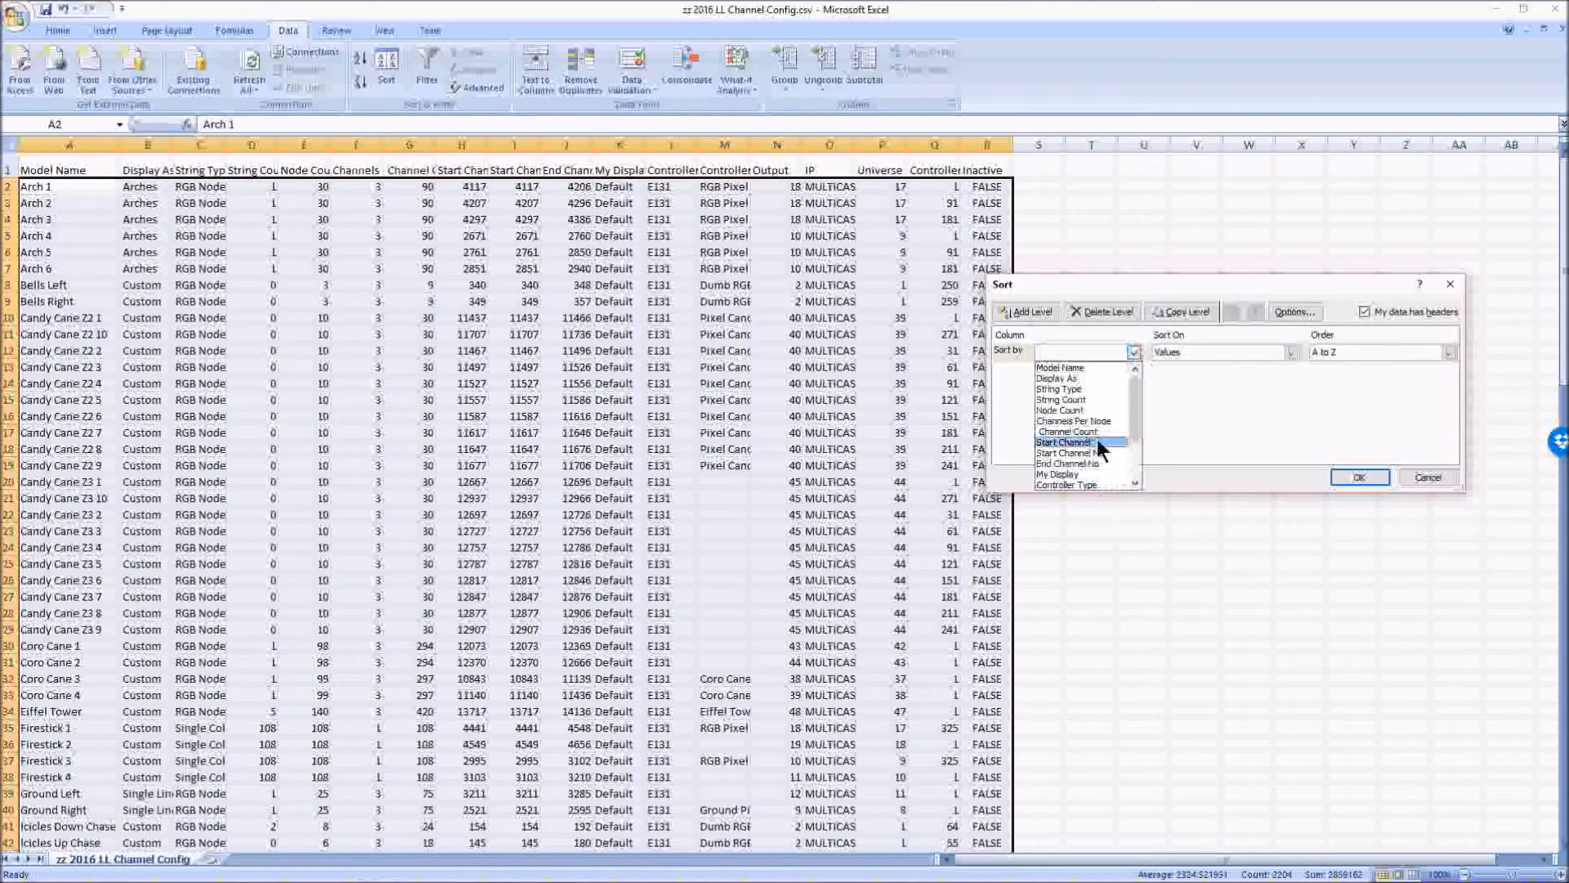
click(1079, 442)
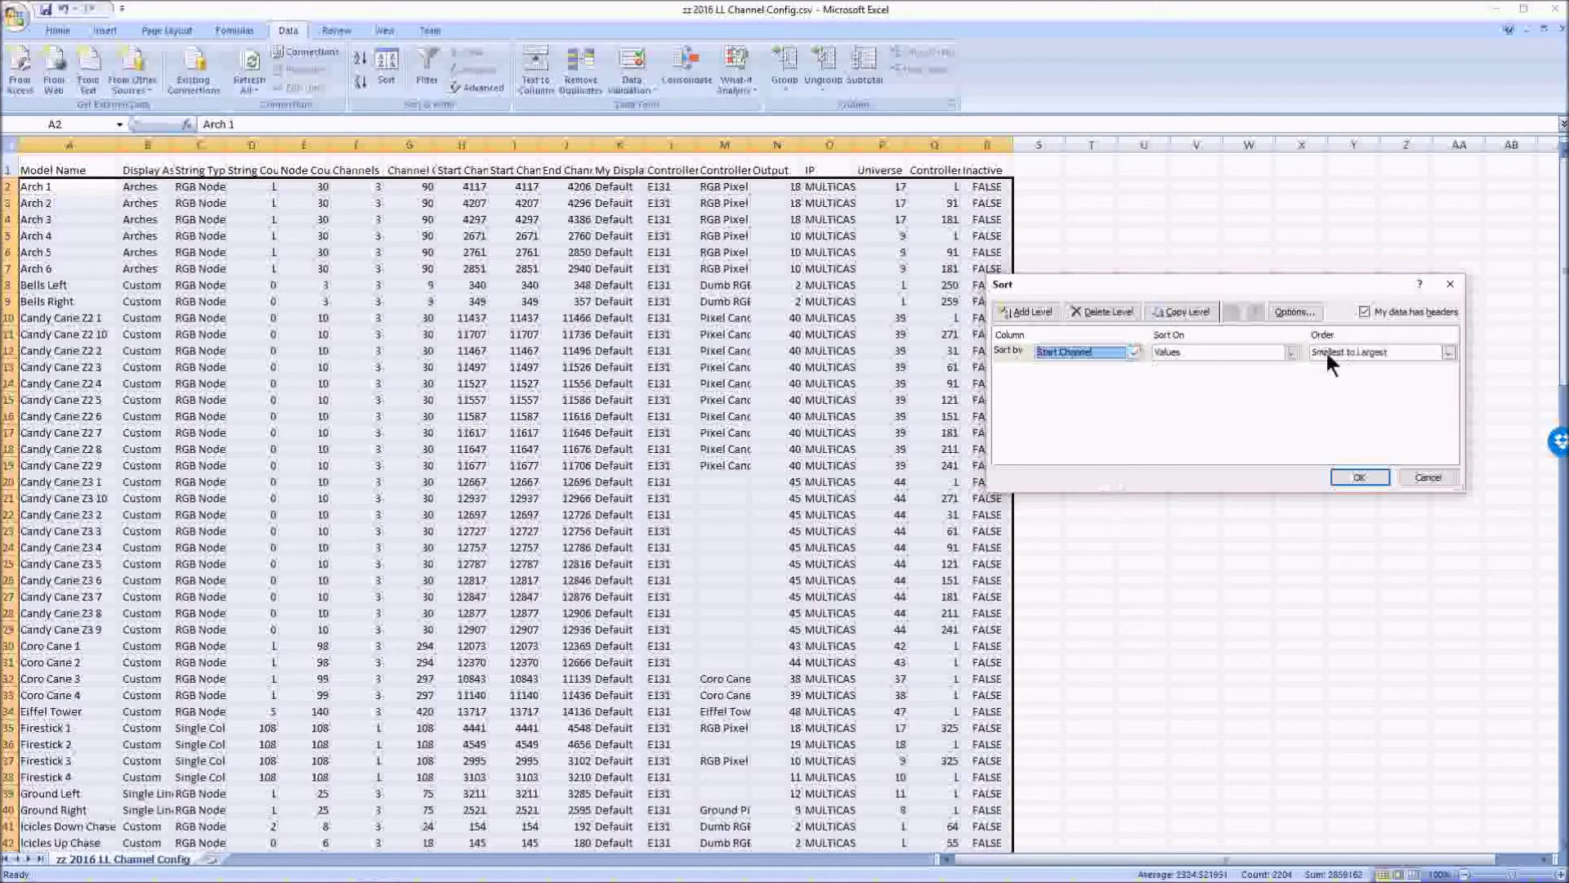
click(1359, 477)
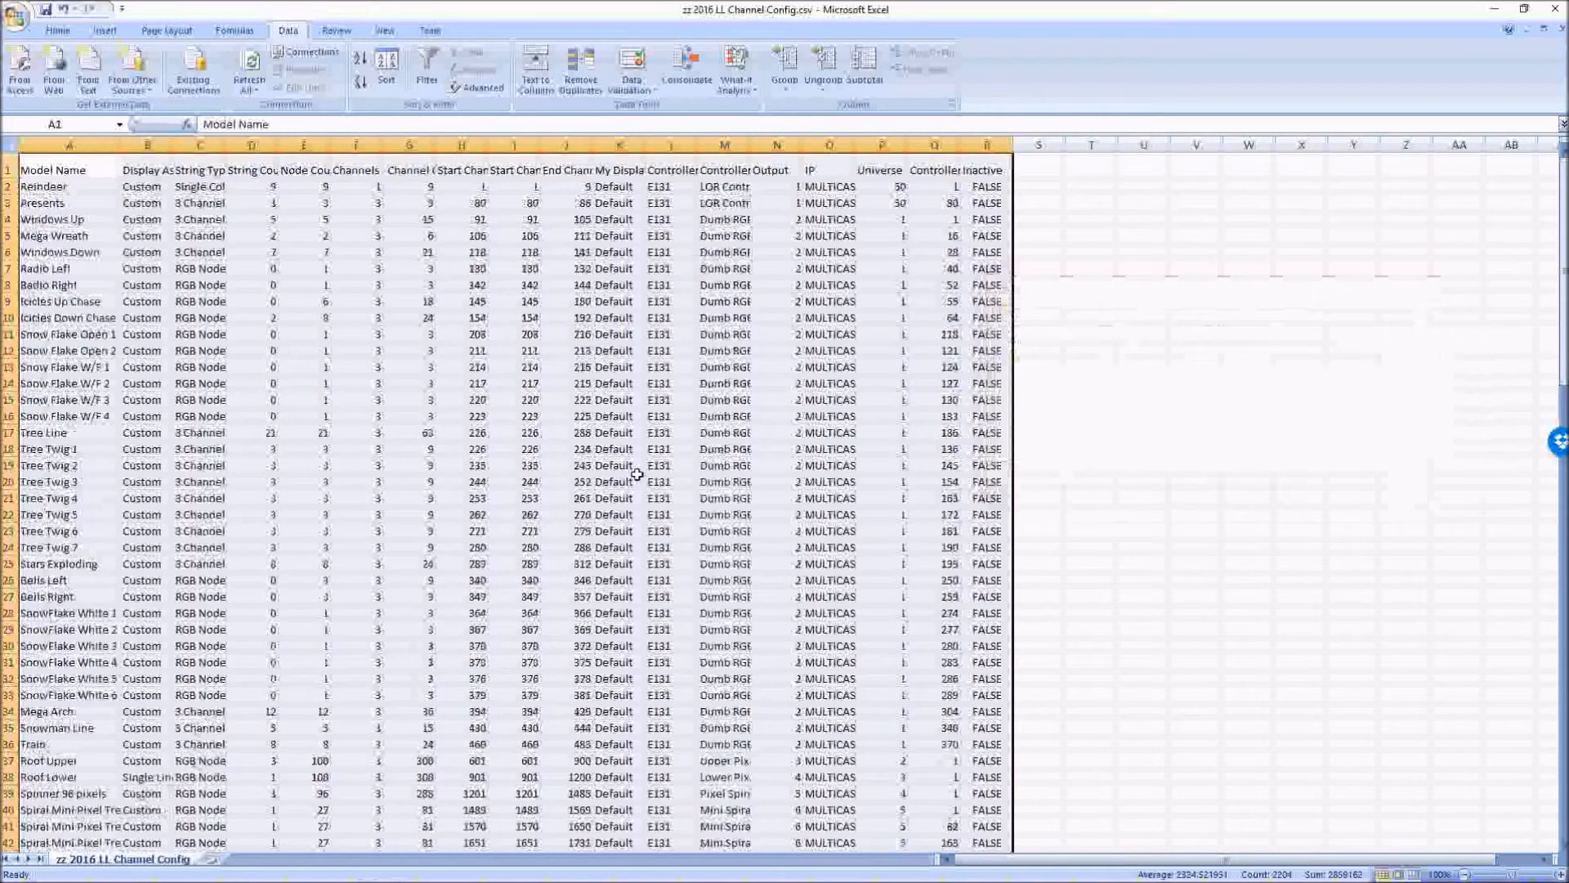
click(43, 187)
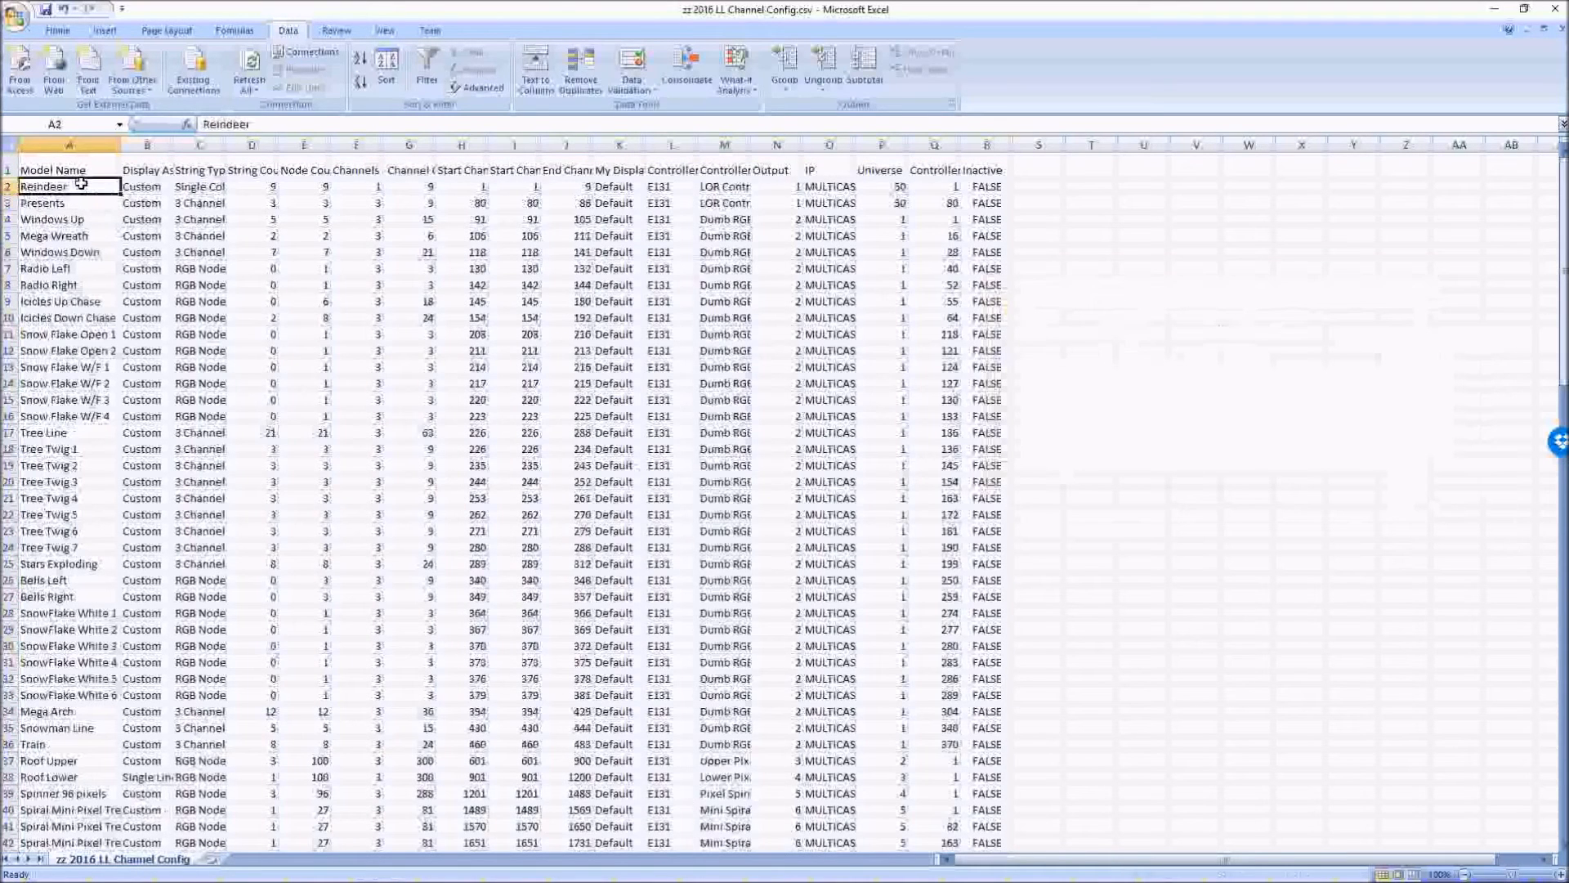
click(44, 268)
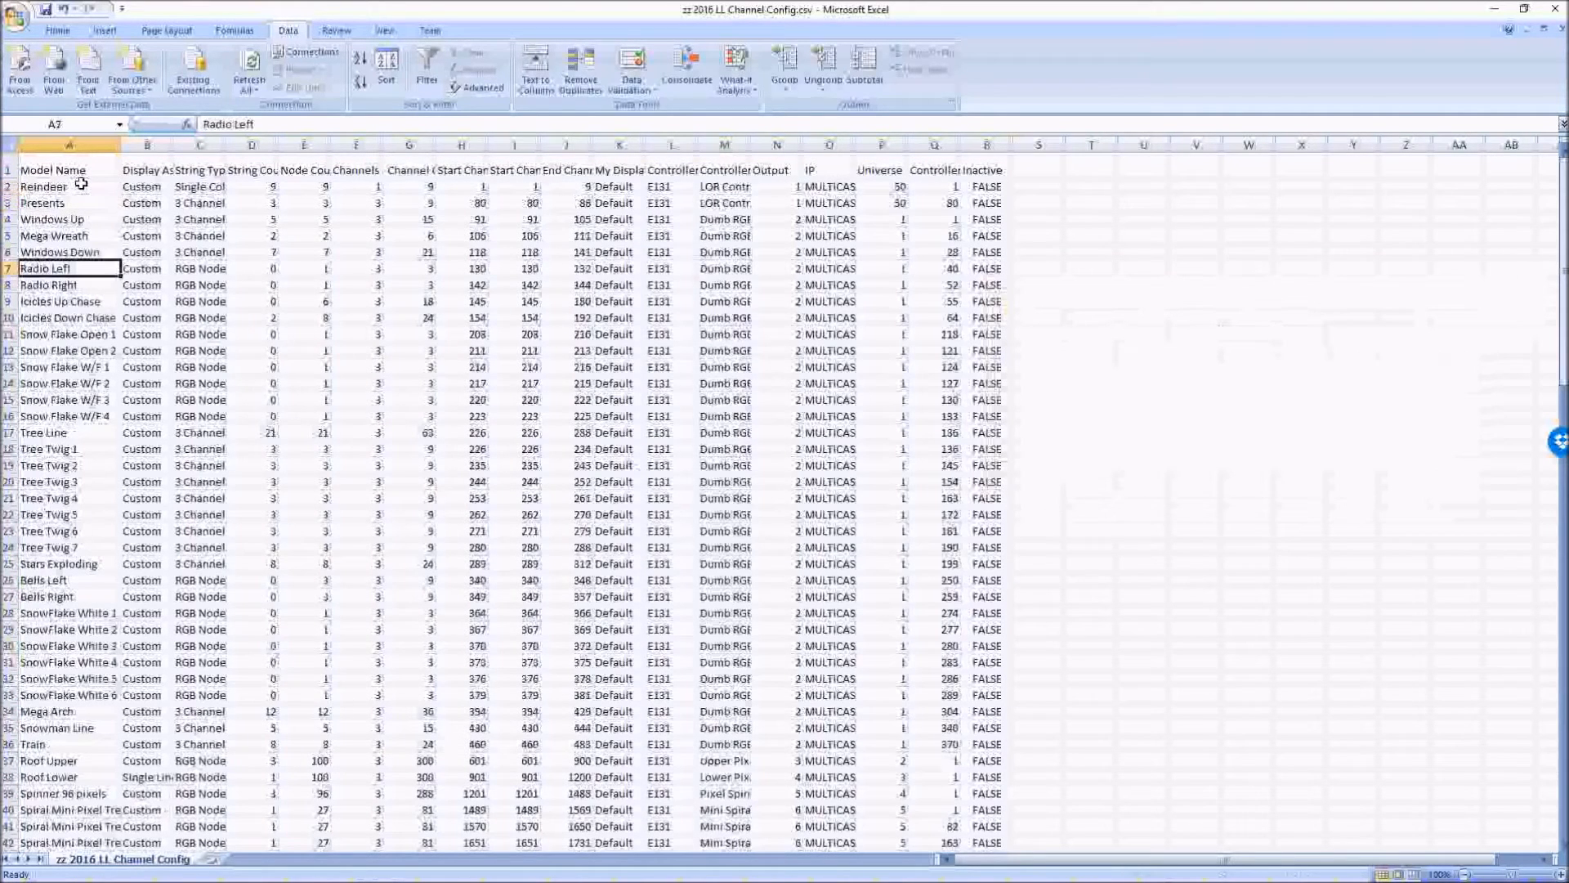
drag(43, 187, 640, 334)
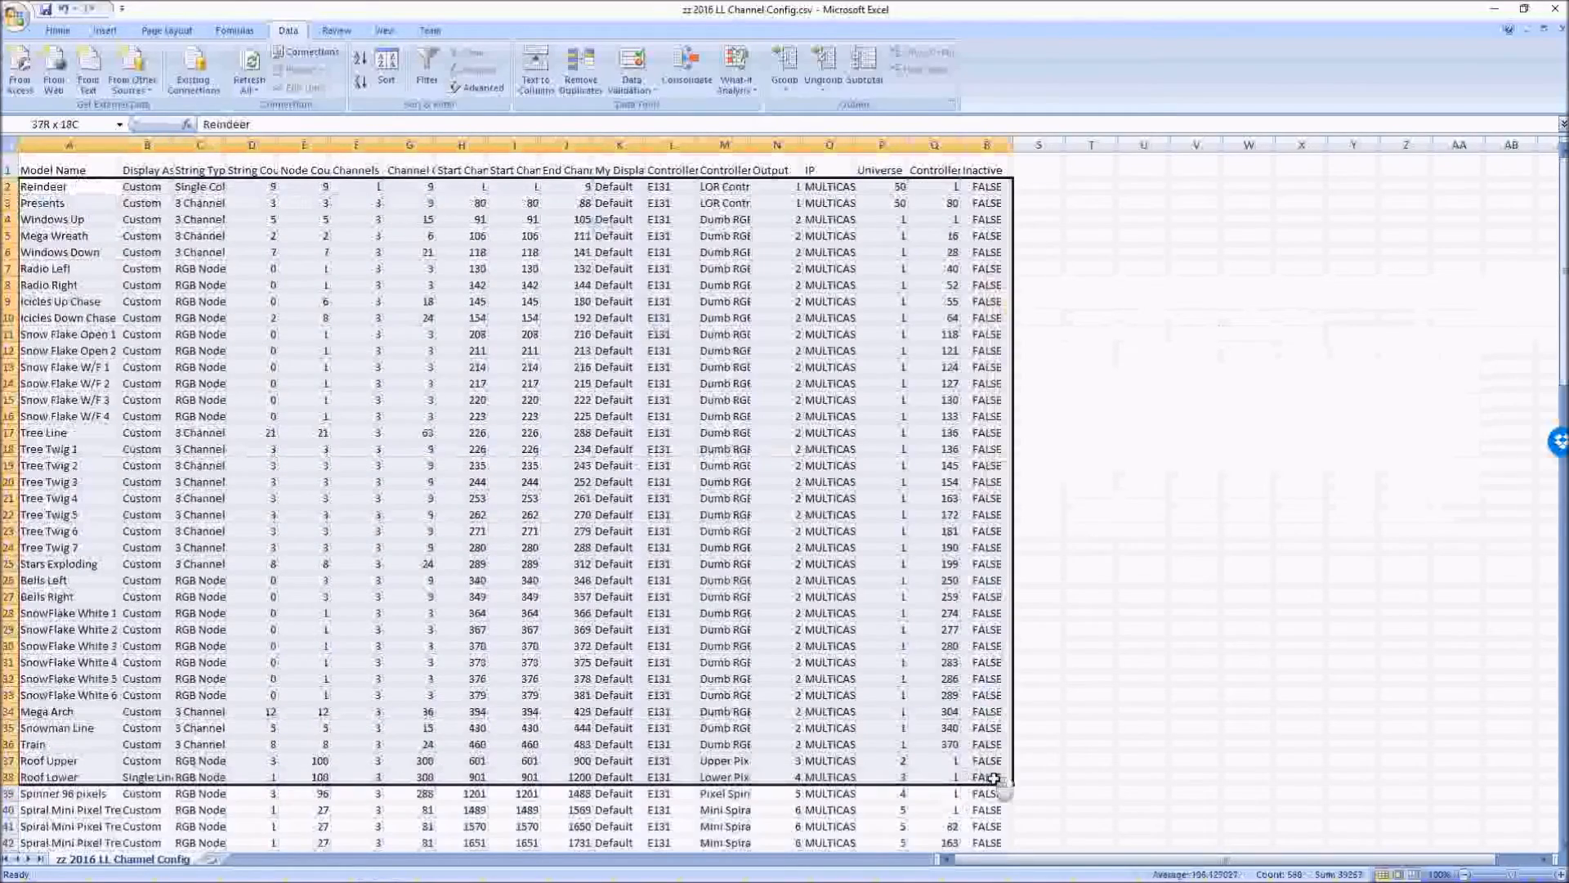
scroll(down, 3)
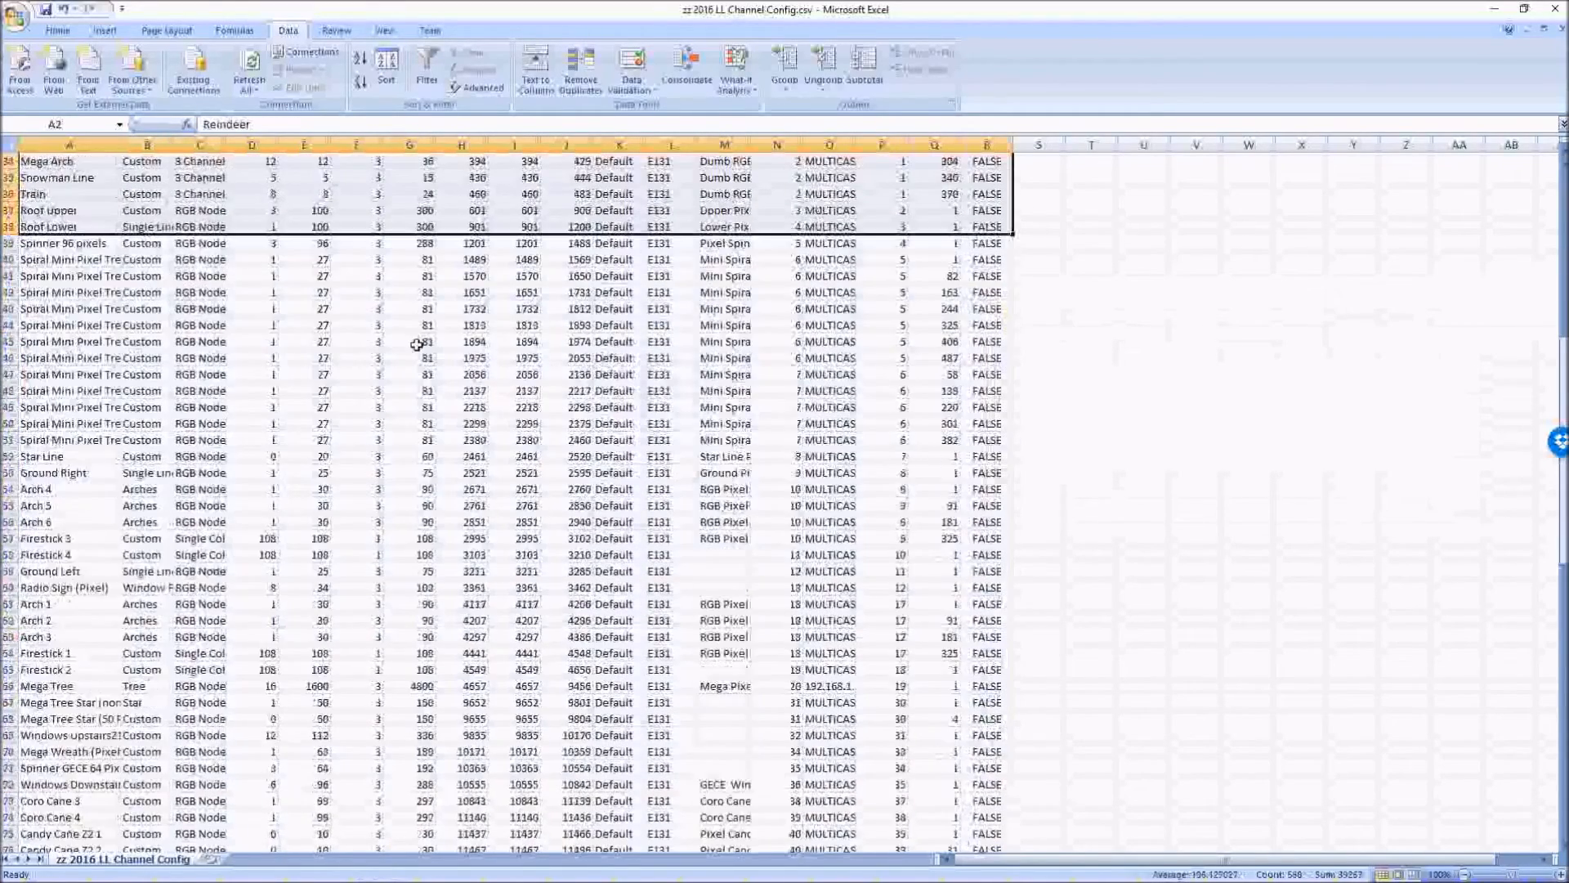
scroll(up, 3)
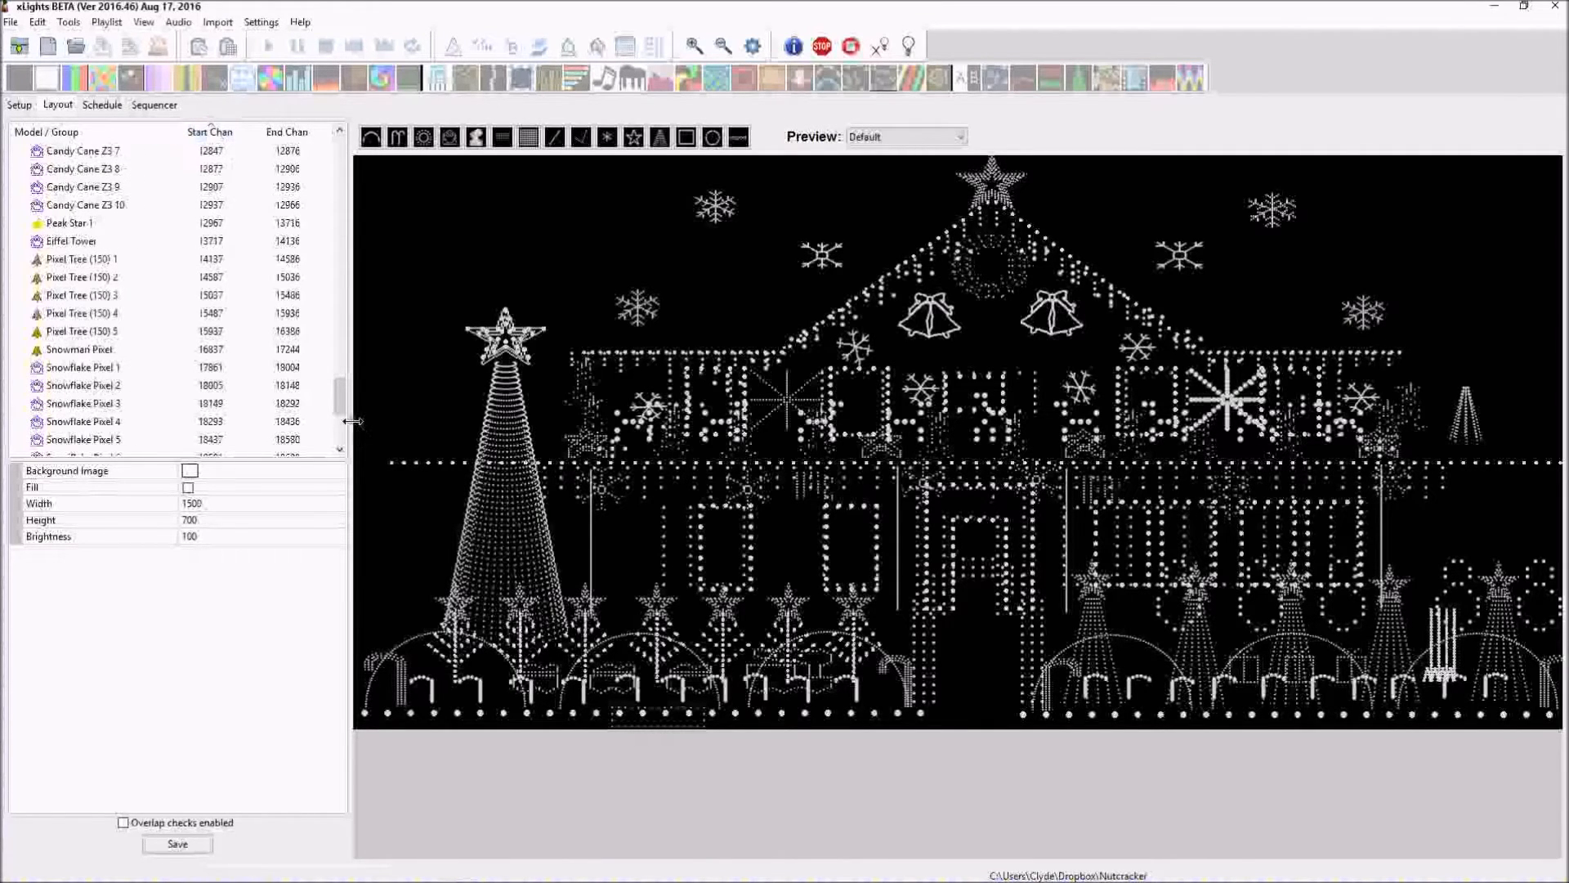
scroll(up, 3)
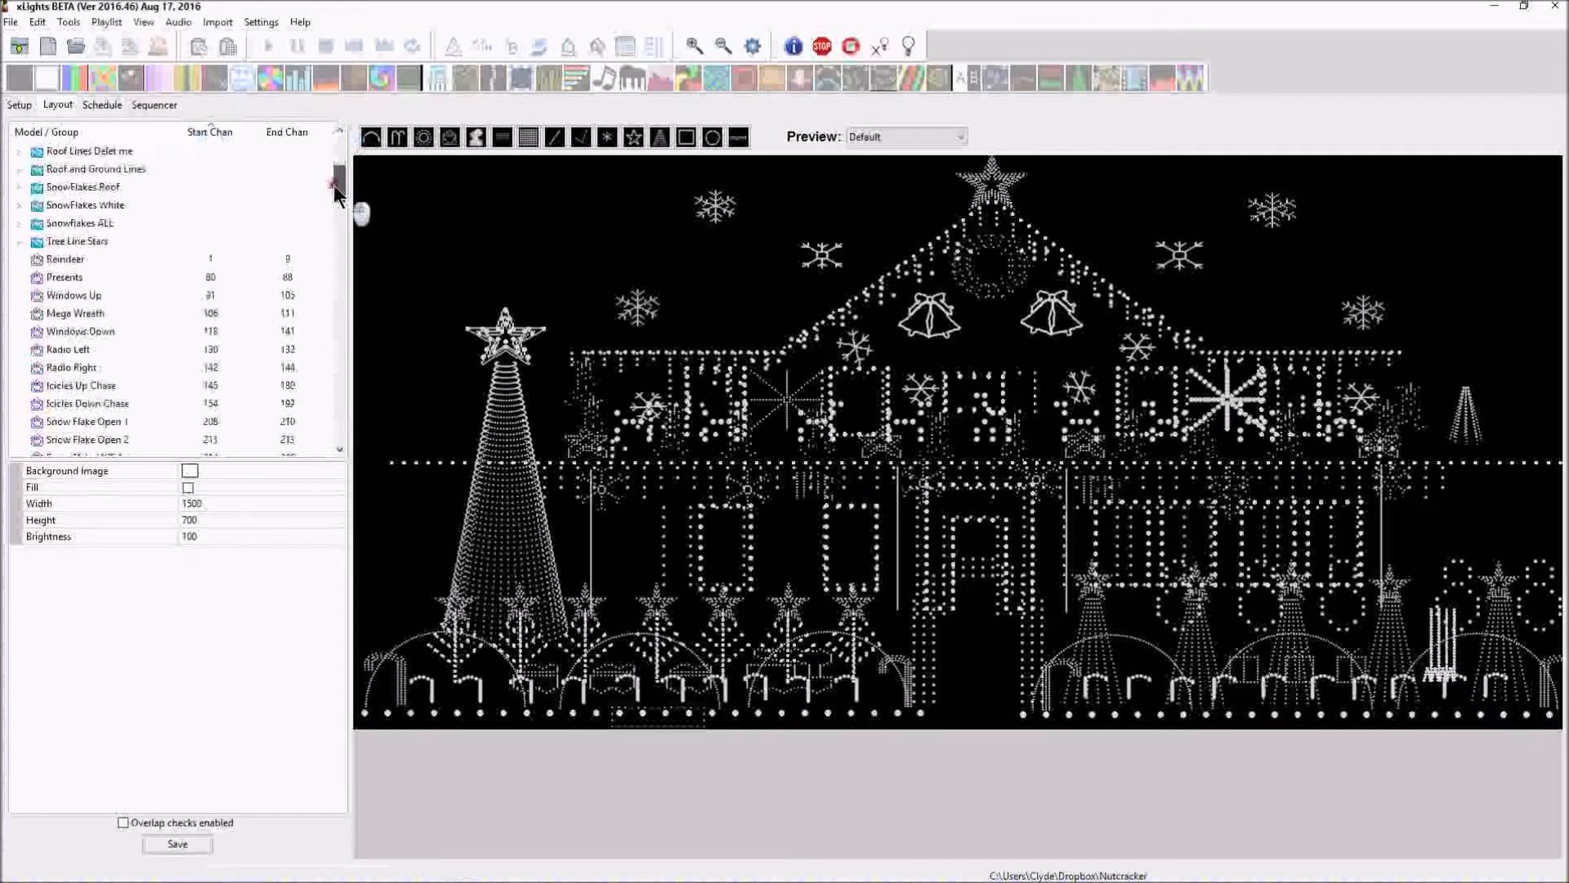
scroll(down, 3)
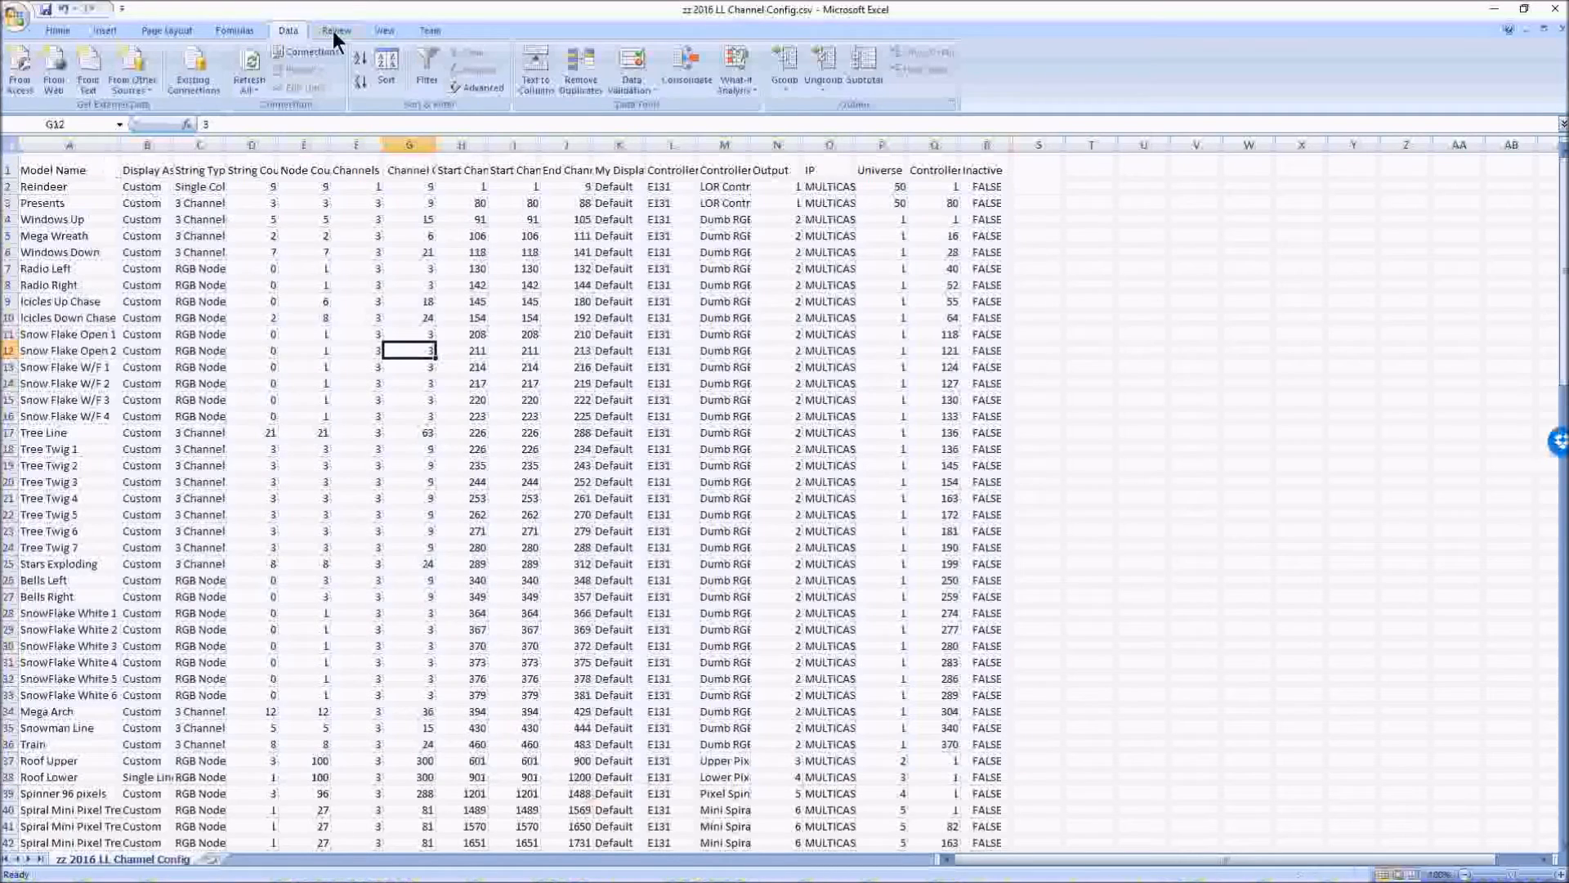
mouse_move(1034, 24)
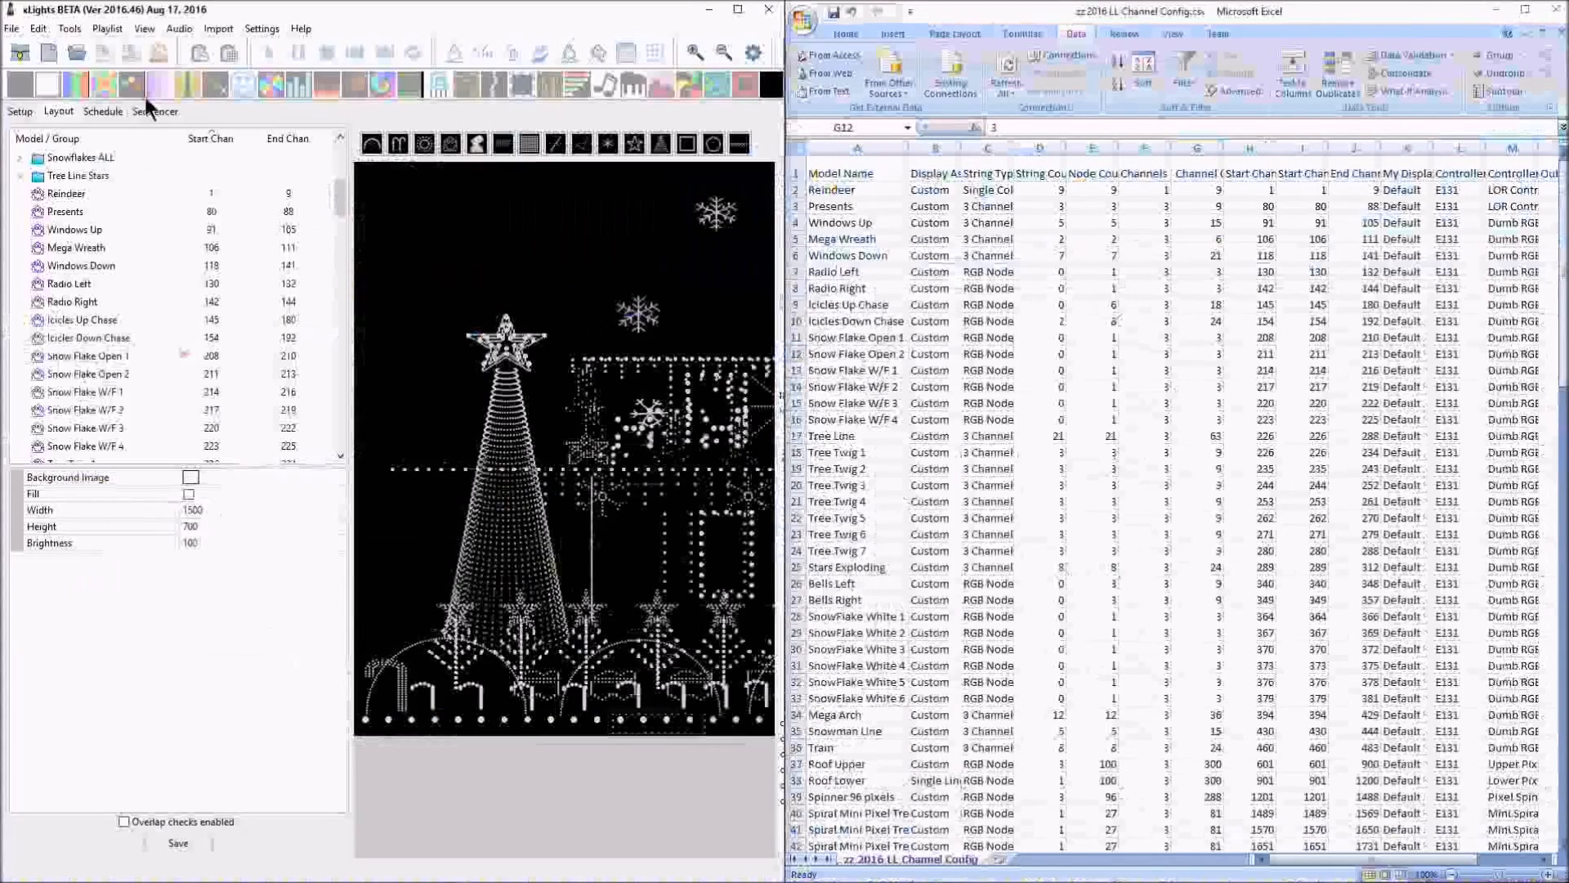
- Compare xLights Setup and Layout with spreadsheet start channels 208, 271, 280, 376, 244
click(18, 111)
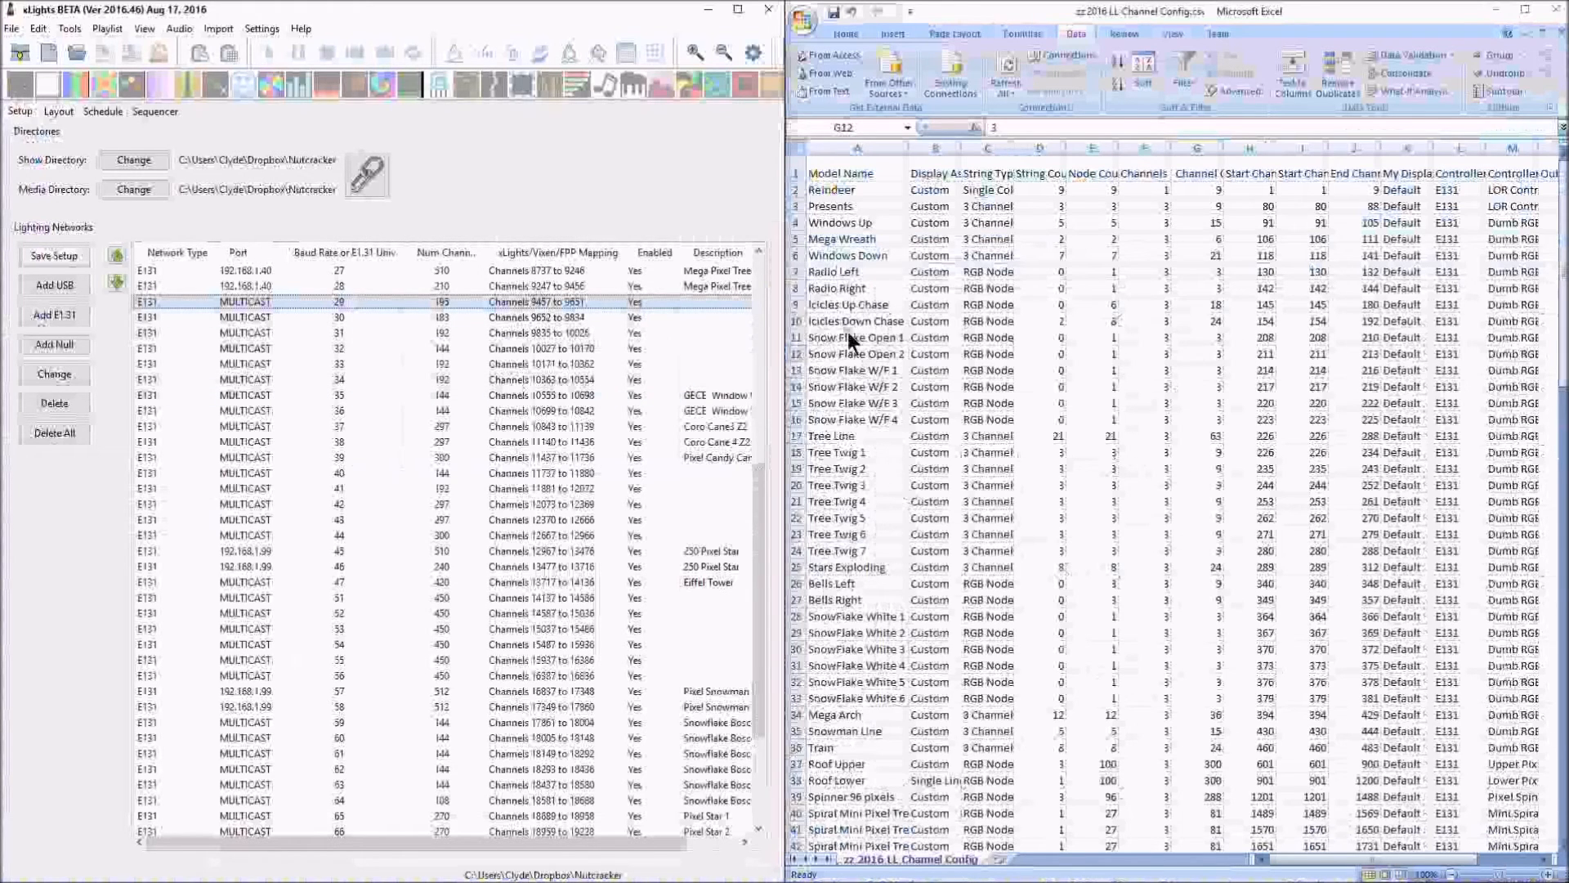
click(933, 337)
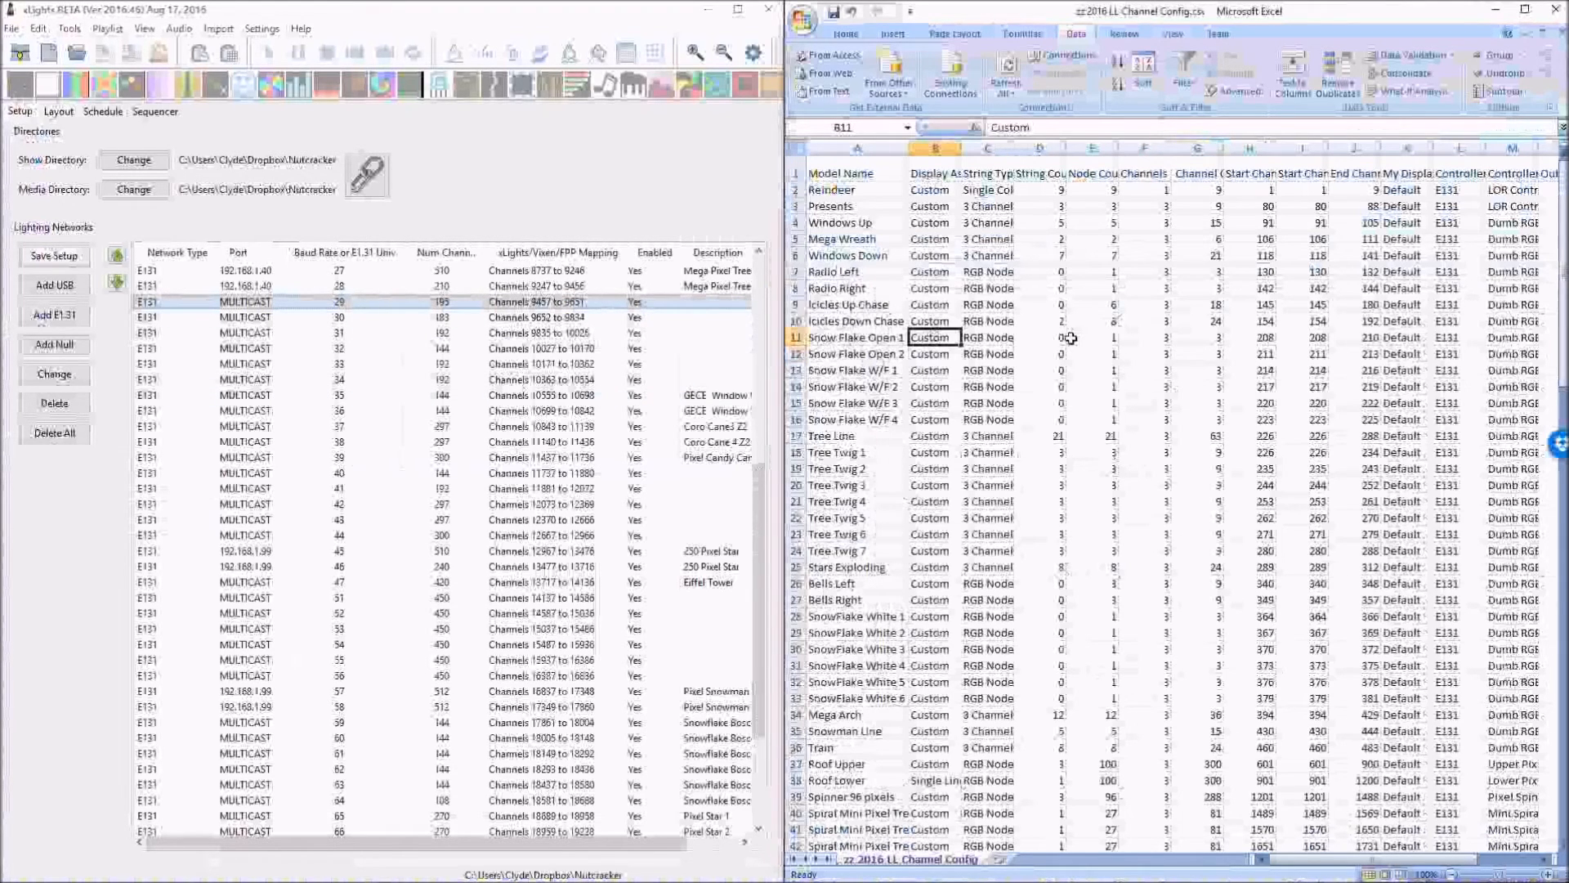
click(1248, 337)
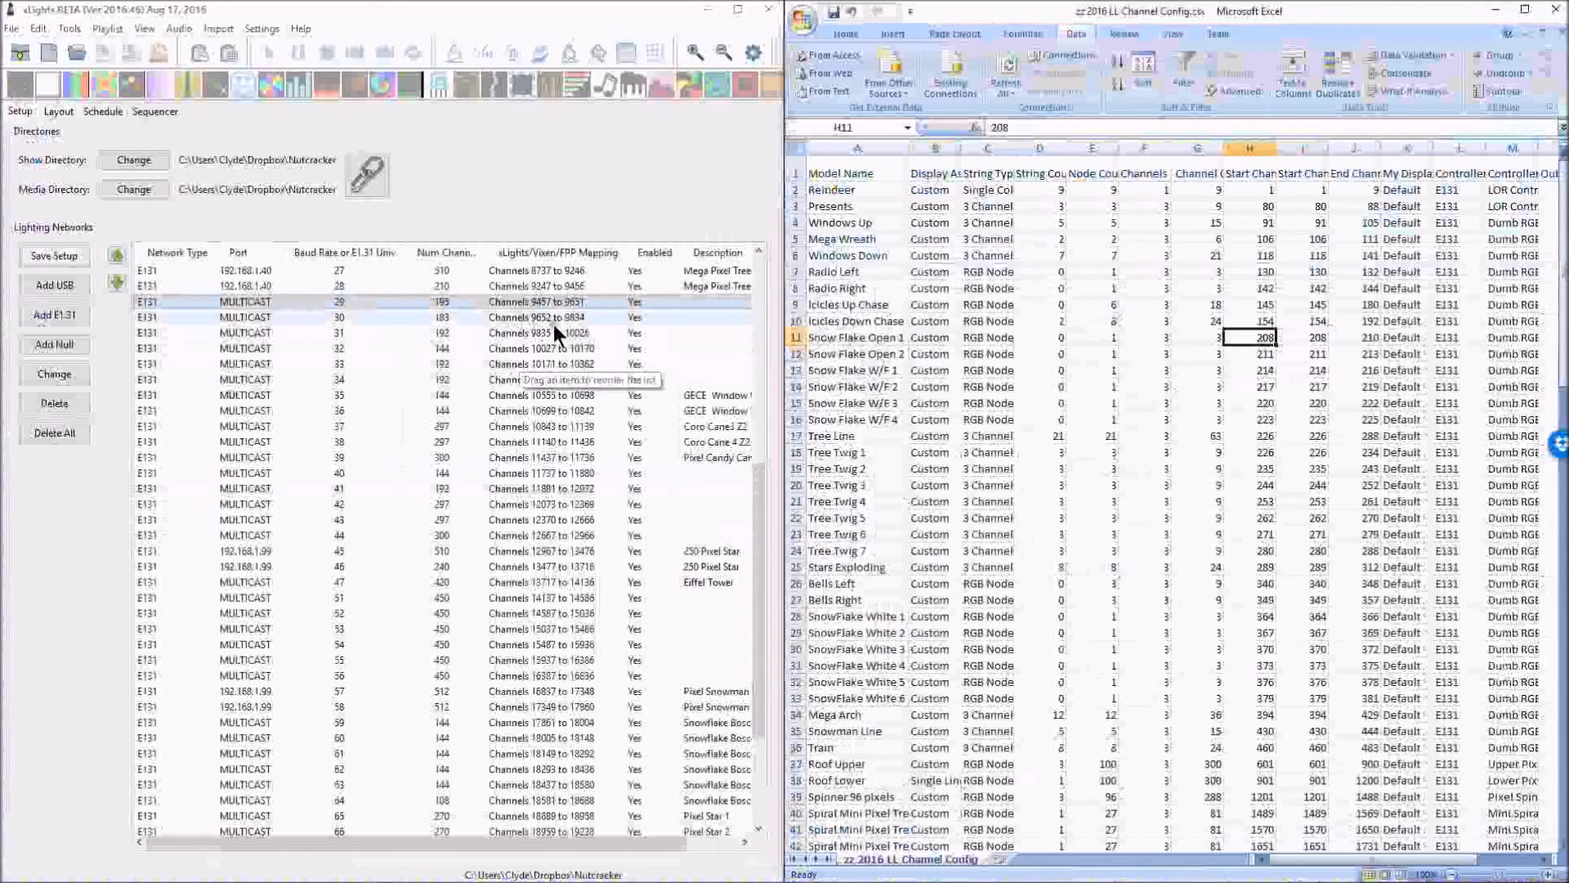
click(1247, 534)
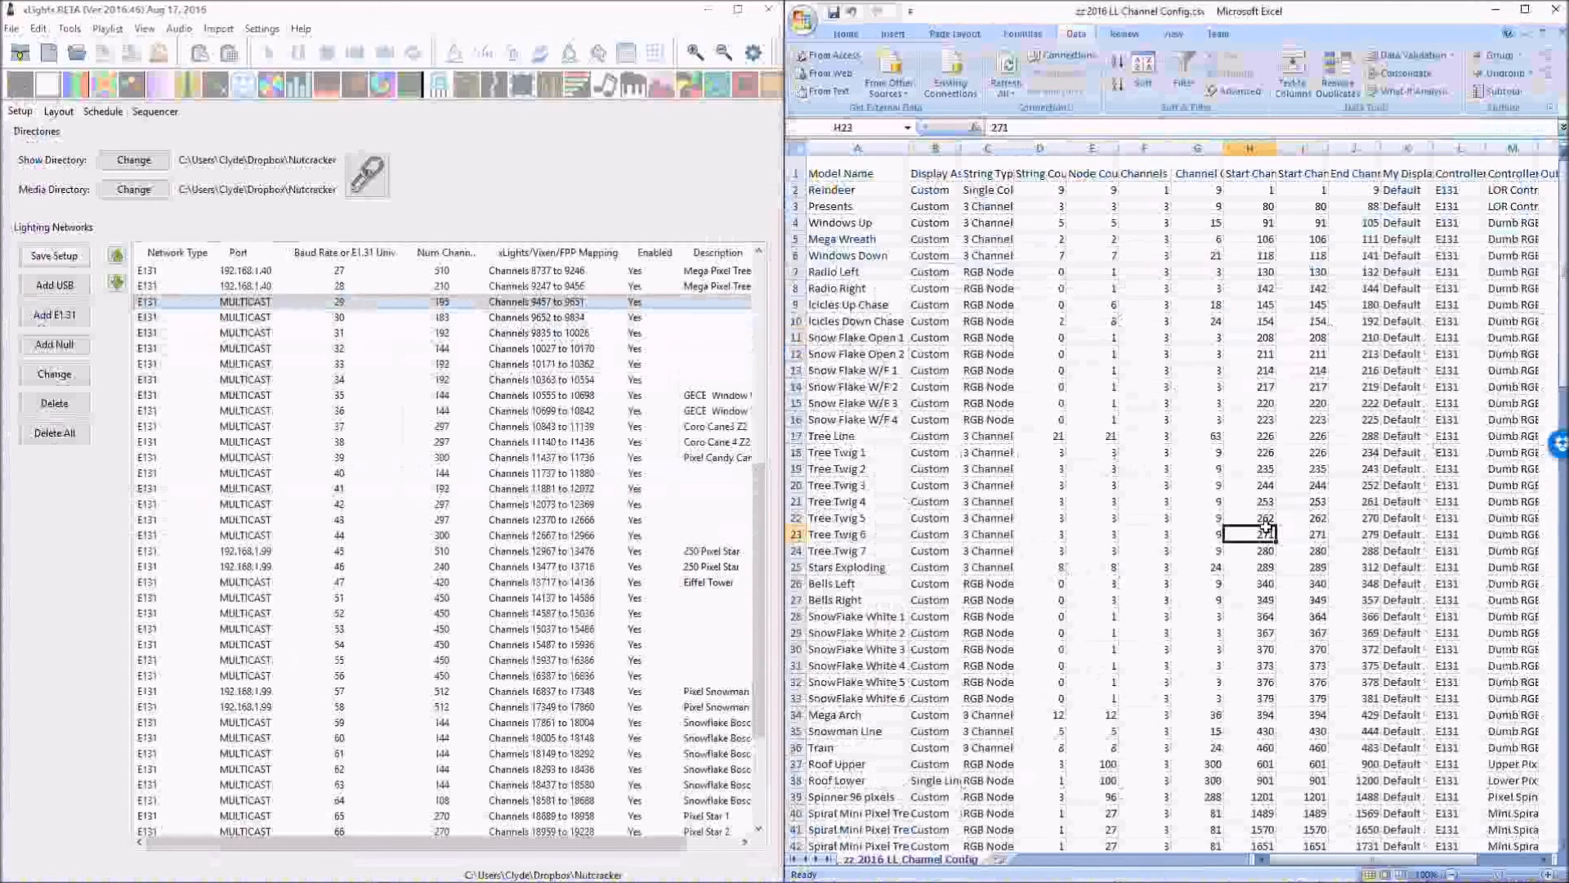
click(1247, 549)
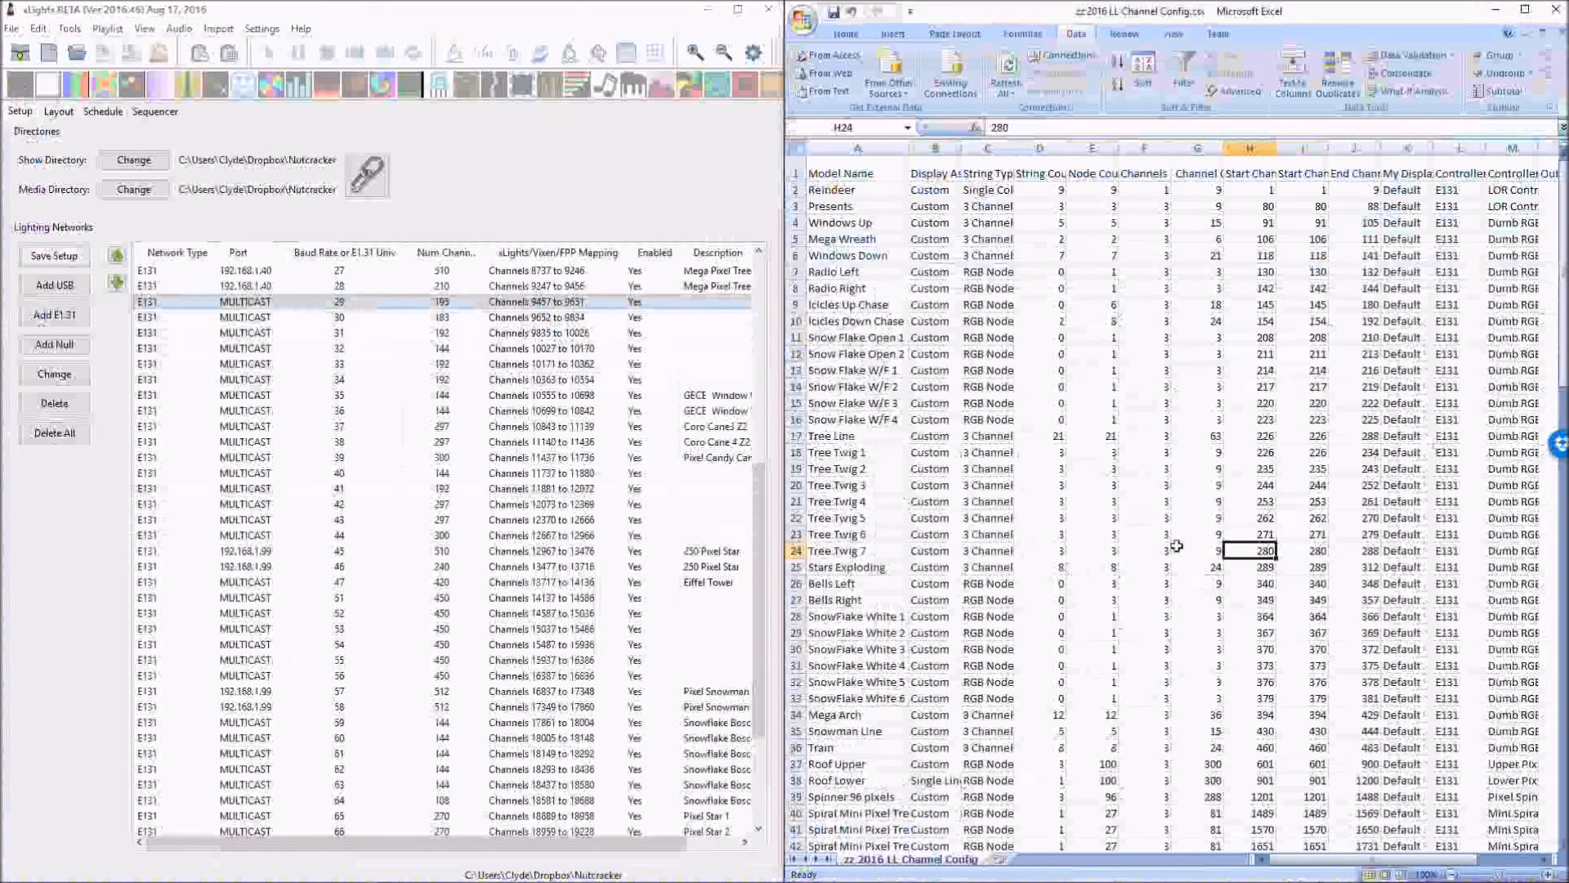
click(1245, 681)
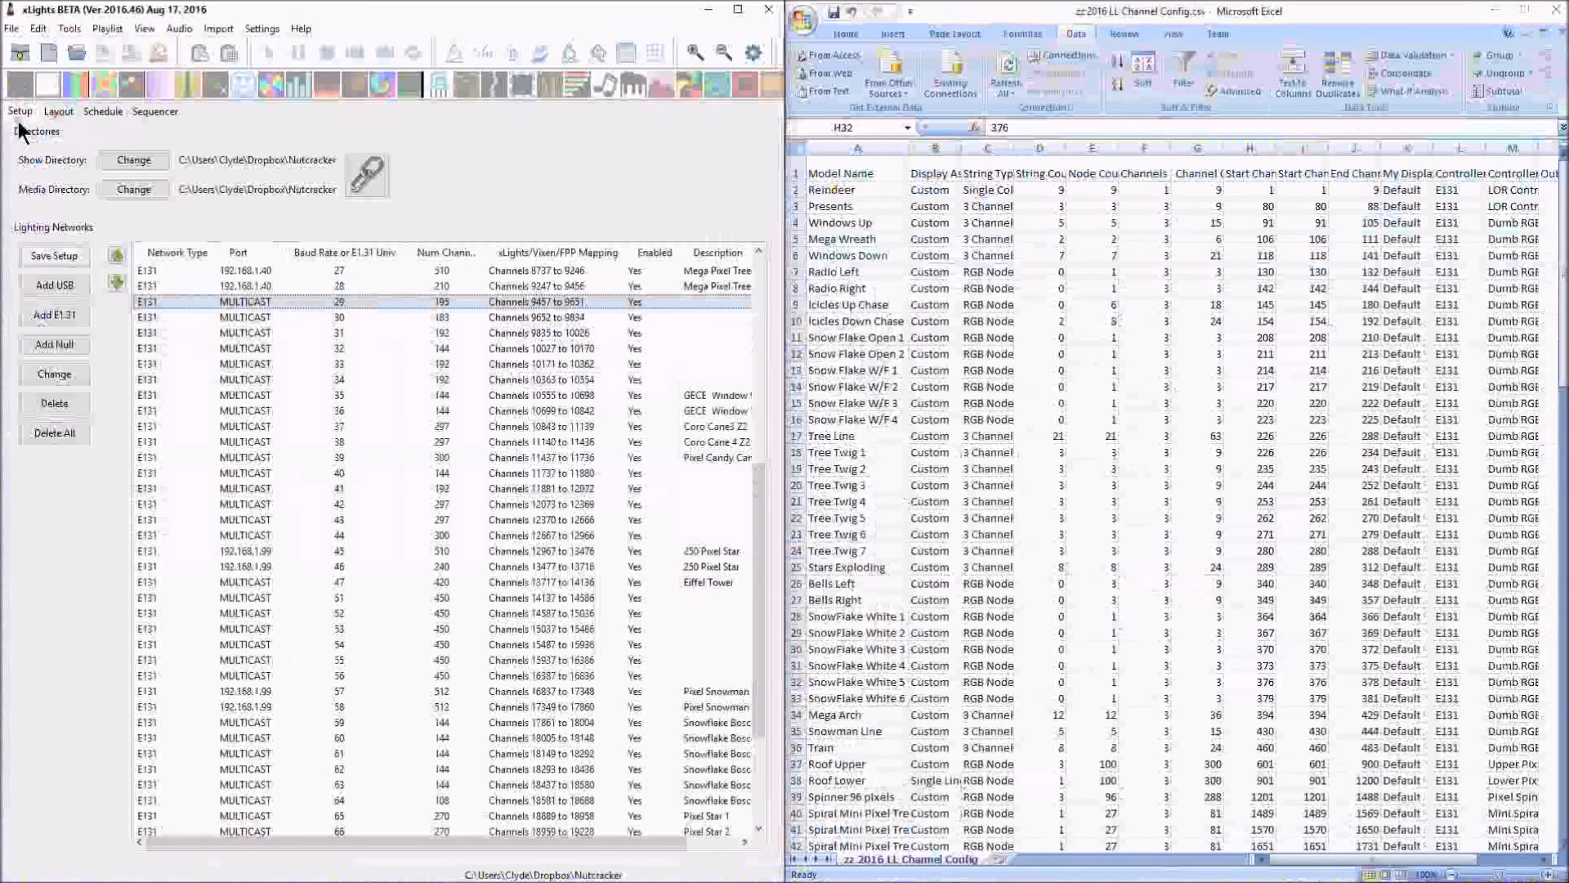
click(57, 111)
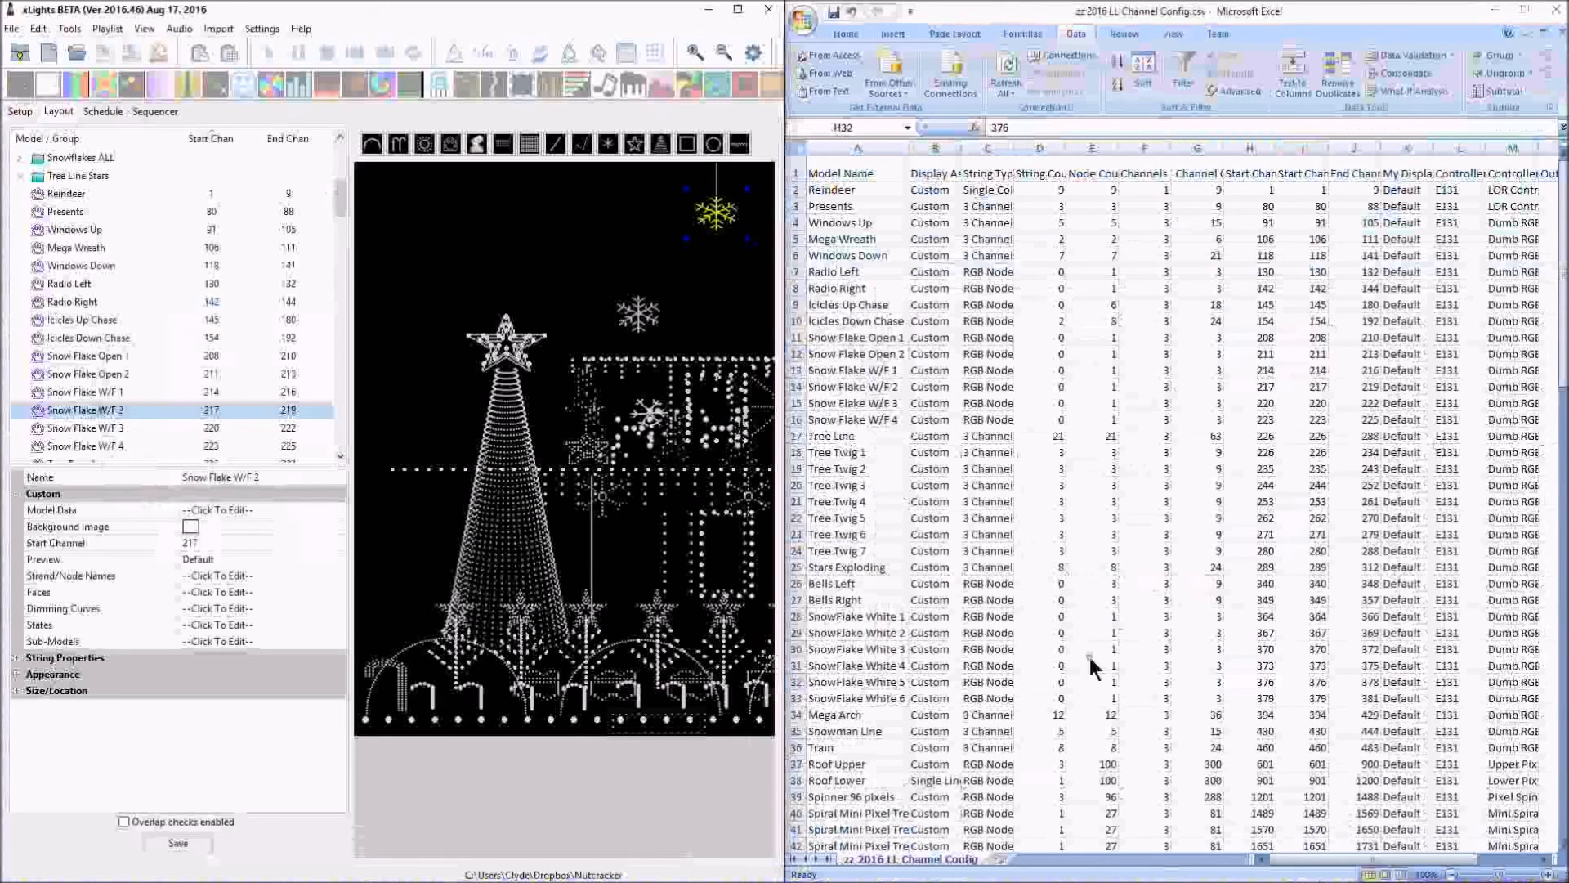
click(1249, 485)
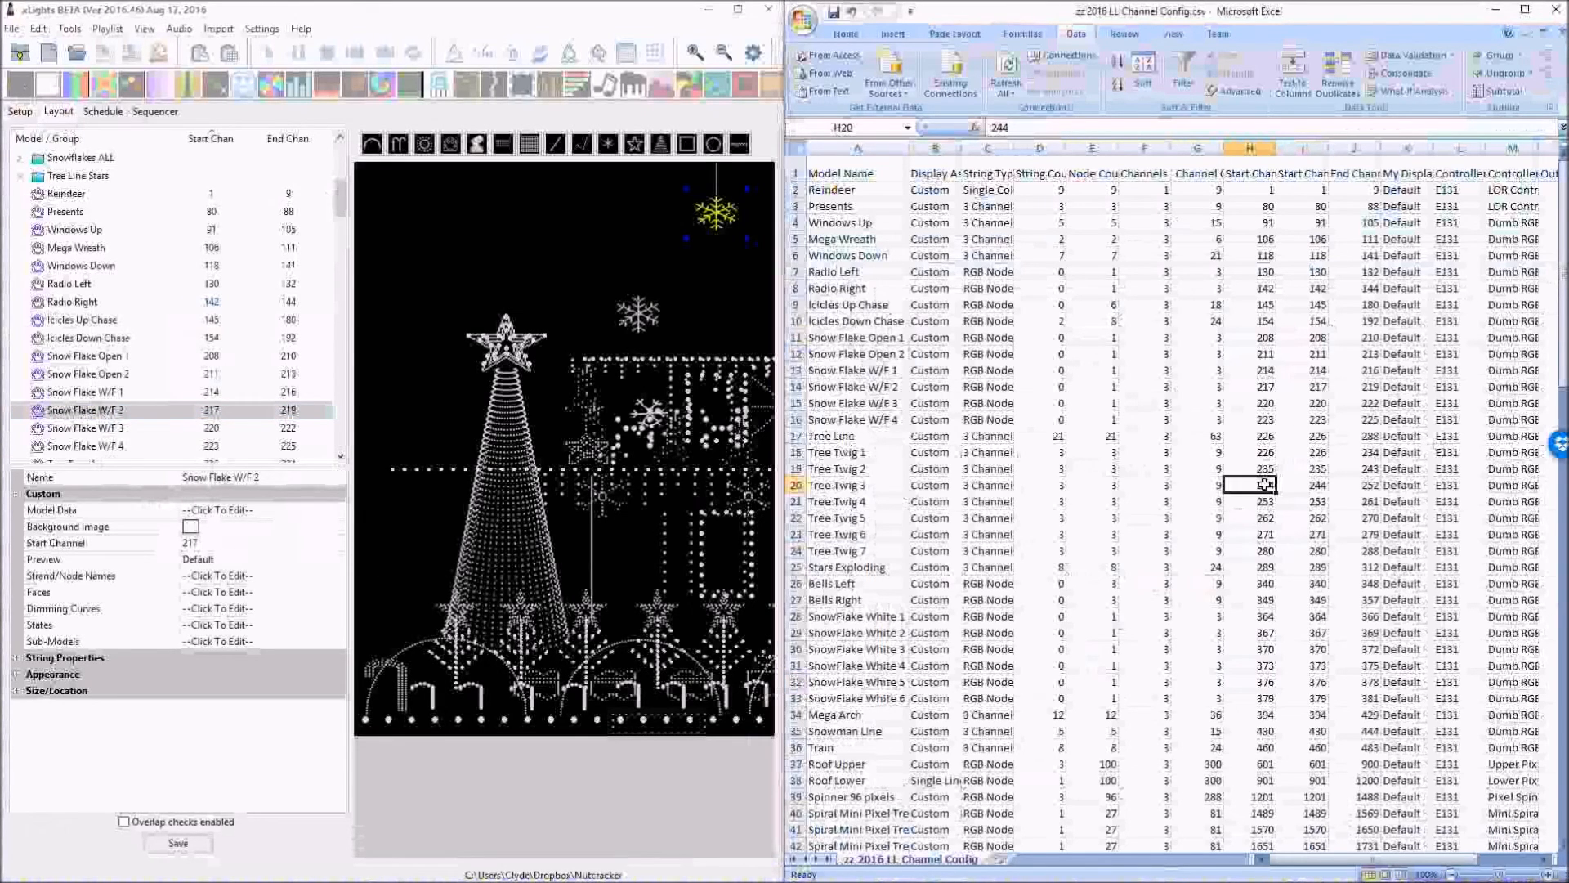